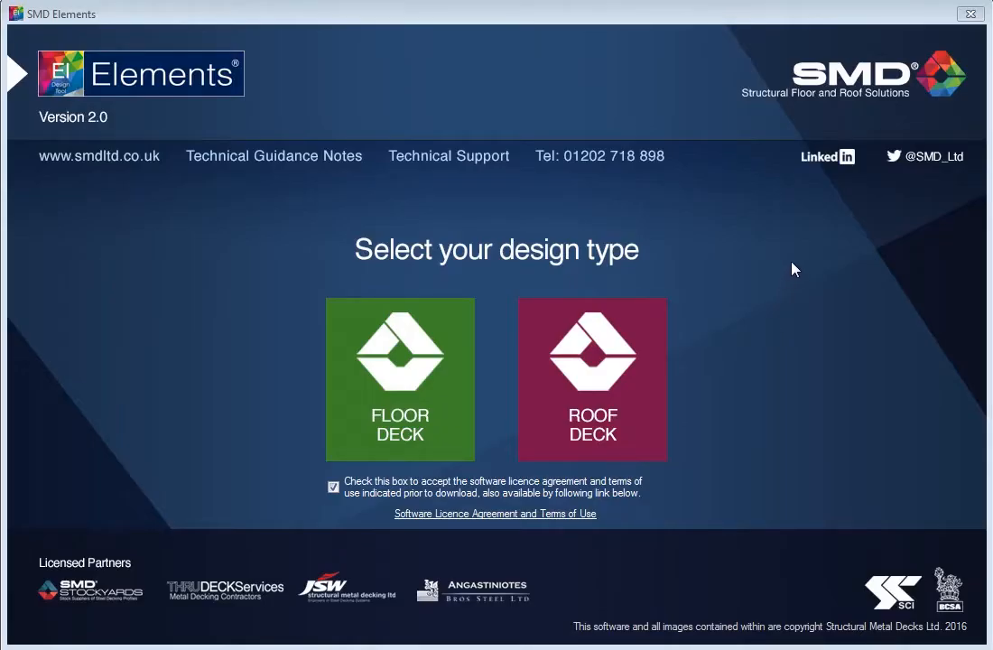
mouse_move(529, 174)
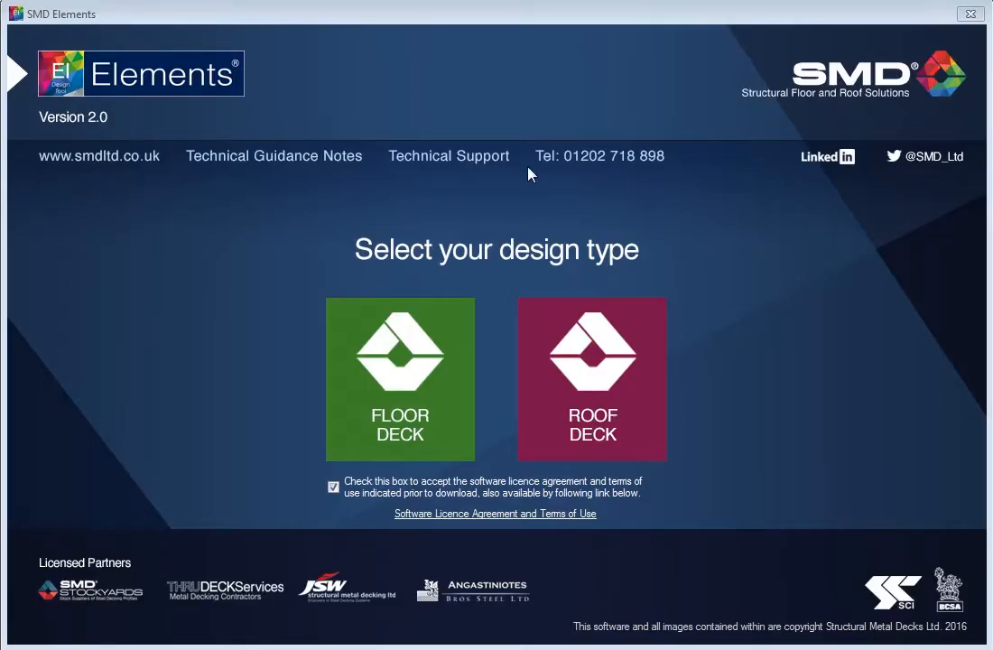
mouse_move(483, 132)
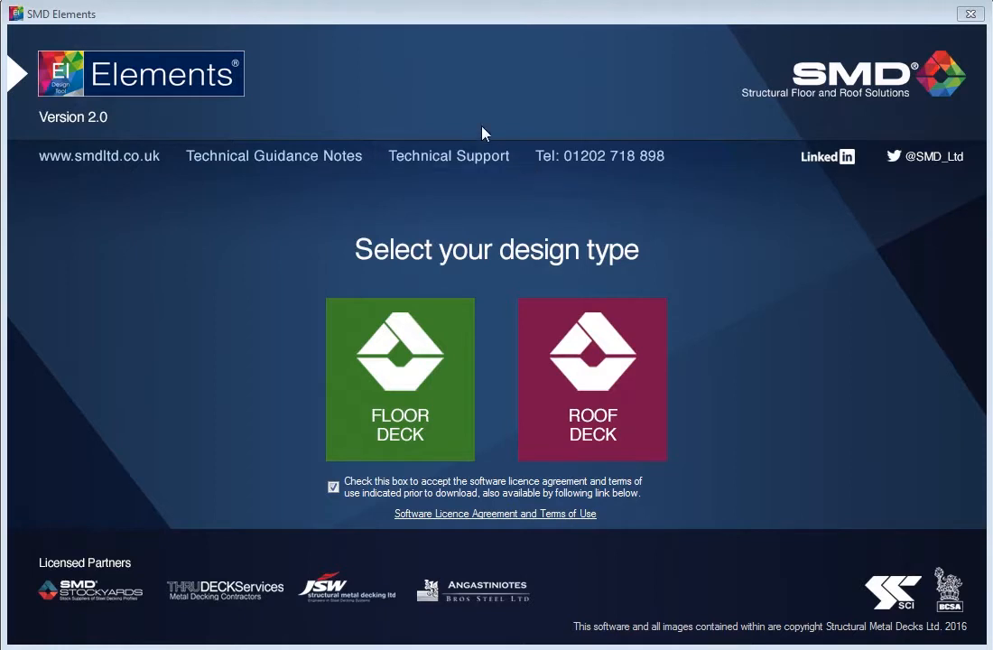
mouse_move(753, 295)
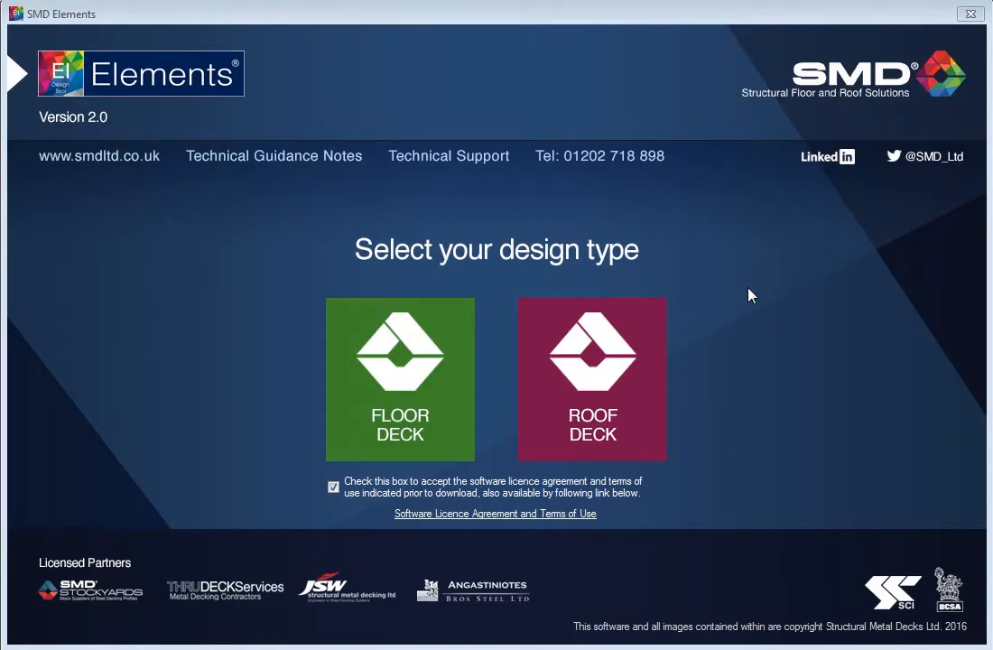
mouse_move(754, 343)
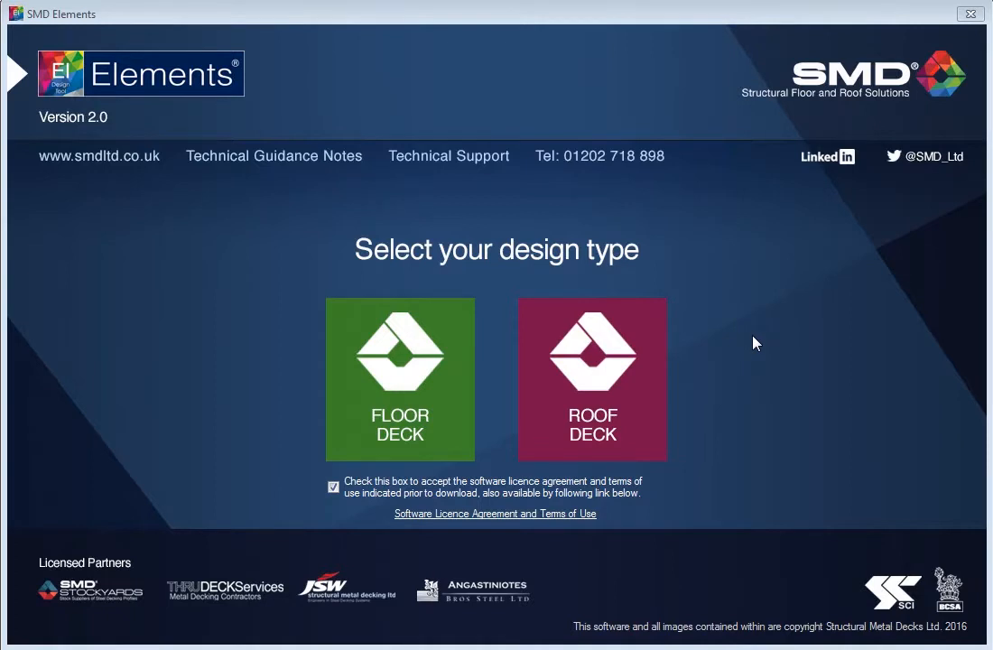
mouse_move(702, 210)
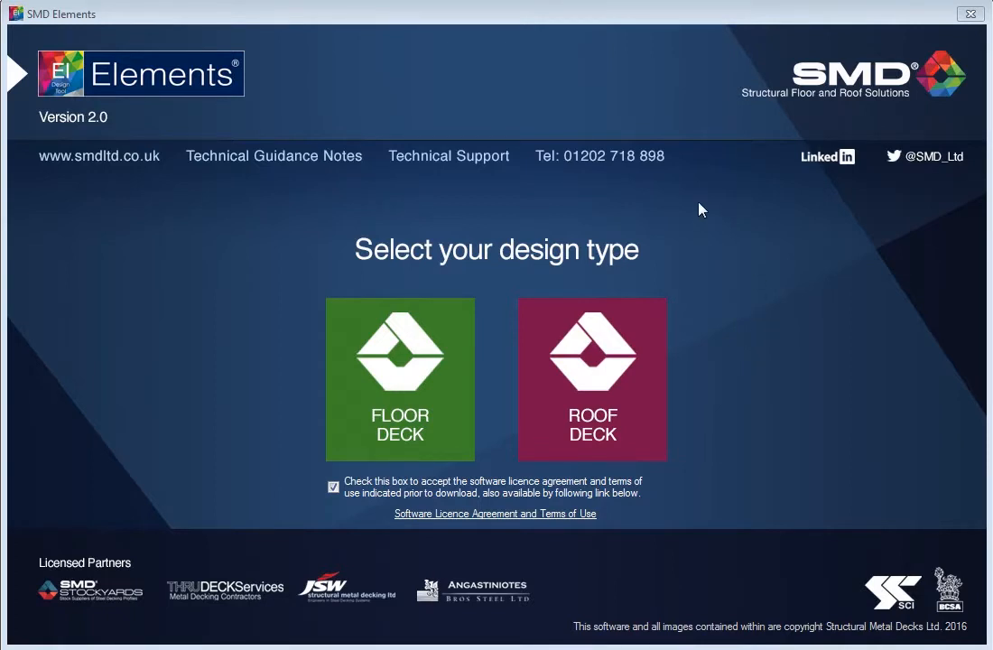
mouse_move(99, 167)
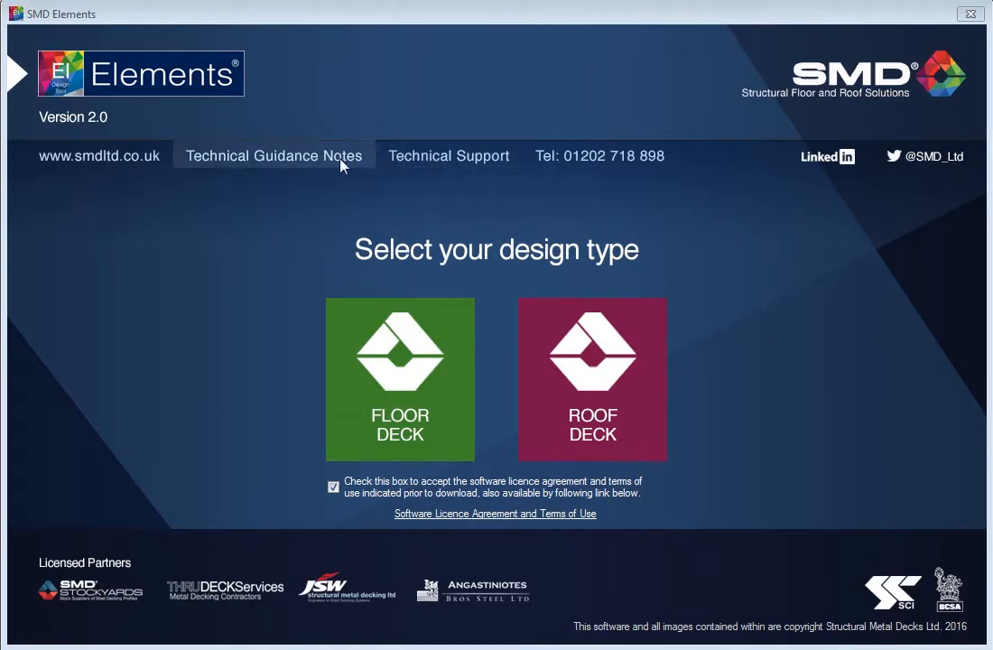
mouse_move(316, 165)
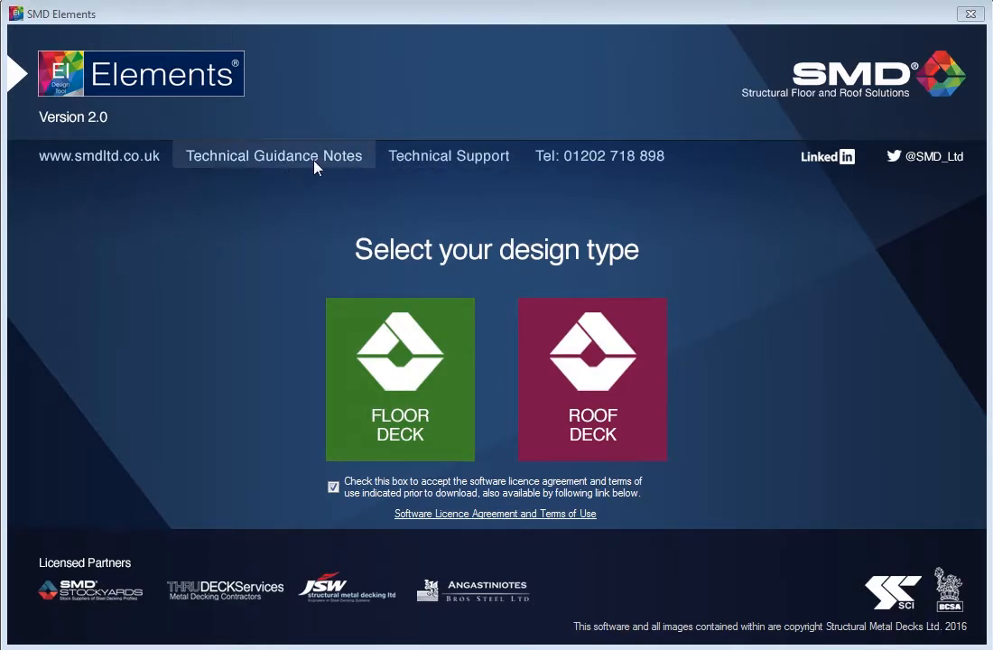
mouse_move(447, 155)
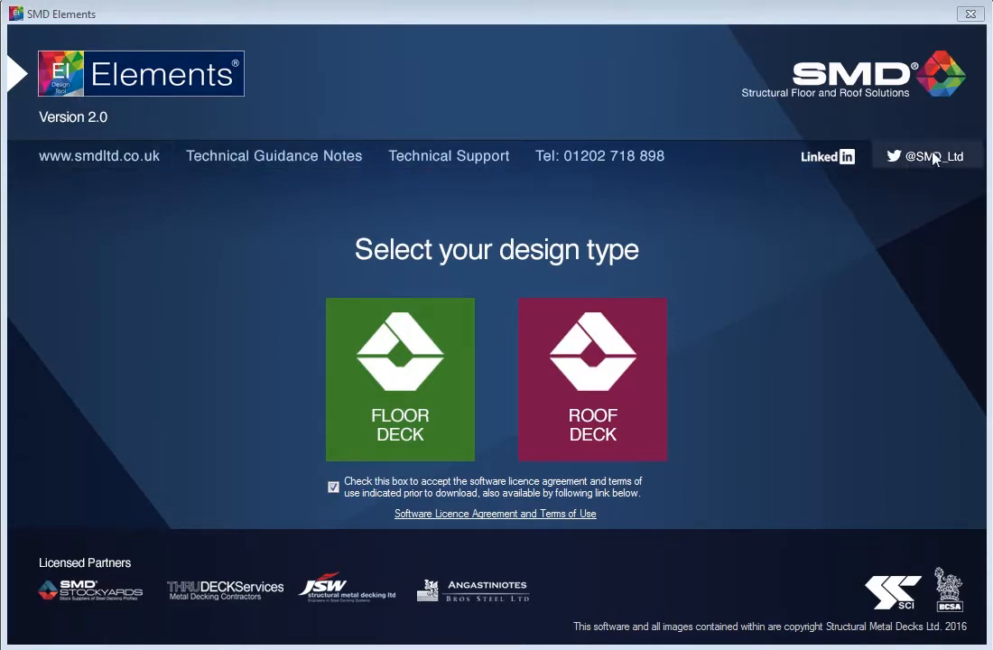
mouse_move(466, 644)
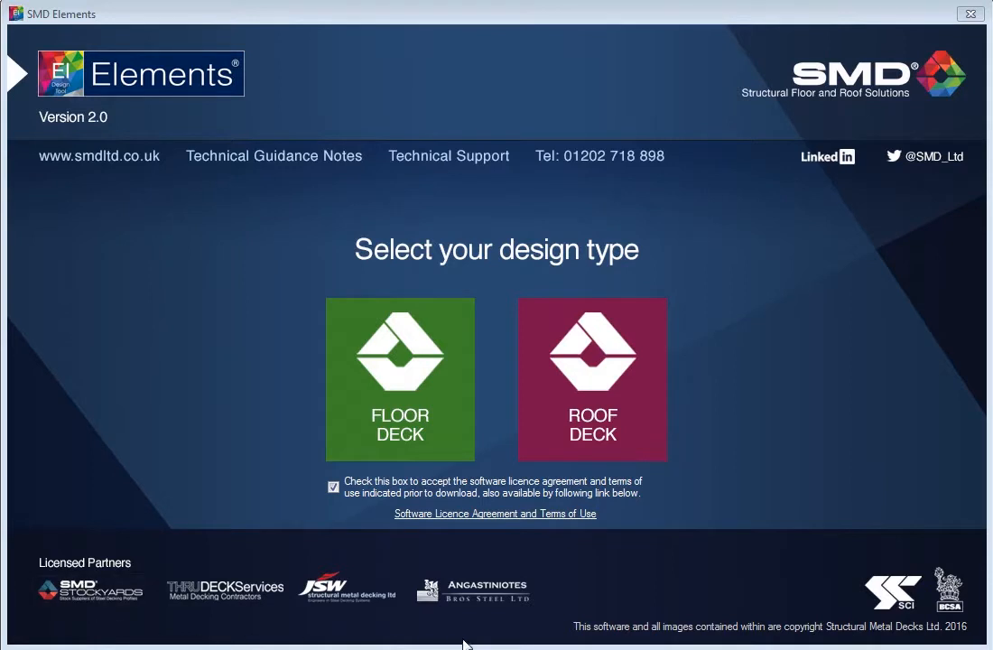
mouse_move(108, 598)
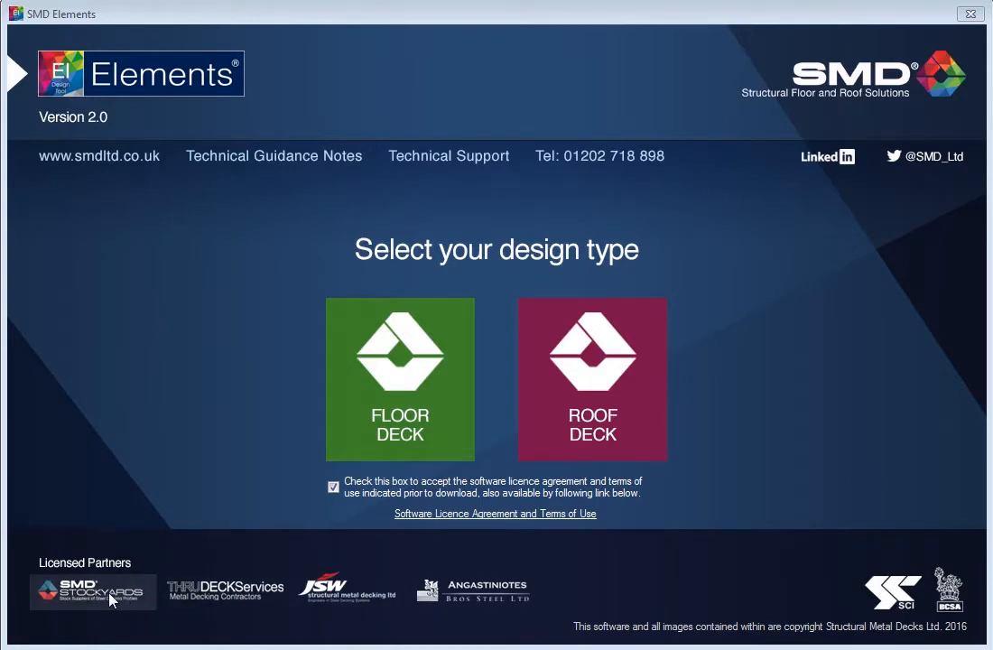
mouse_move(223, 598)
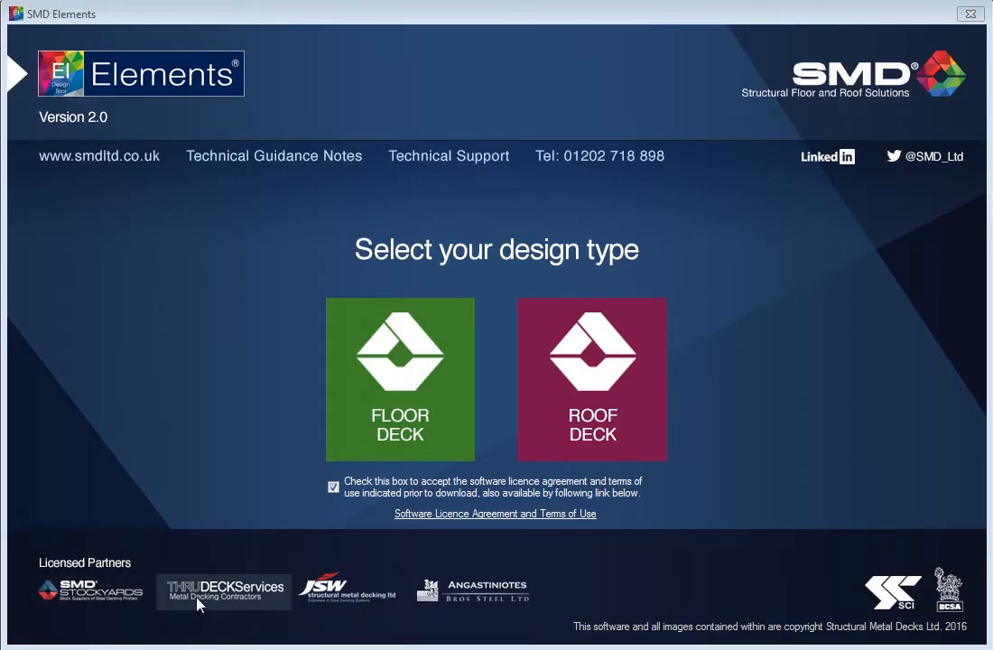
mouse_move(585, 606)
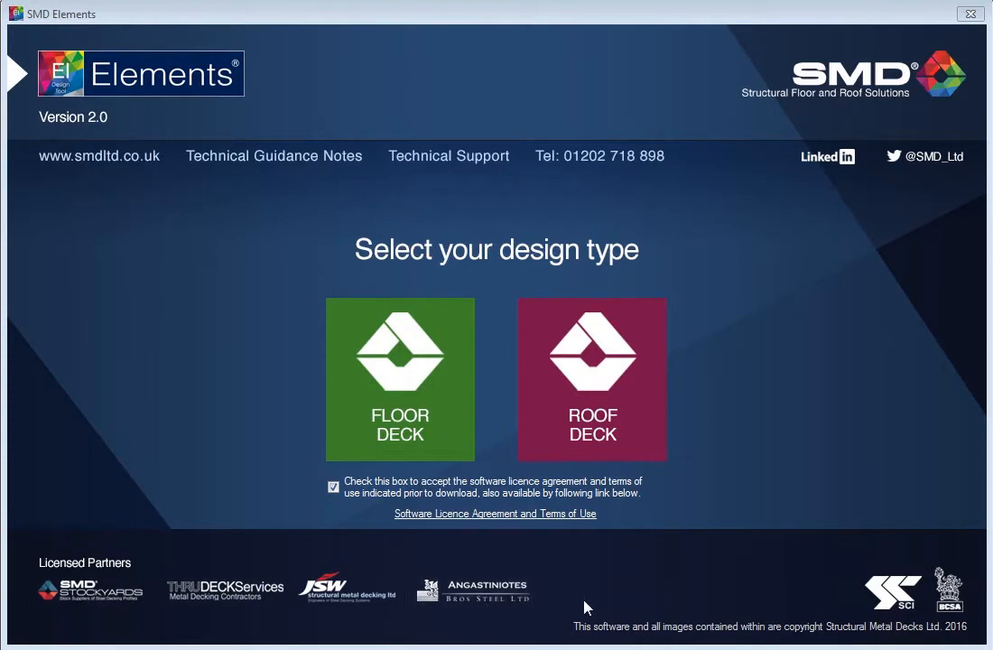
mouse_move(588, 589)
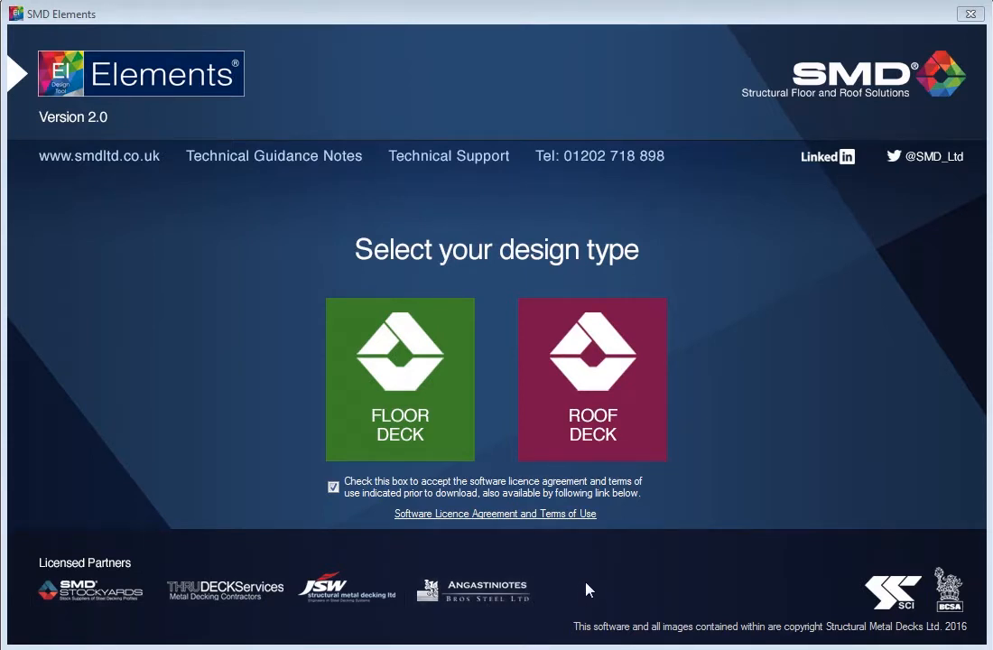
mouse_move(745, 499)
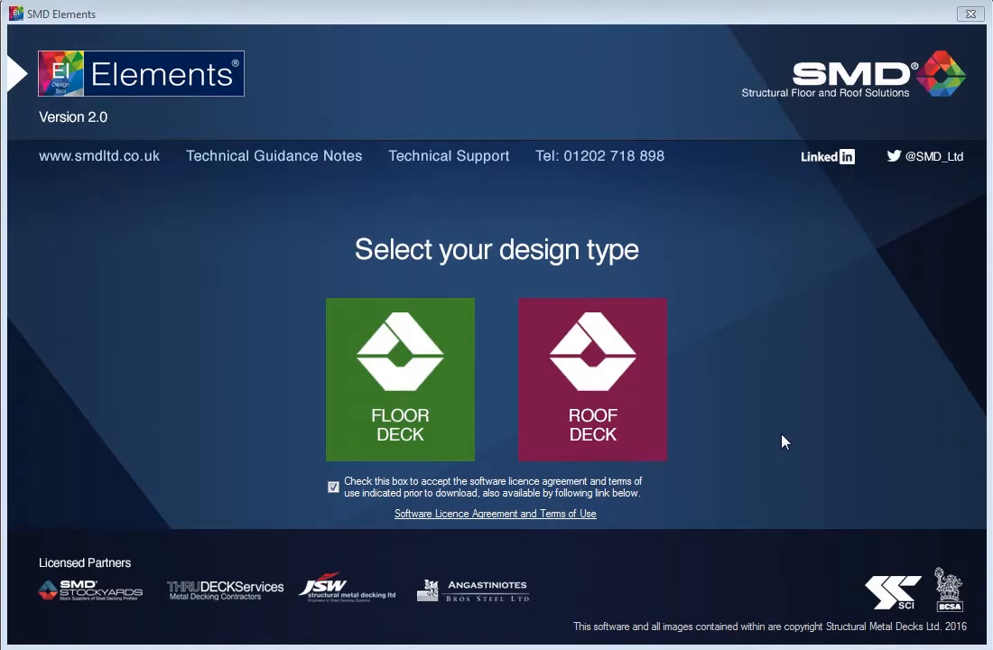
mouse_move(617, 315)
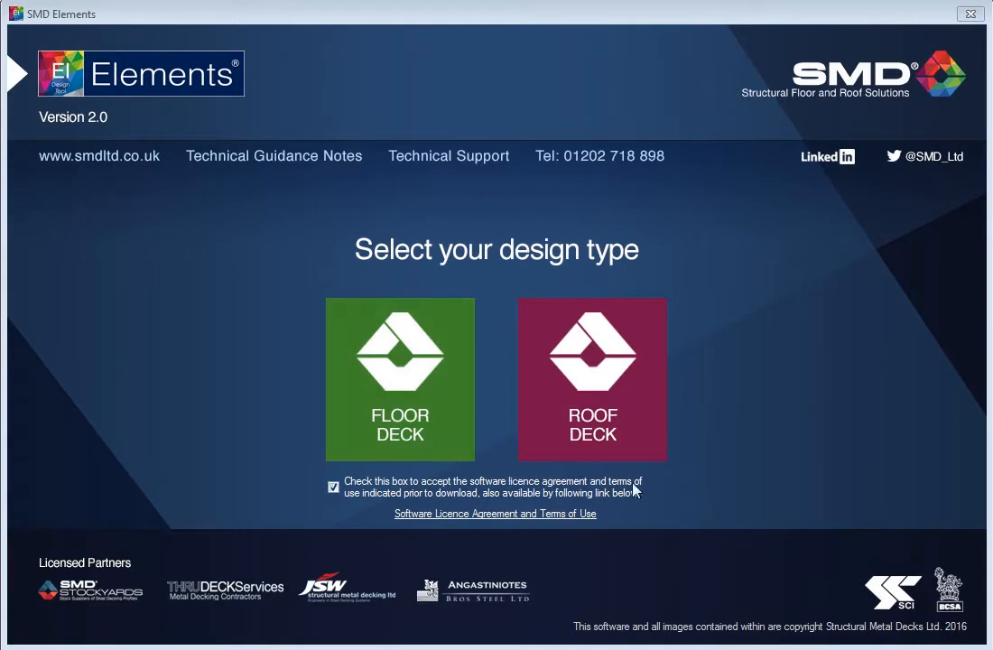
mouse_move(631, 392)
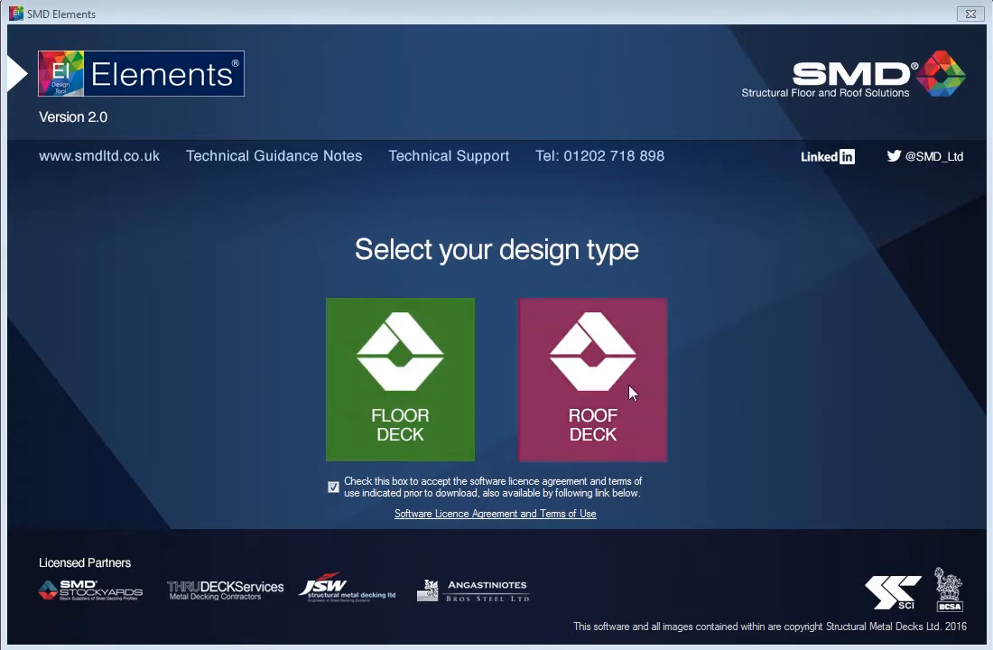
mouse_move(620, 376)
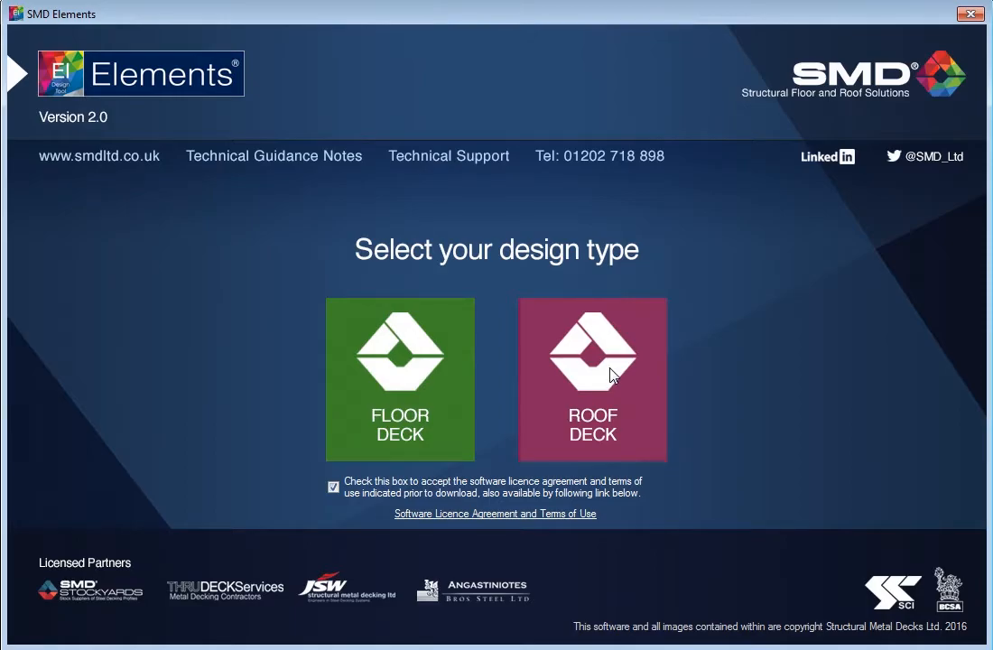
Start a new roof deck design, then open and dismiss the program options list
left_click(592, 379)
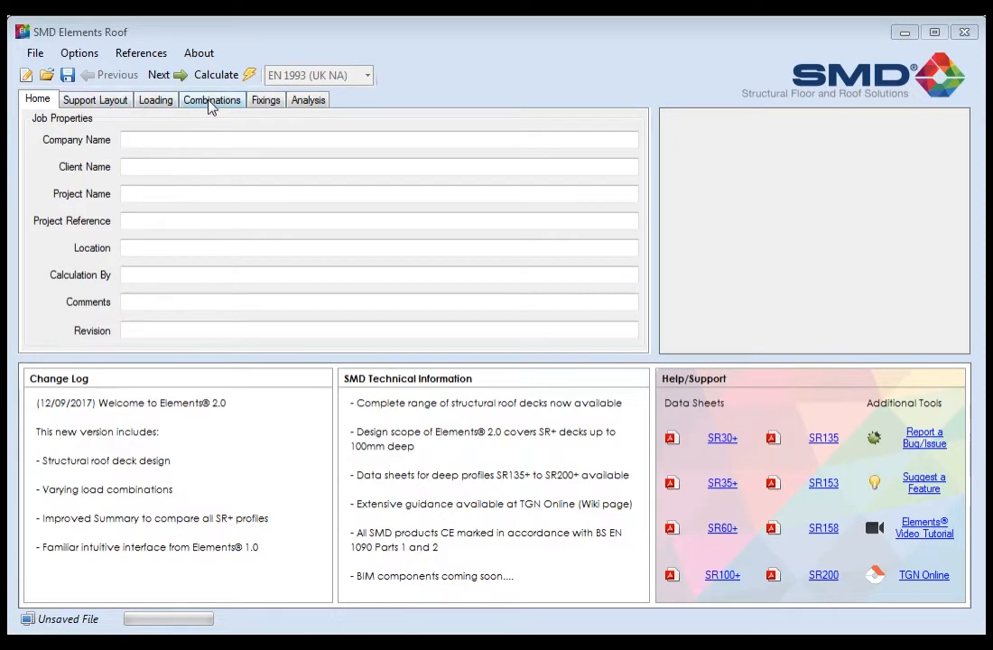
mouse_move(108, 115)
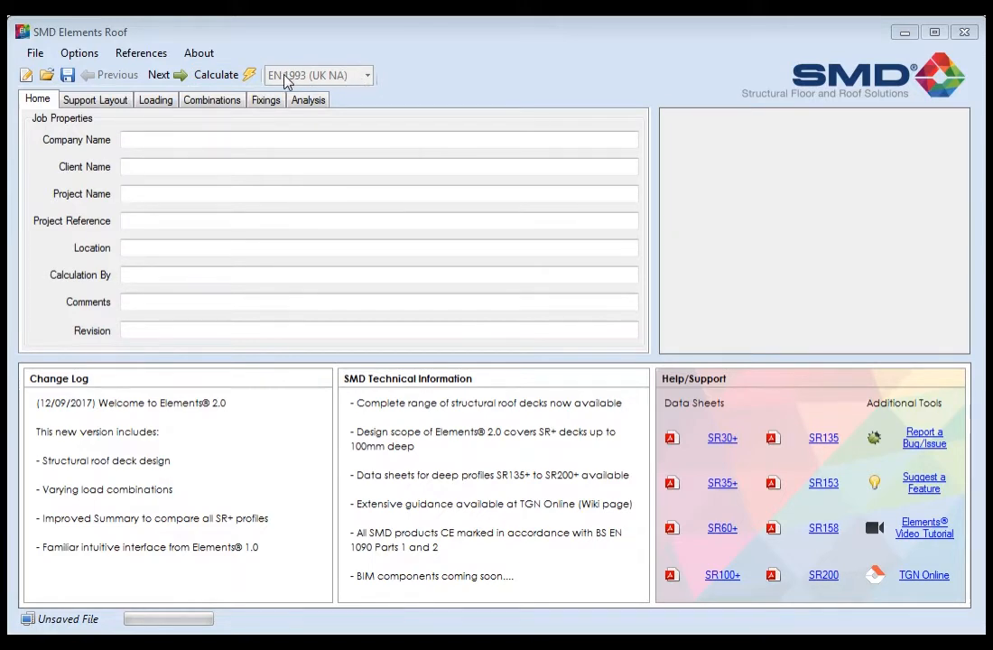
mouse_move(300, 84)
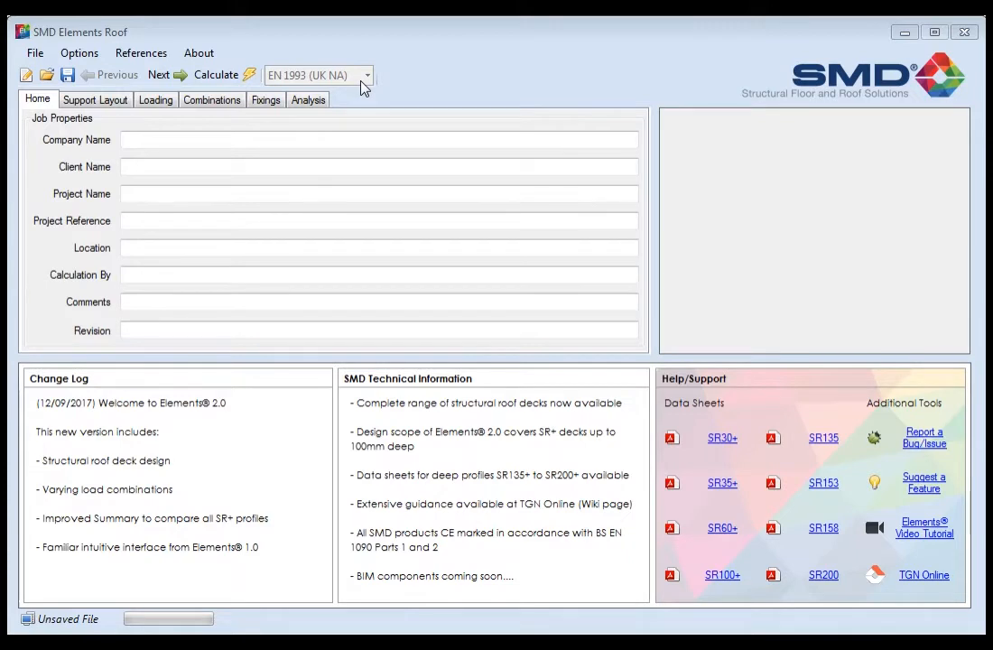
mouse_move(131, 70)
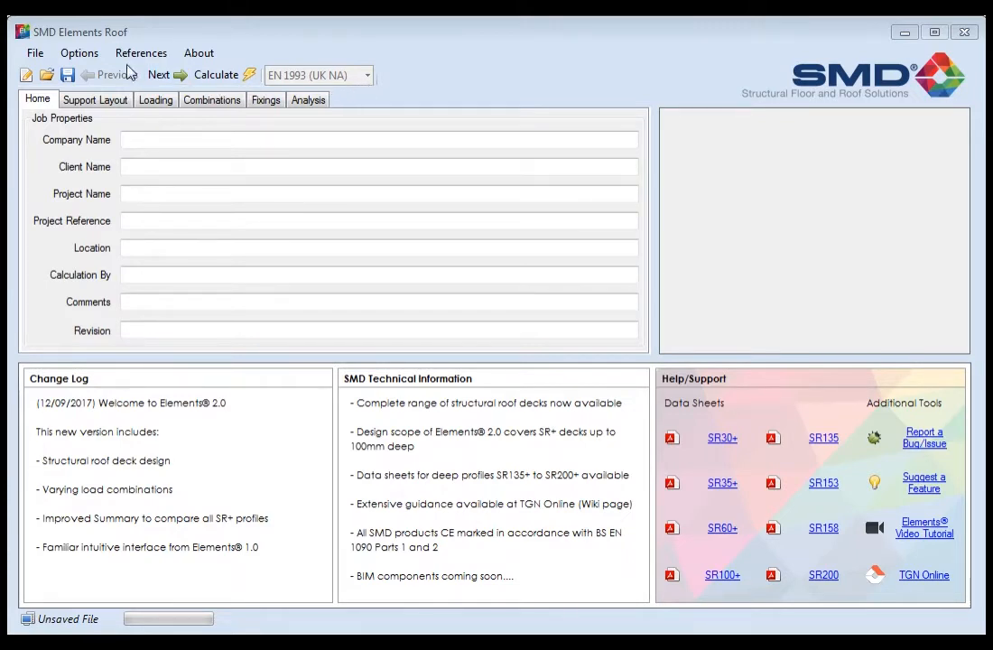
left_click(78, 52)
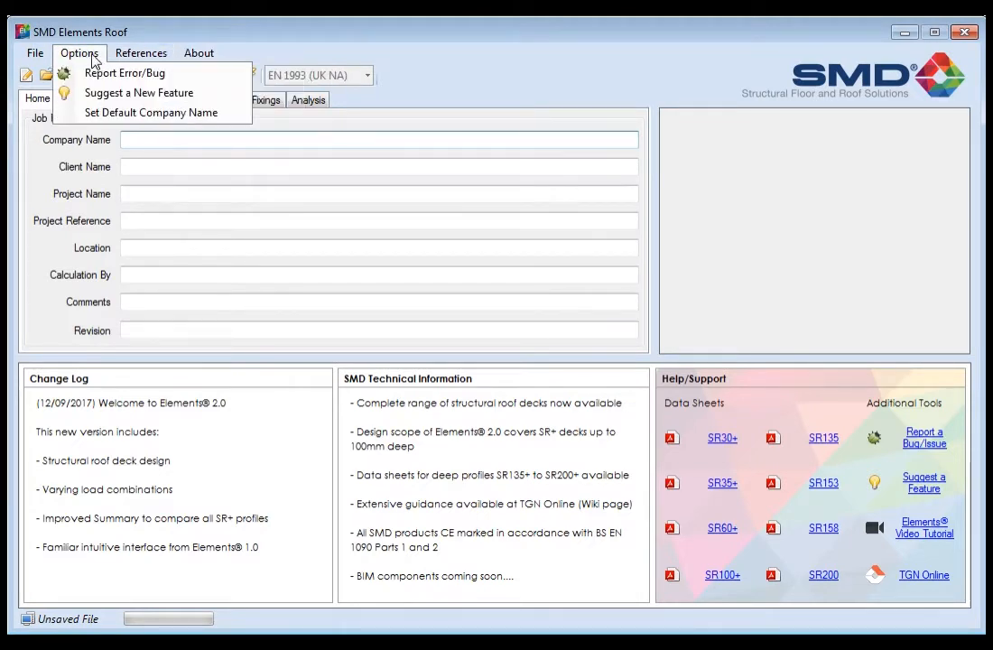
left_click(34, 53)
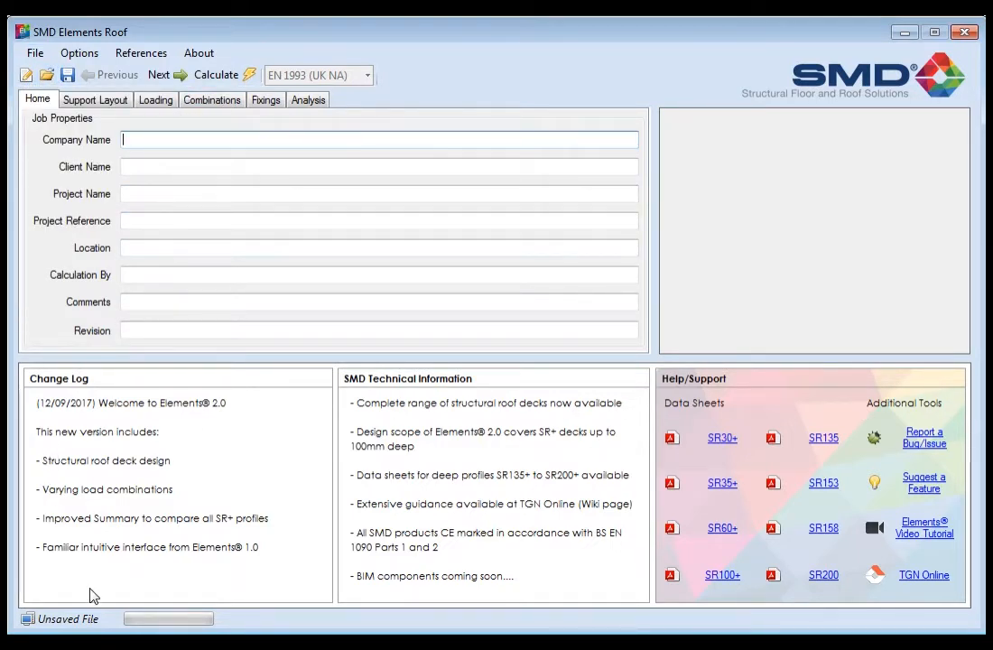
mouse_move(180, 388)
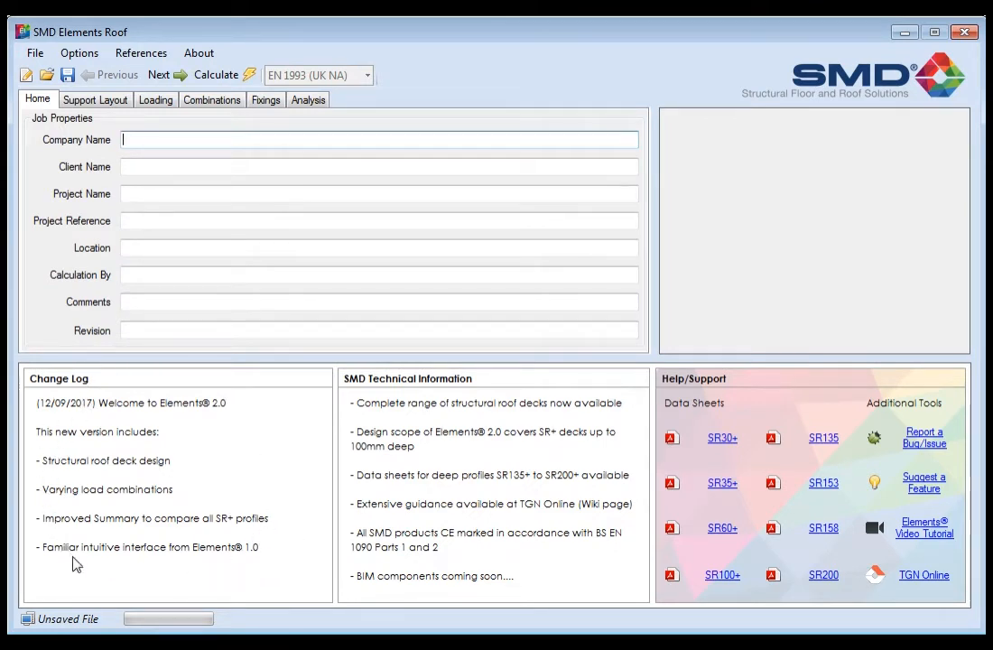
mouse_move(282, 579)
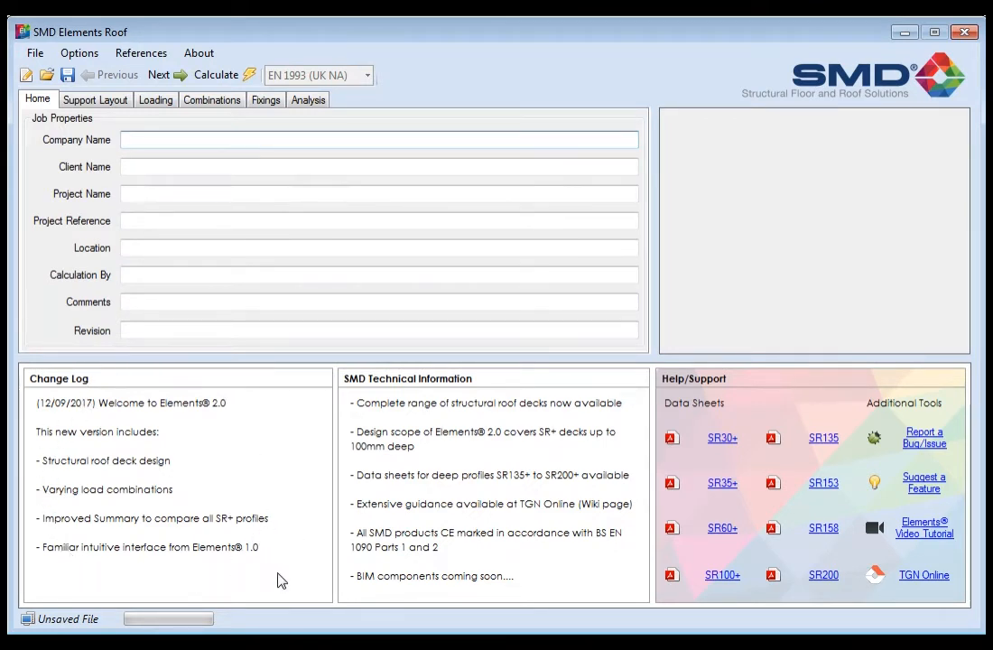
mouse_move(458, 394)
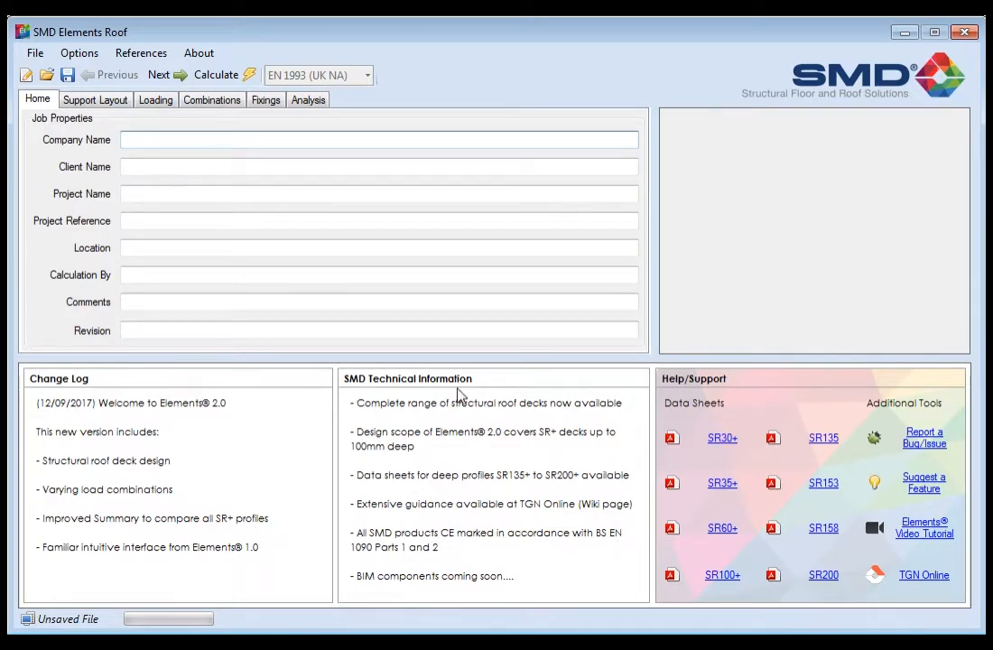
mouse_move(417, 515)
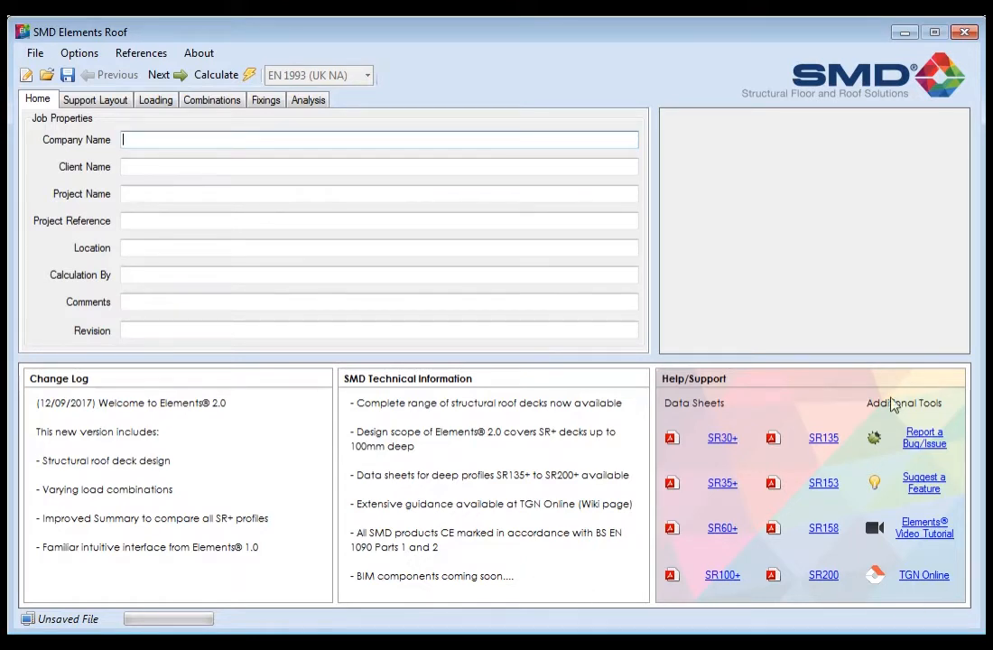
mouse_move(695, 432)
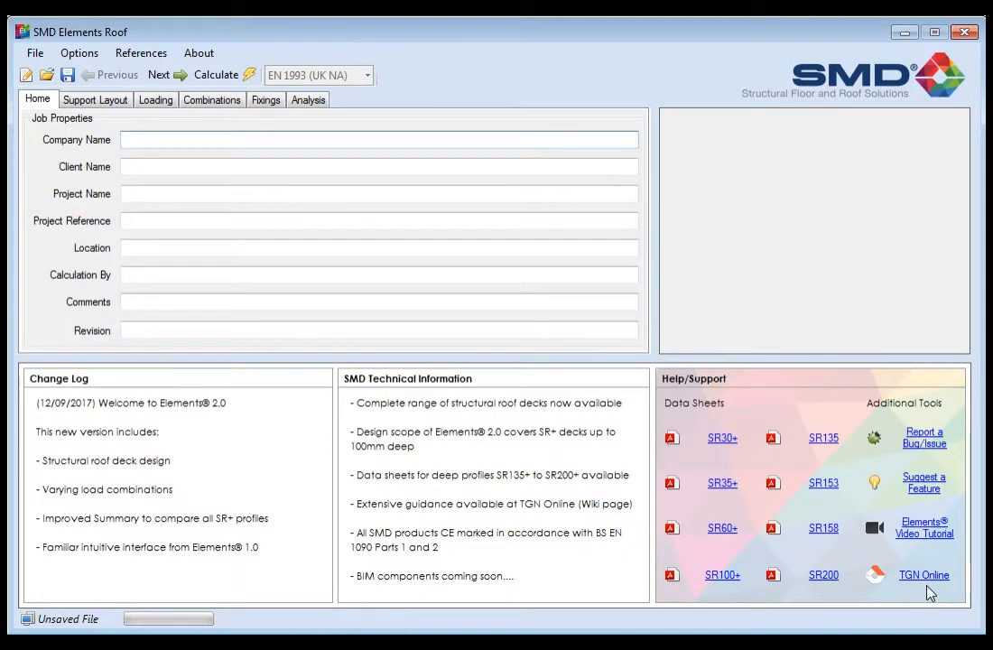
mouse_move(921, 554)
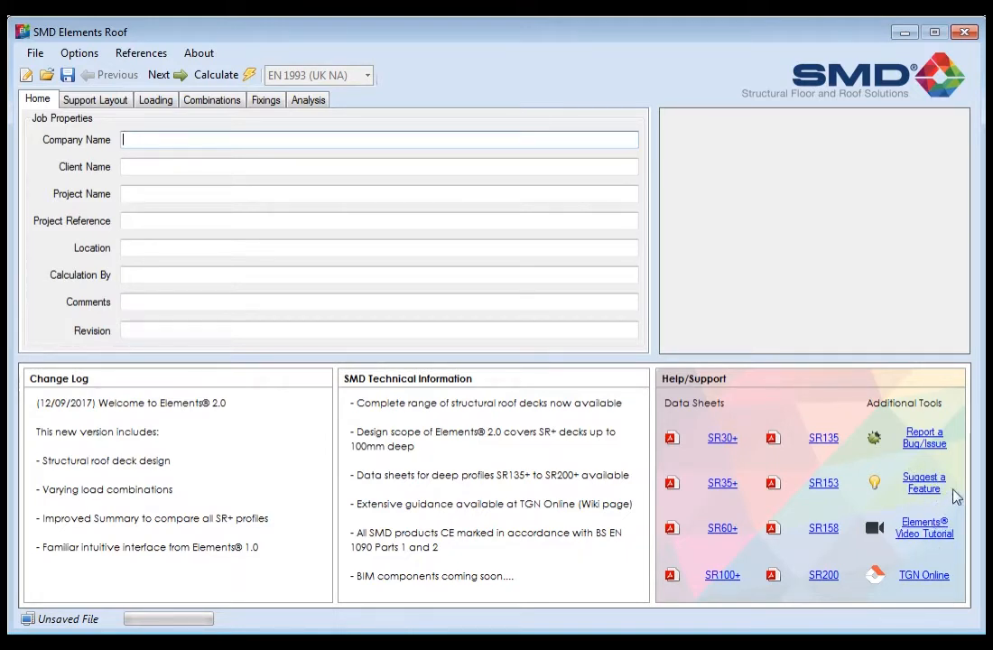
mouse_move(898, 451)
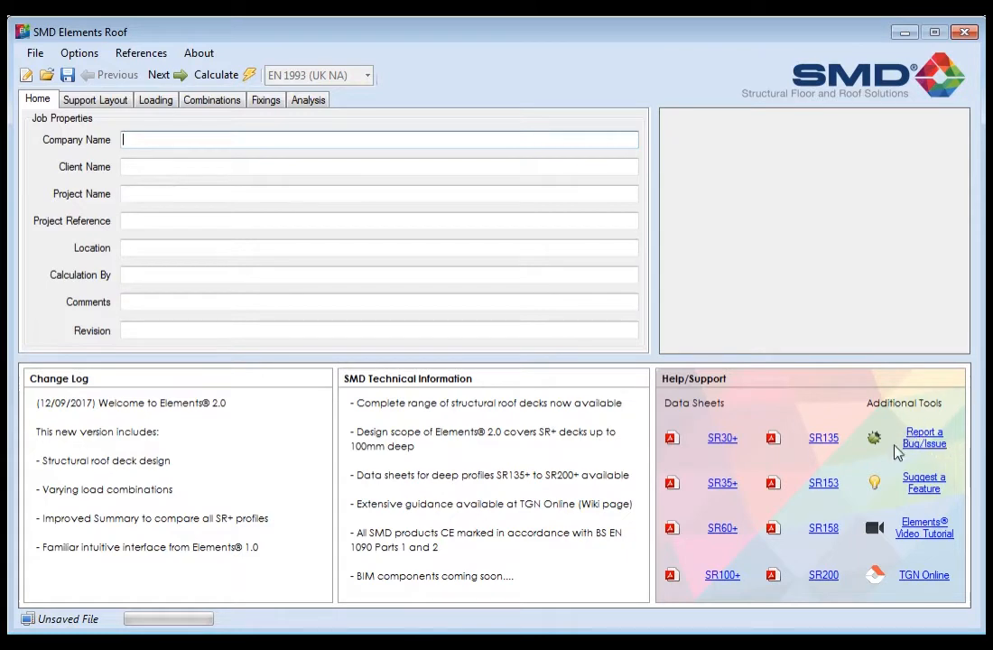
mouse_move(905, 475)
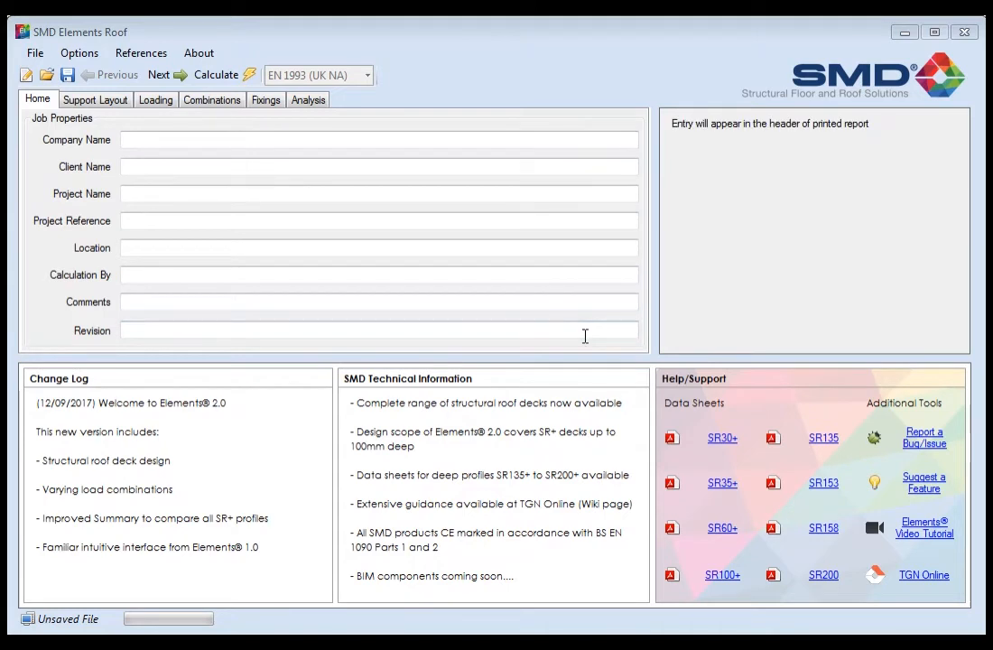
mouse_move(320, 195)
type("This calculation is for tutorial purposes only")
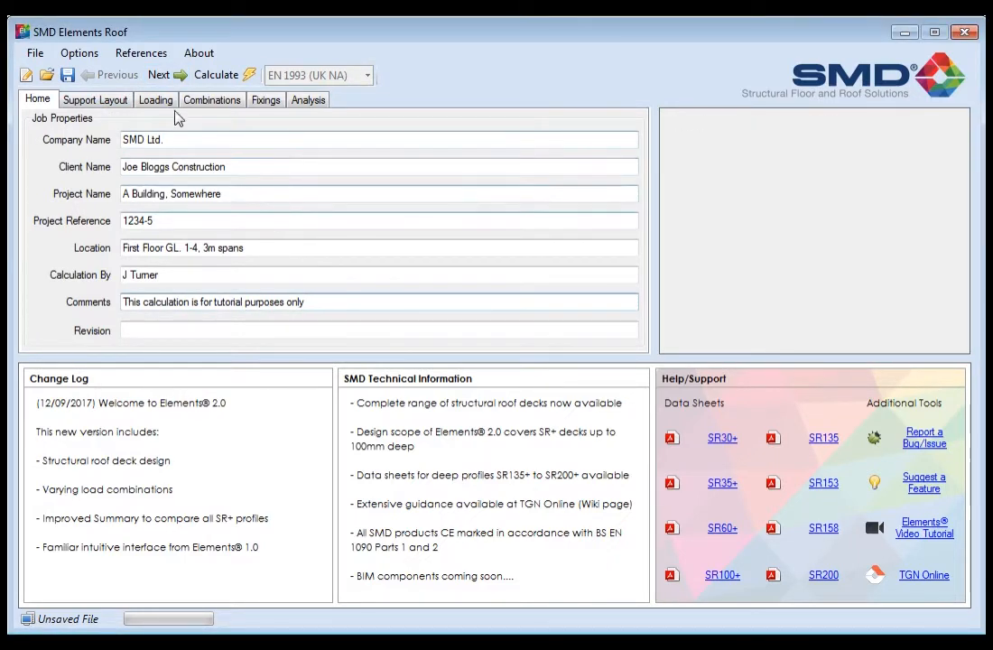
Give the supports a hot-rolled type and 200 mm width, then select the Span 2 cell
left_click(95, 99)
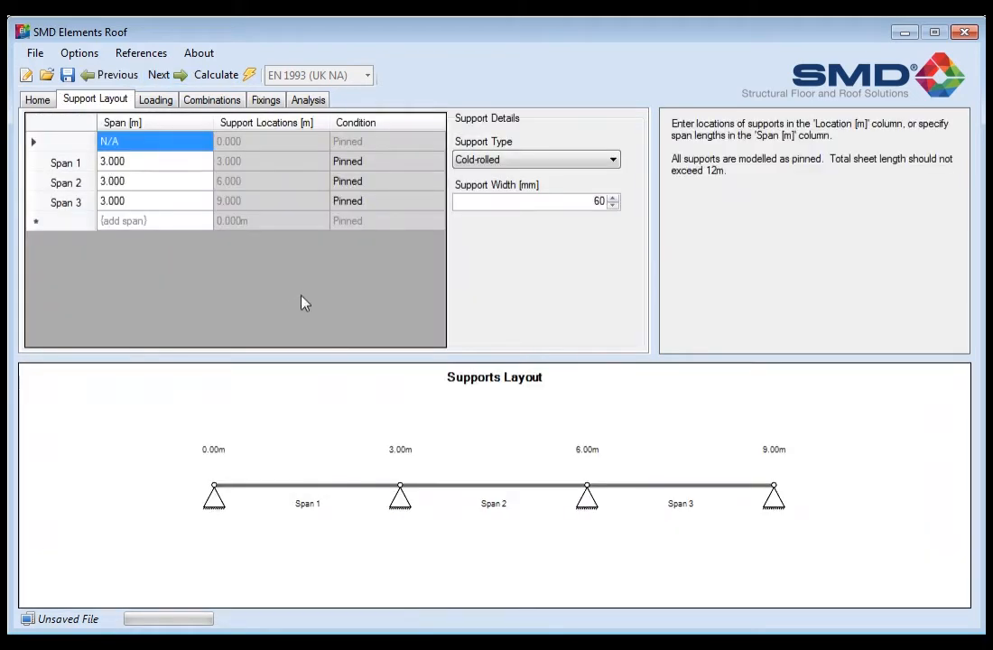
mouse_move(411, 311)
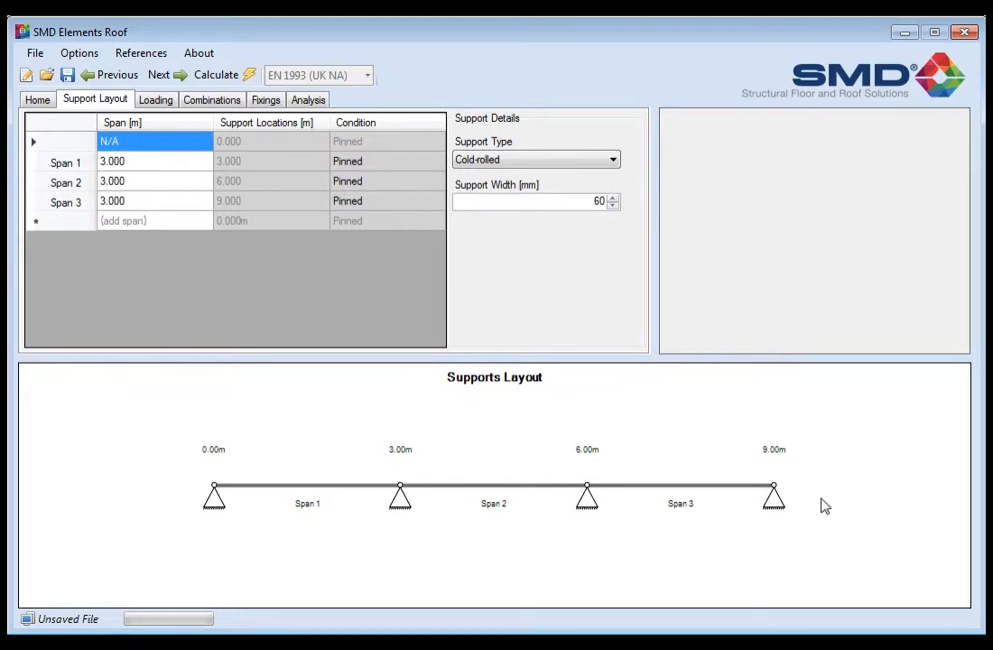
left_click(536, 158)
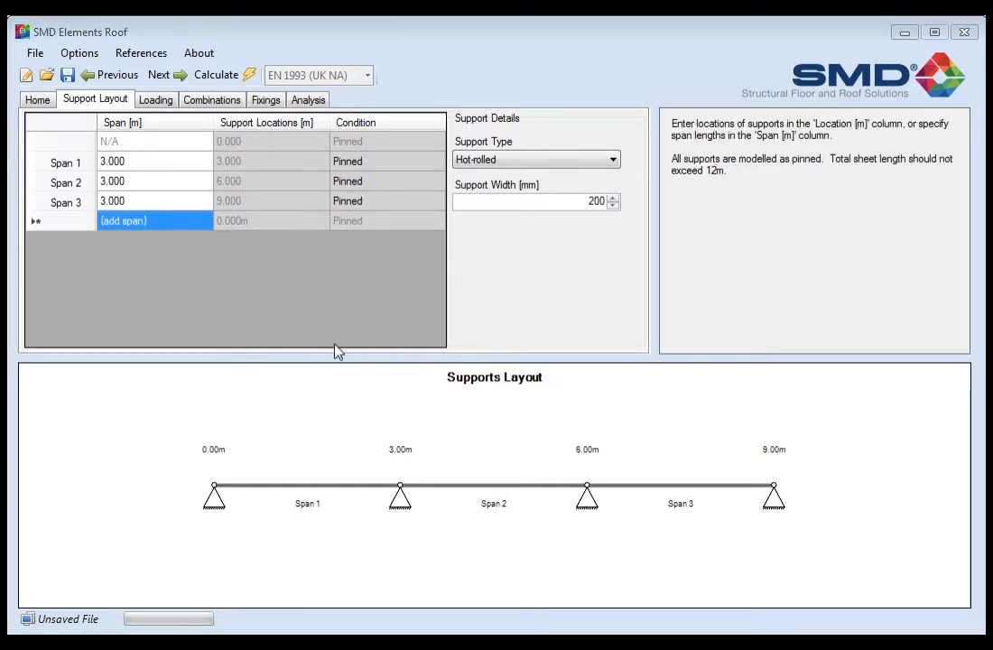
mouse_move(229, 138)
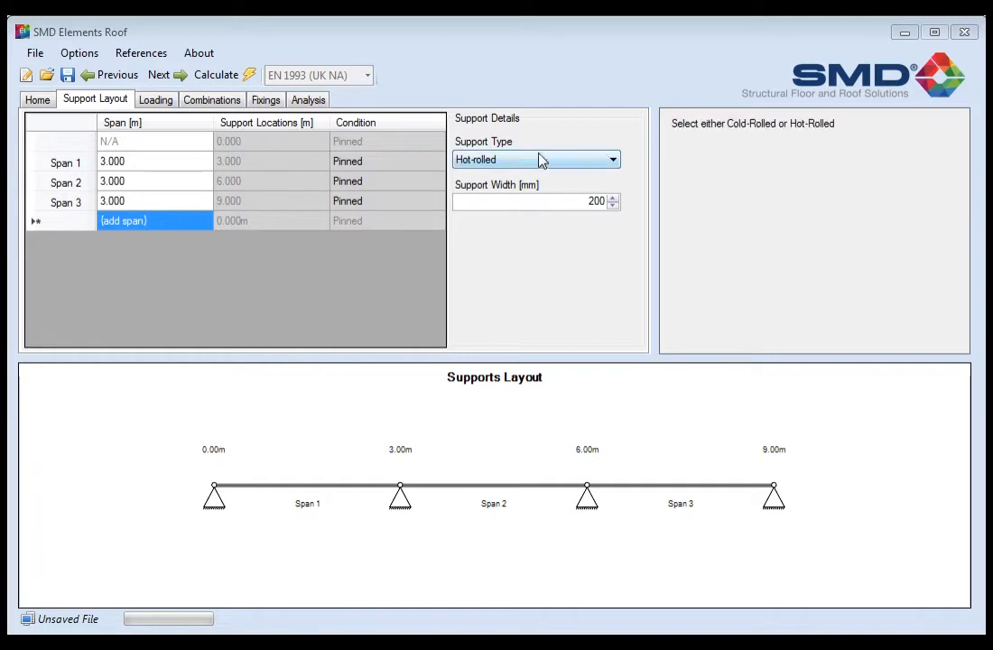
left_click(65, 201)
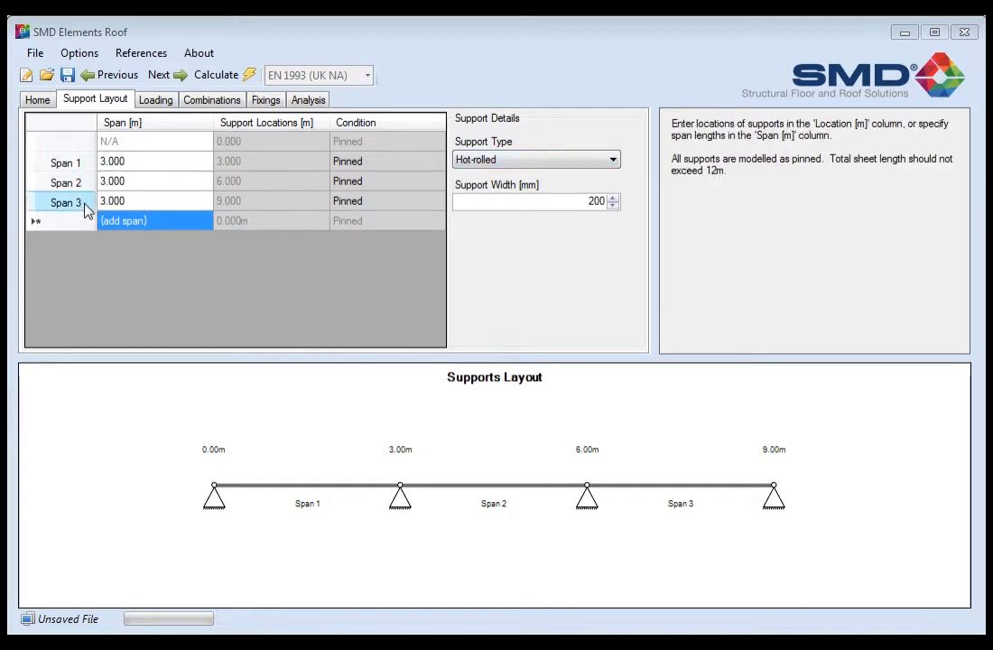
left_click(65, 201)
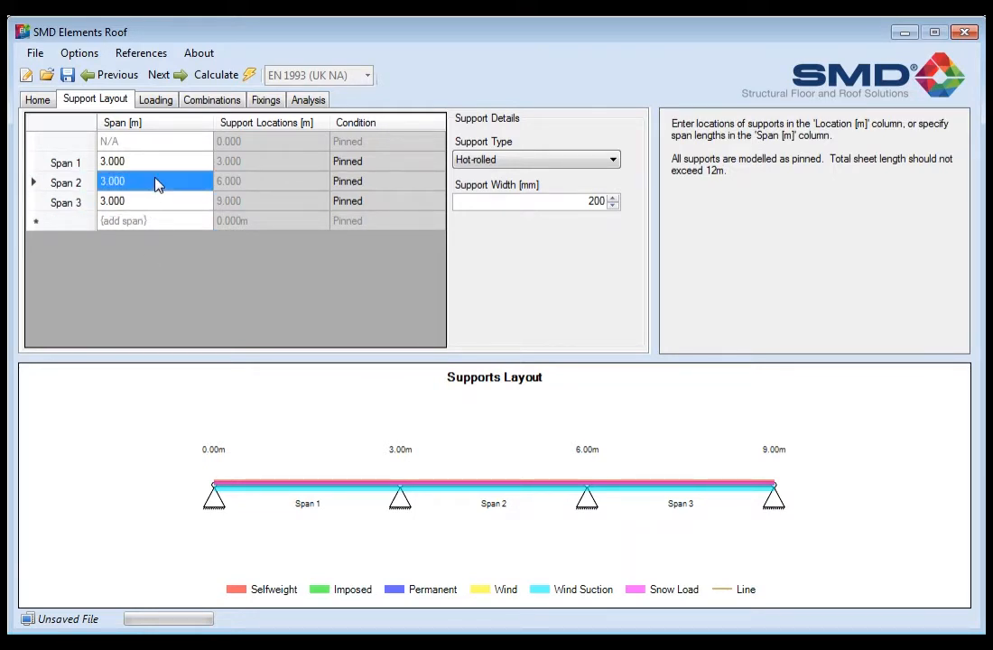
Make Span 2 2.0 m long, keeping hot-rolled supports 200 mm wide
type("2.0")
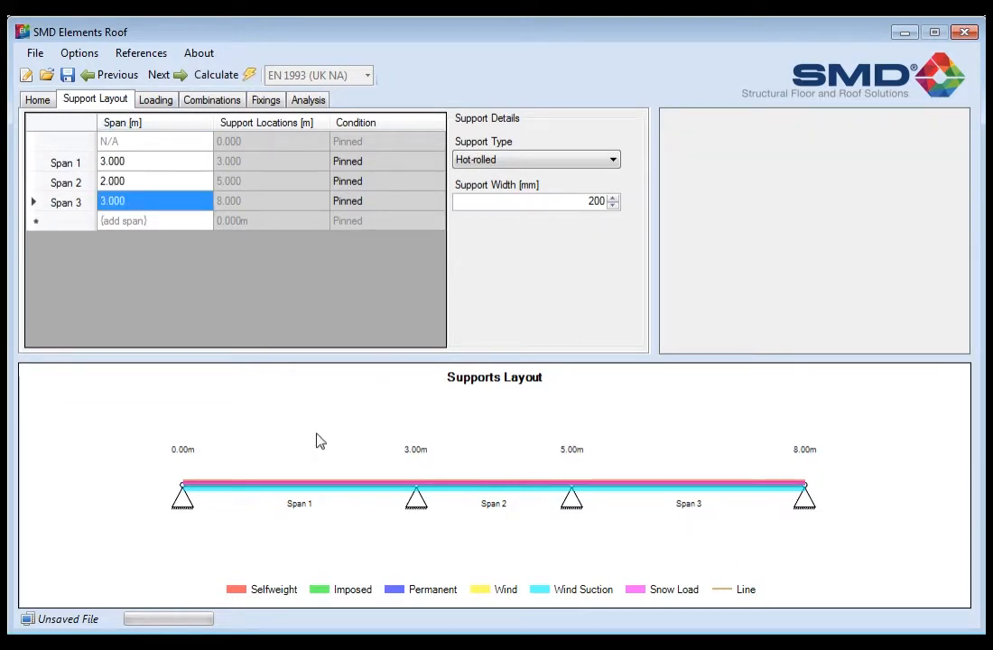
mouse_move(792, 490)
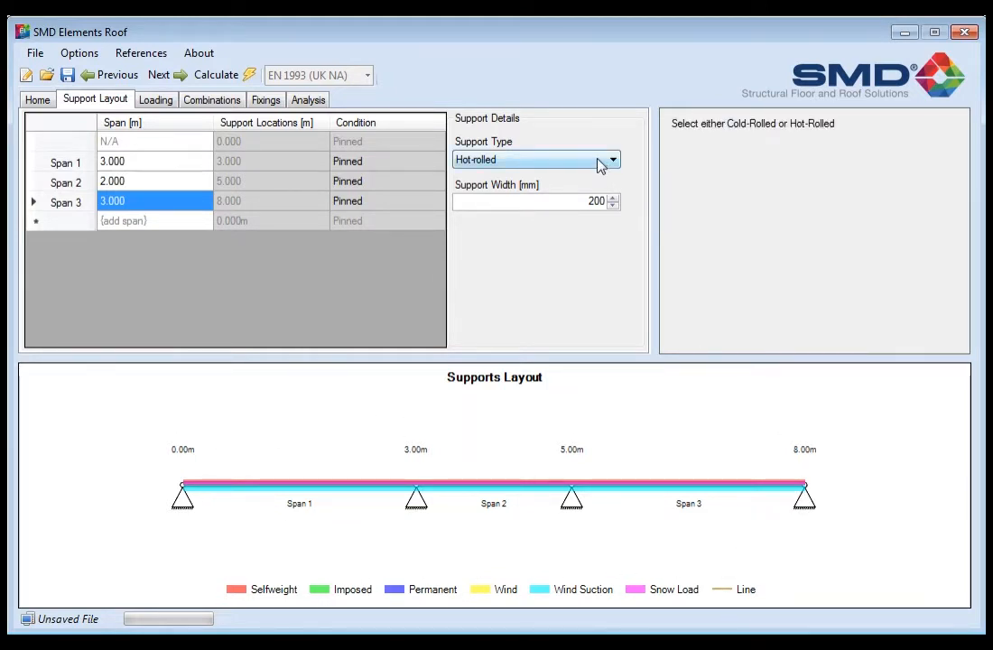
left_click(612, 160)
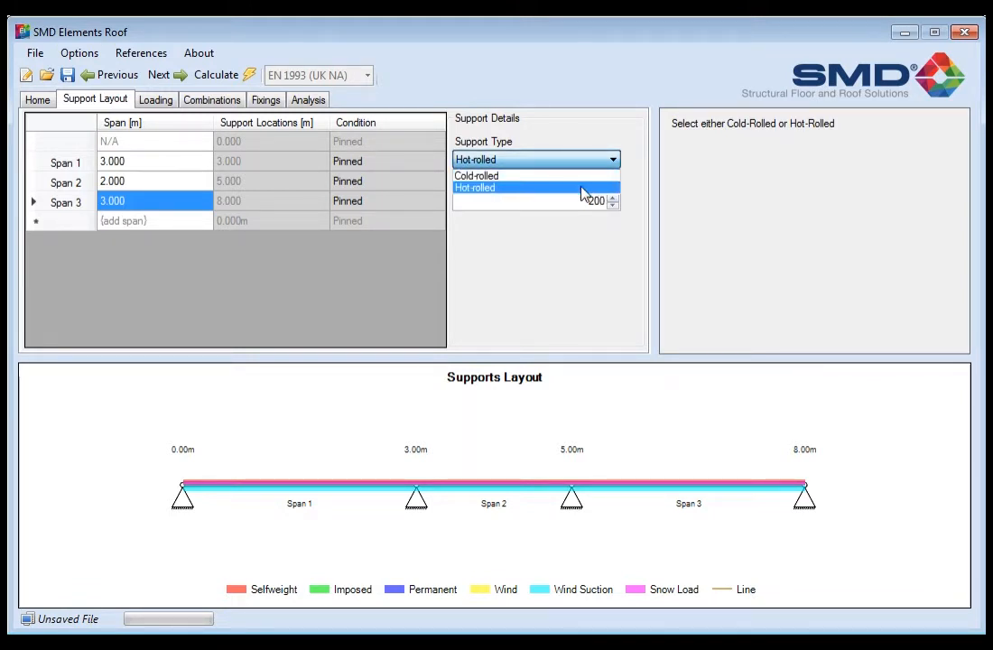
left_click(475, 188)
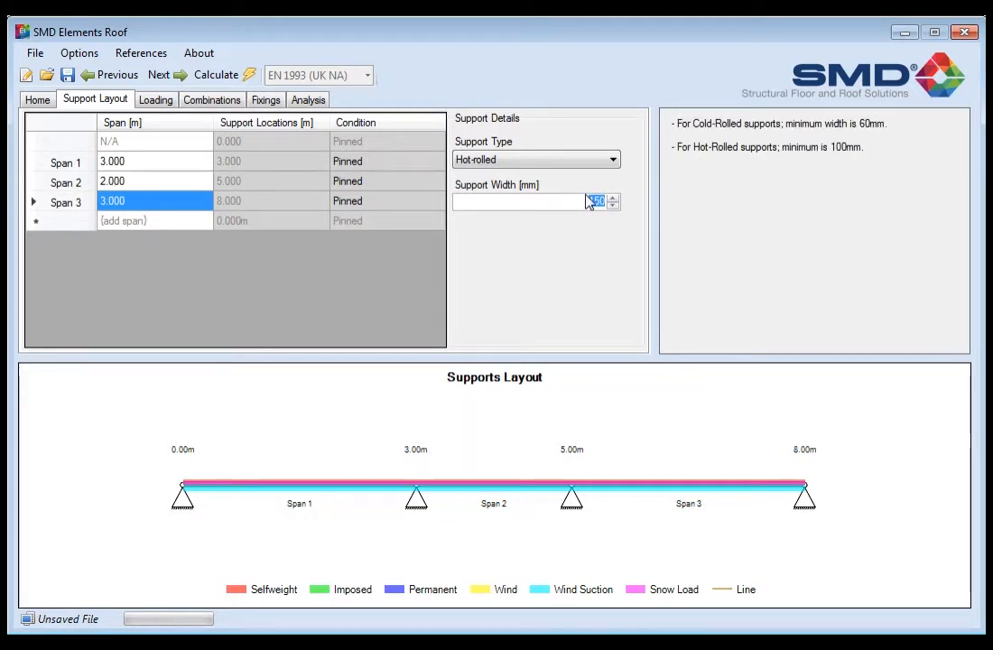
type("200")
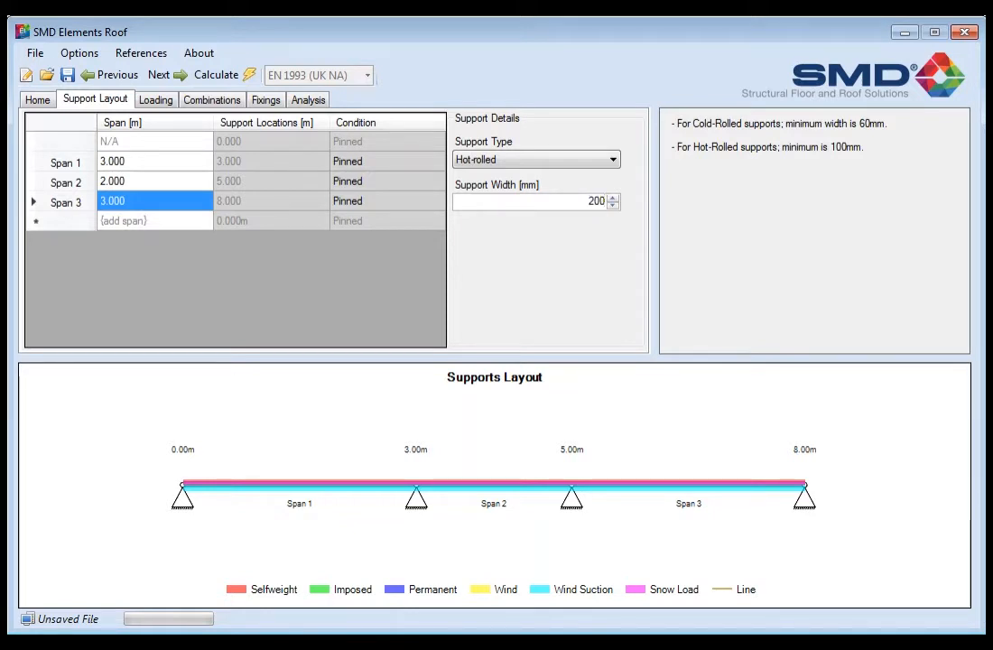
left_click(387, 200)
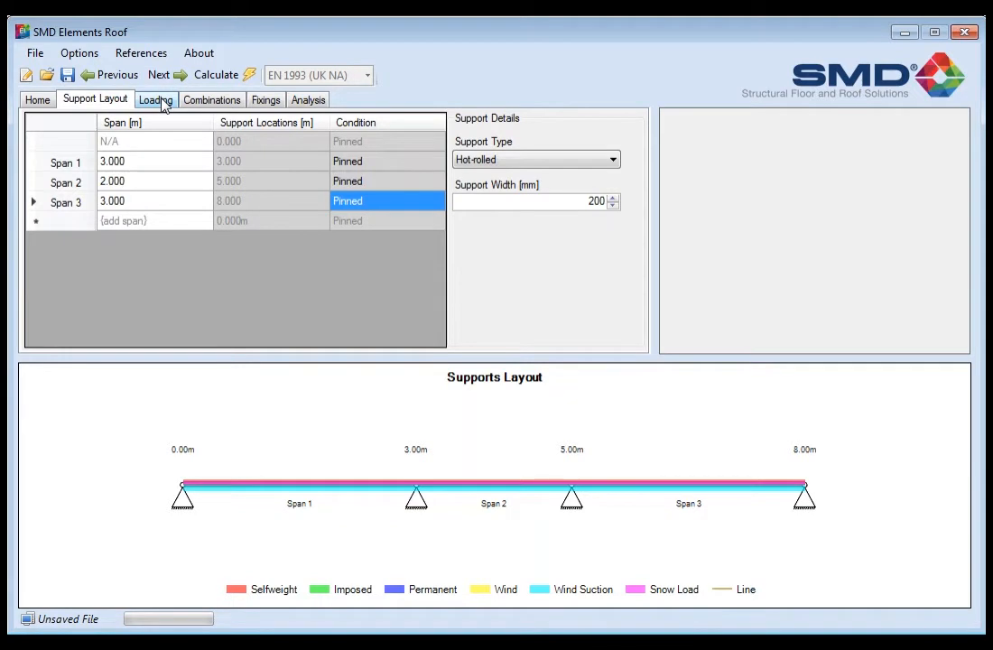
Delete the Wind pressure row from the loading table
left_click(155, 100)
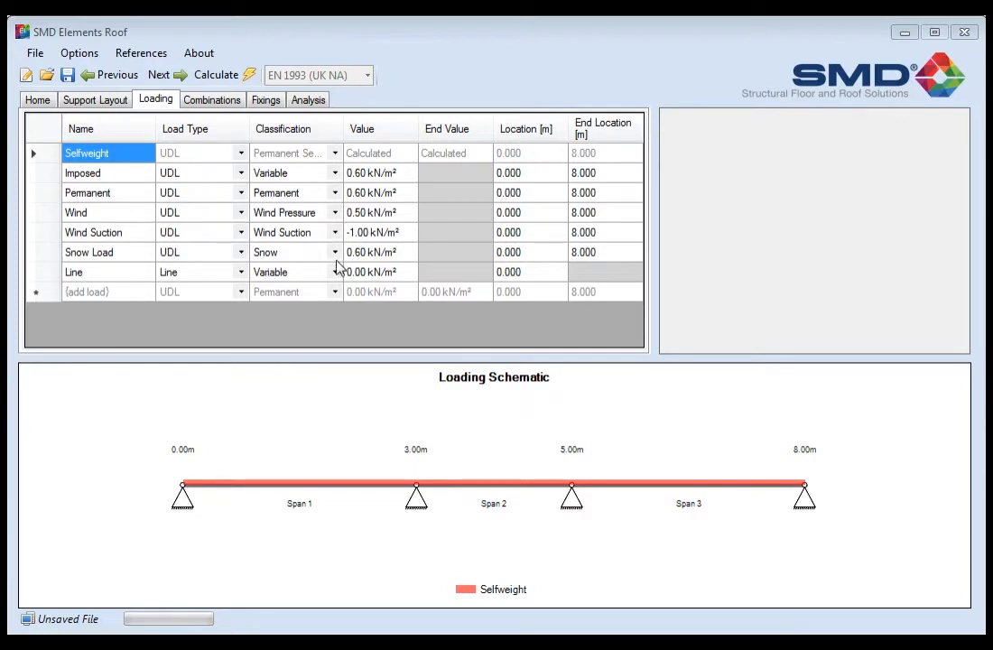
mouse_move(174, 245)
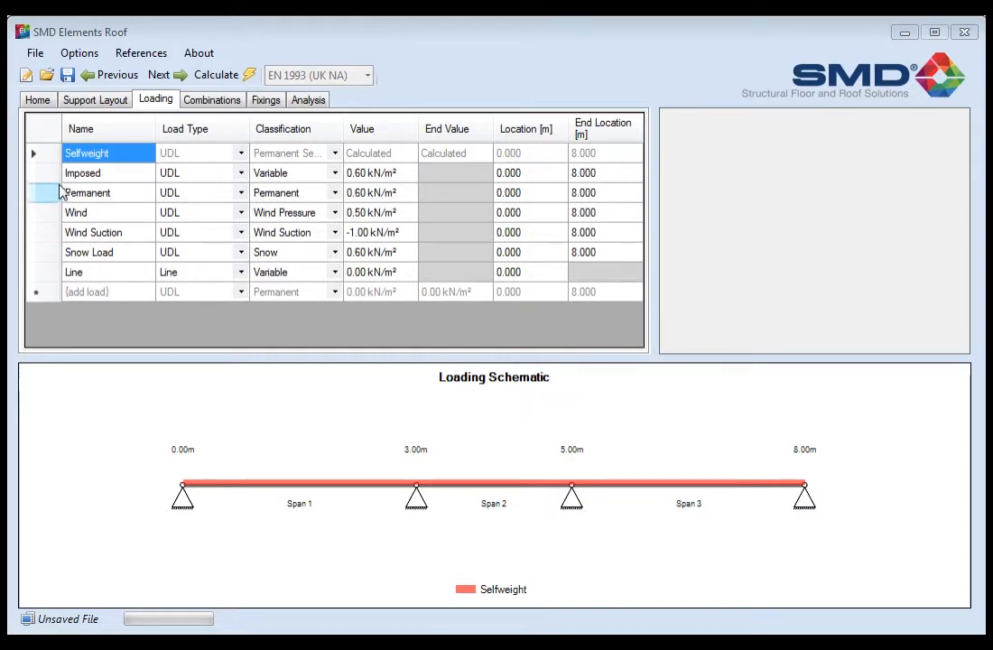
mouse_move(45, 232)
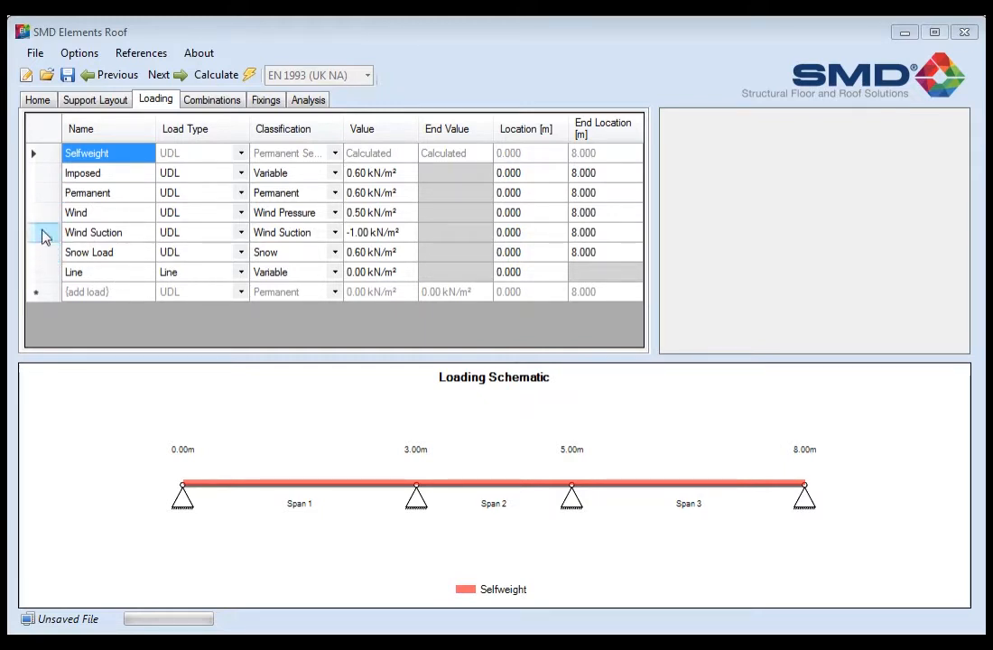
left_click(76, 212)
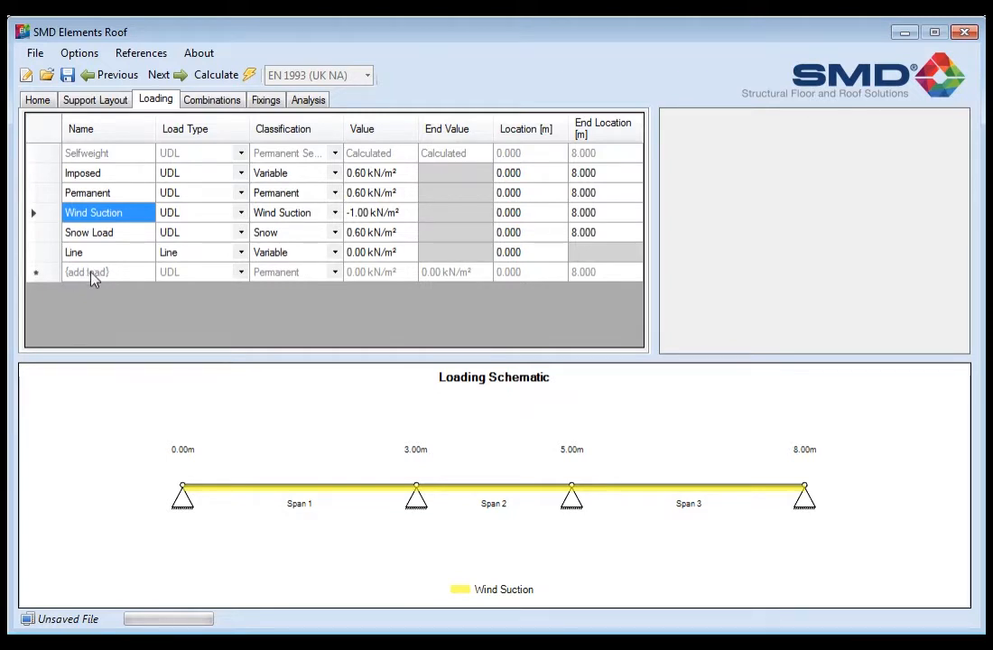
Rename the Wind Suction load to 'amie' and select the empty add-load row
left_click(88, 272)
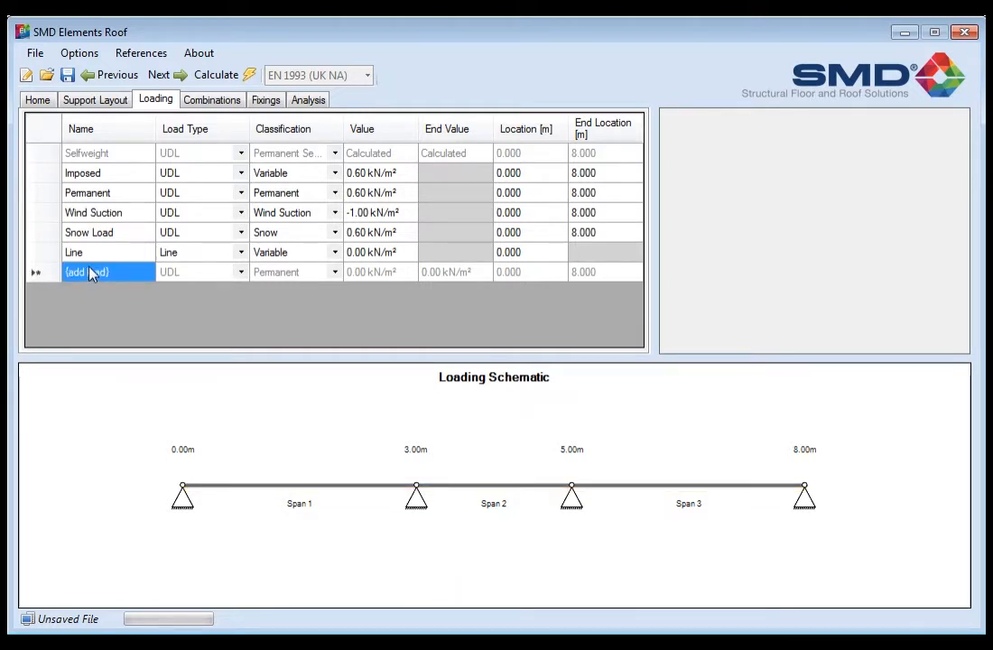
left_click(92, 212)
type("J")
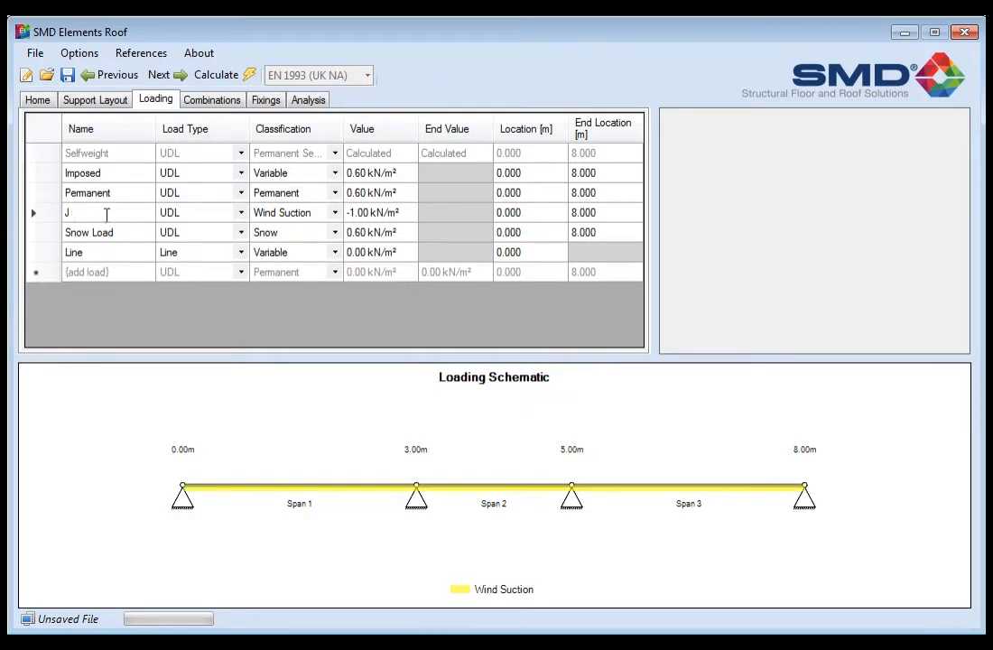
type("amie")
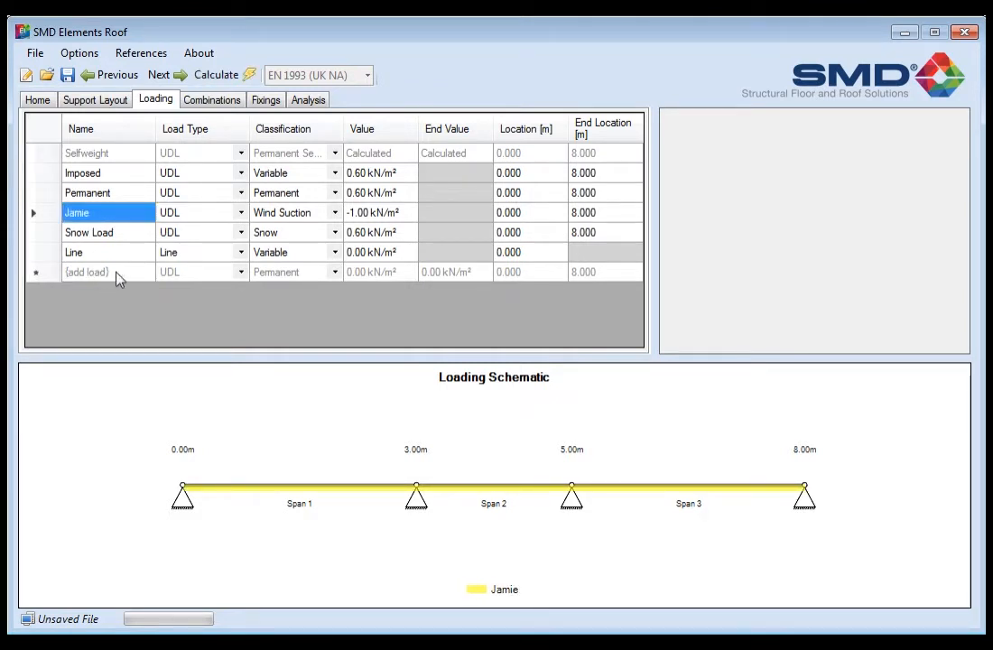
mouse_move(84, 280)
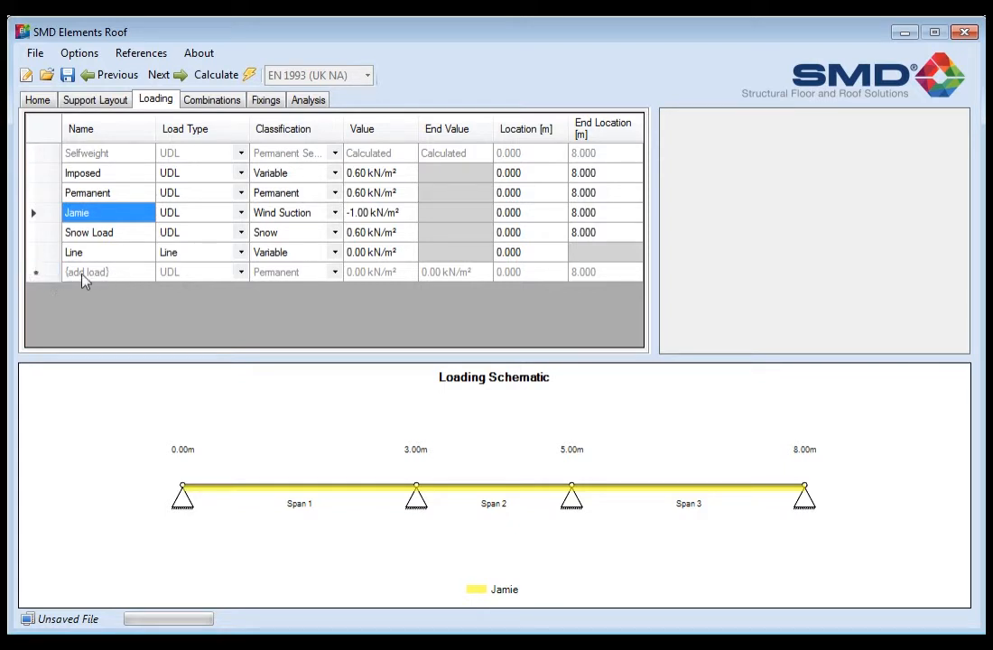
left_click(88, 271)
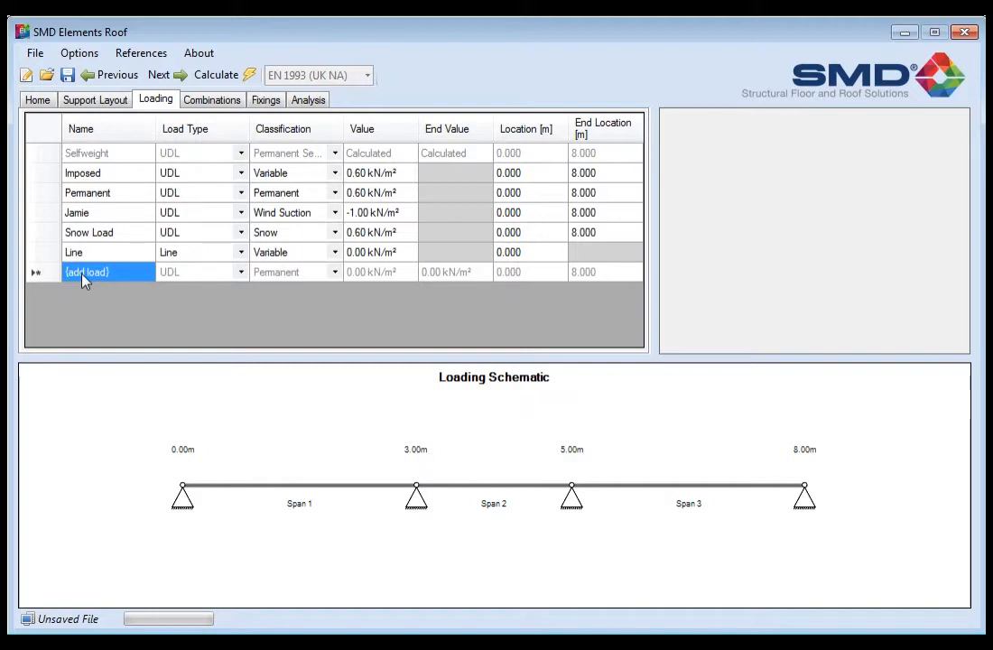
Add a permanent load named 'Solar pan' with a value of 0.5 kN/m²
type("Solar panel")
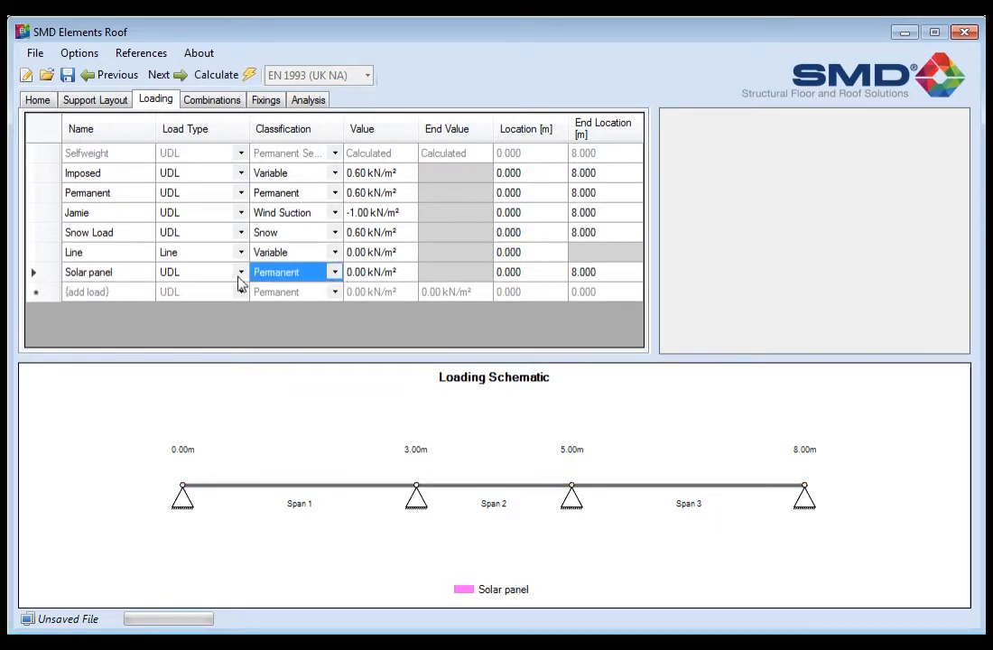
left_click(240, 291)
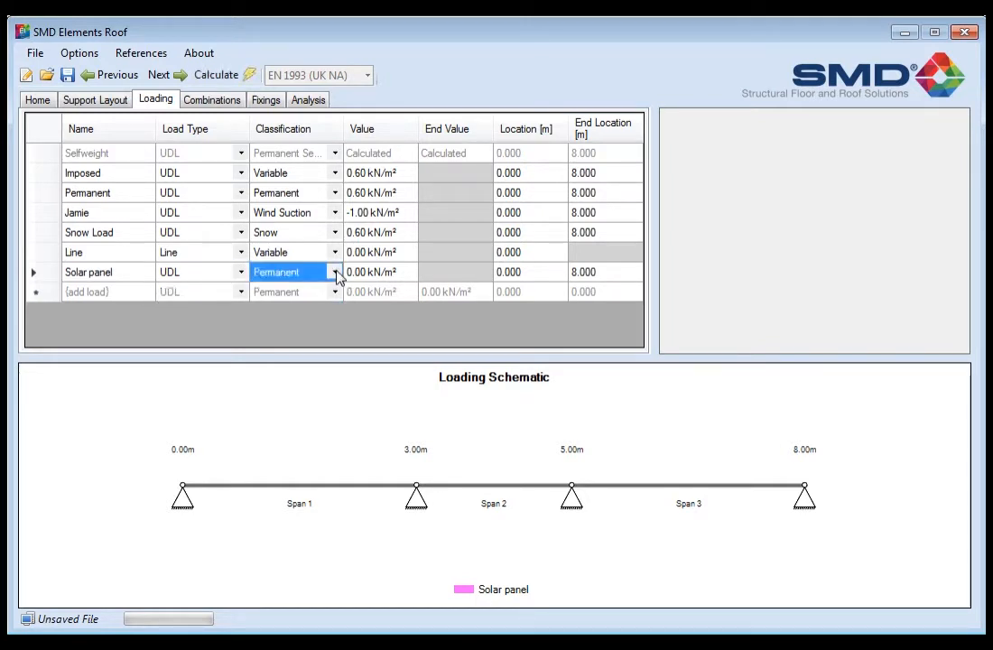
left_click(334, 271)
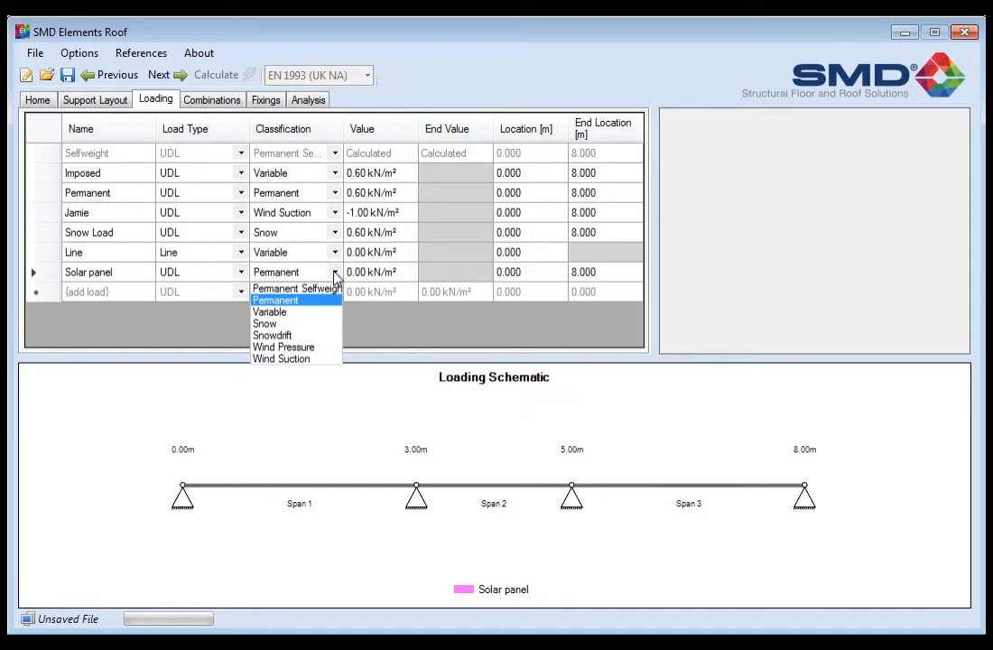
mouse_move(316, 307)
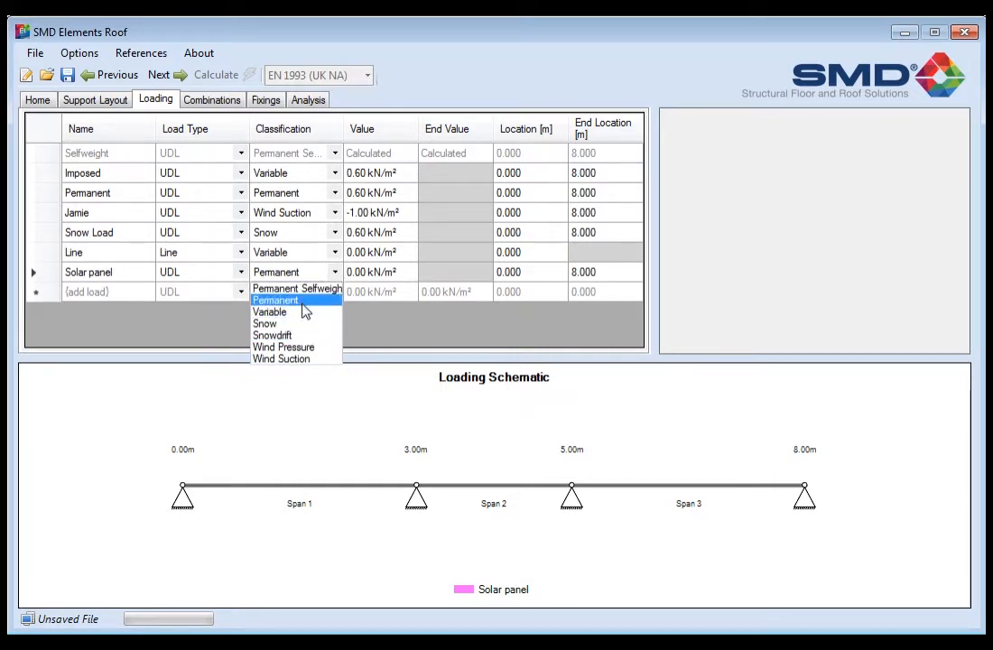
left_click(275, 300)
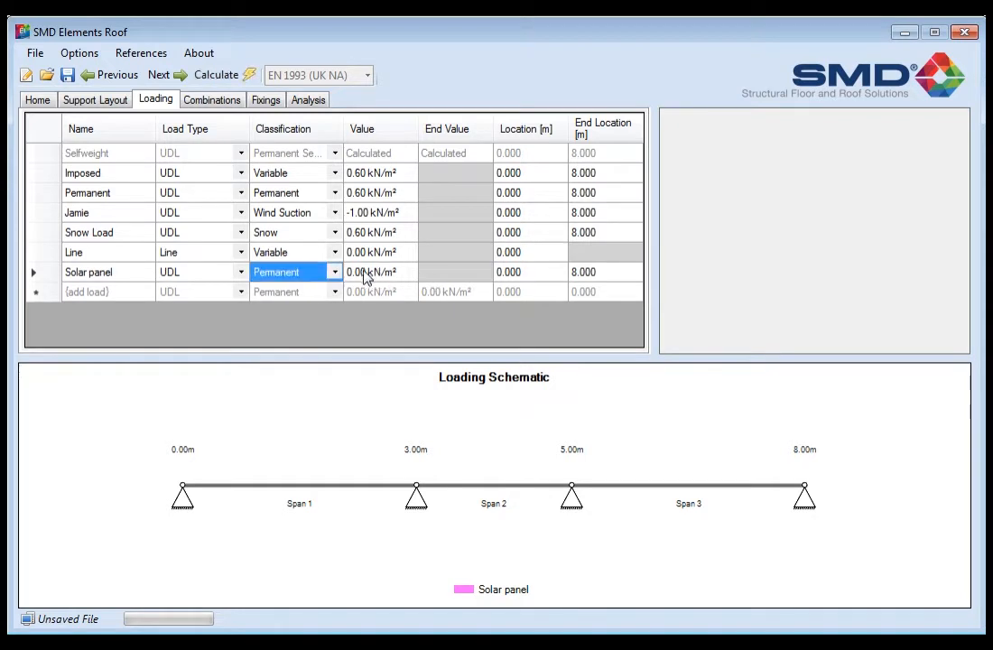
type("0.5")
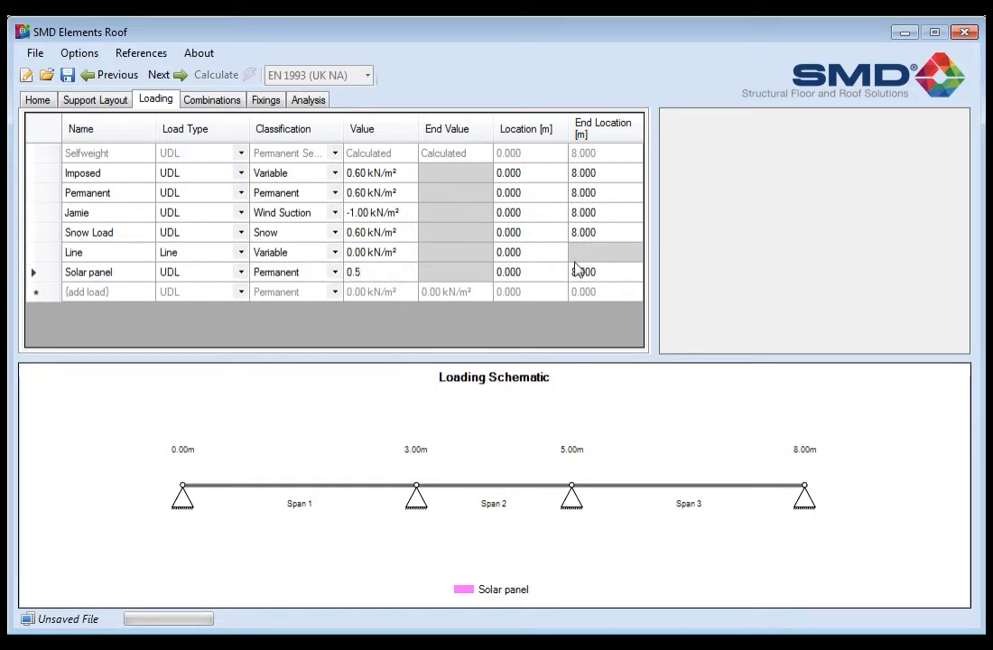
left_click(528, 272)
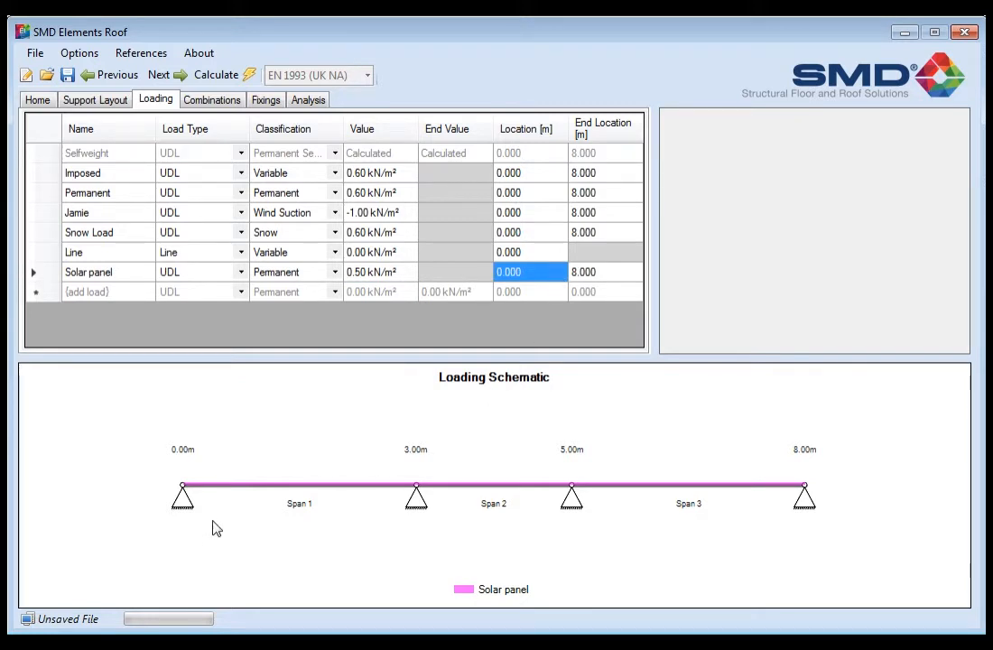
mouse_move(796, 478)
type("3.000")
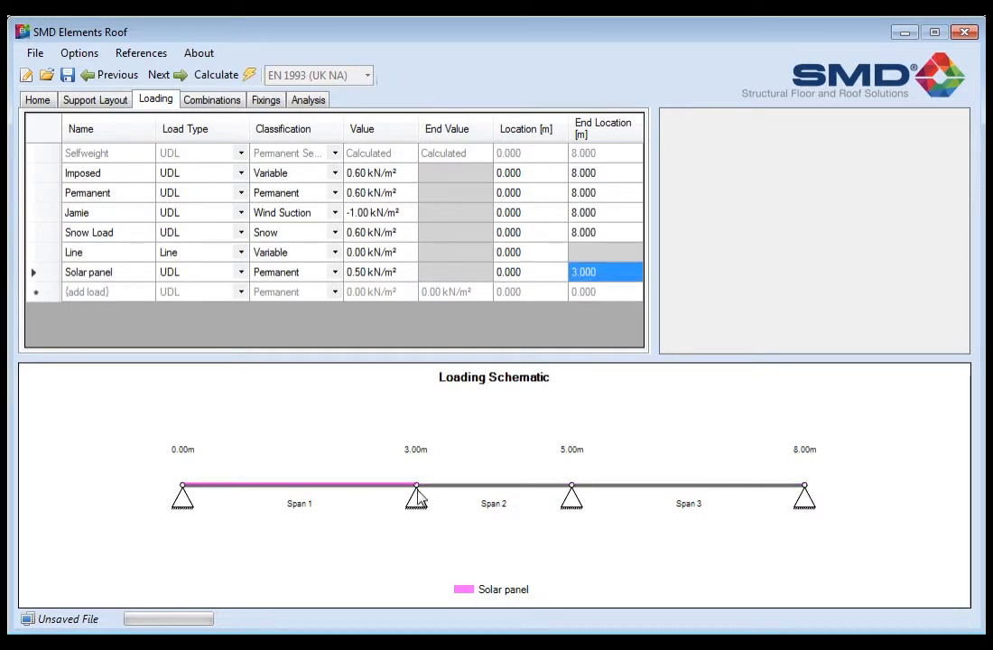
mouse_move(293, 463)
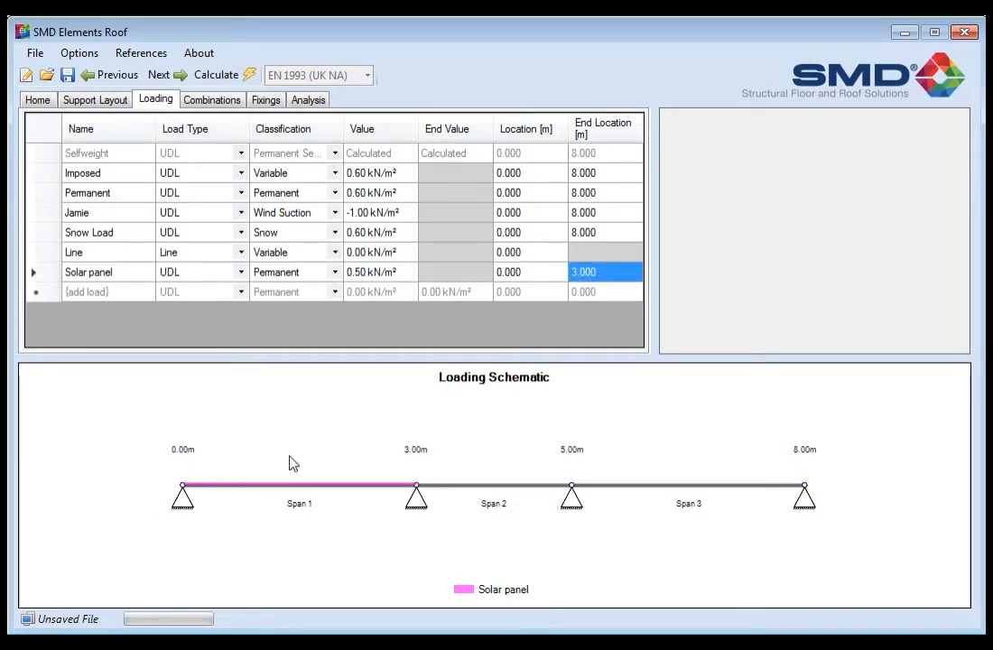
mouse_move(392, 507)
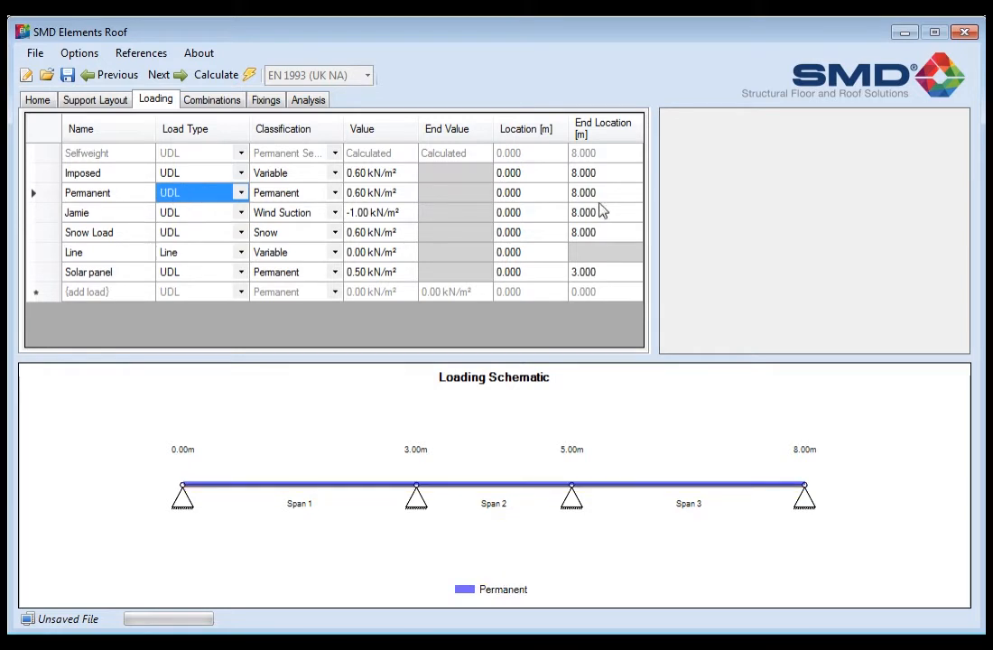
mouse_move(94, 184)
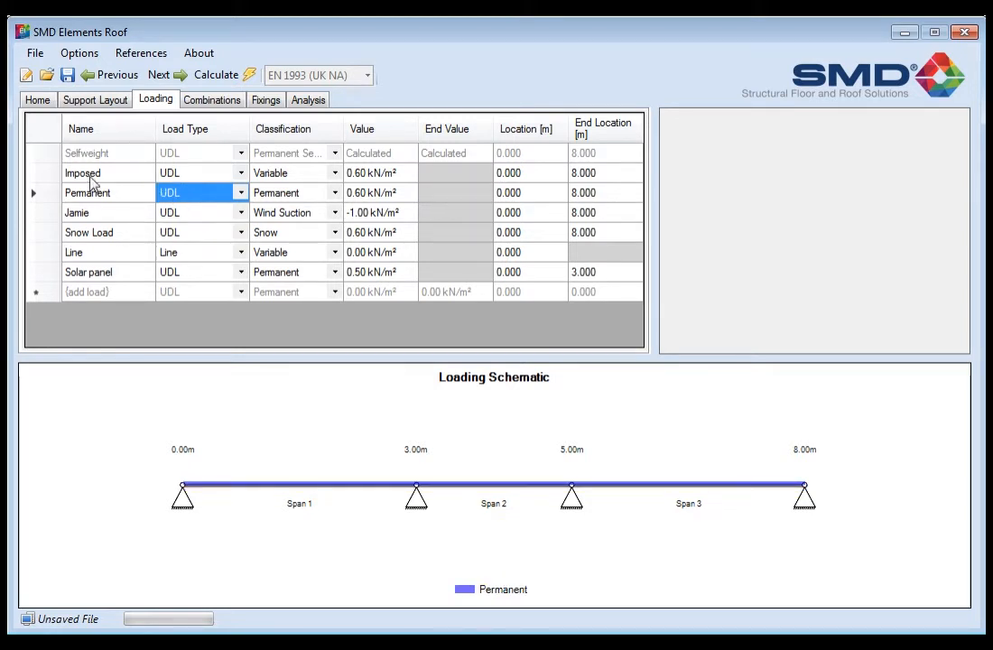
left_click(76, 212)
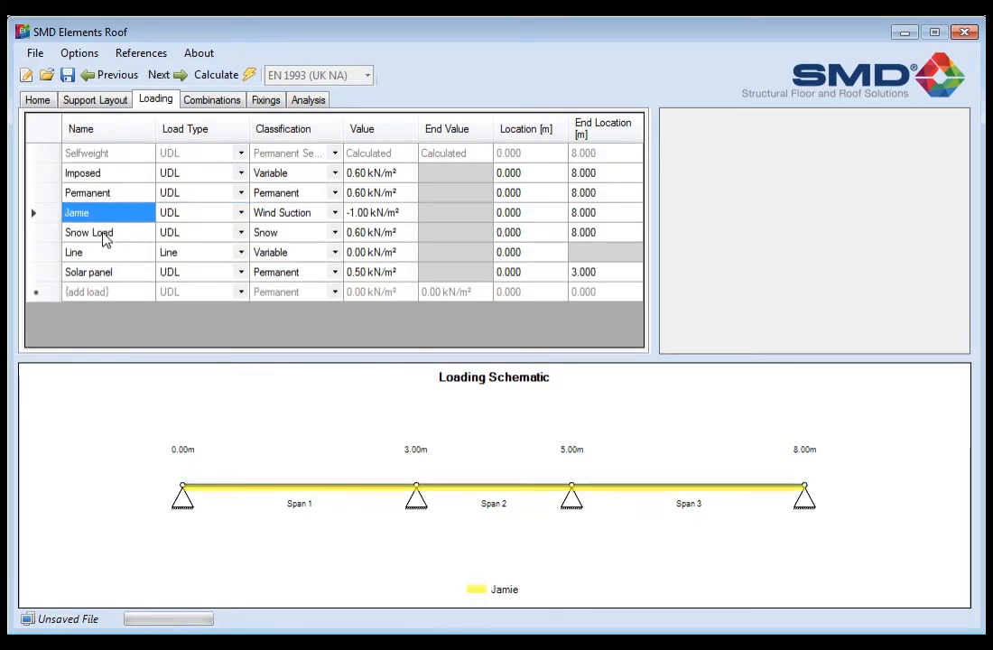
left_click(74, 252)
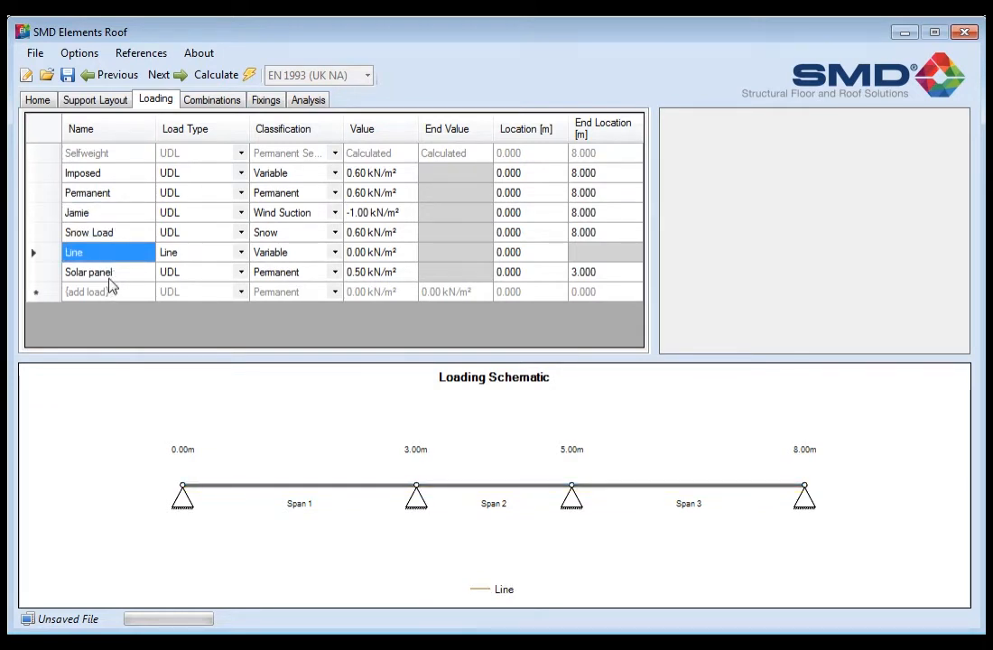
left_click(88, 232)
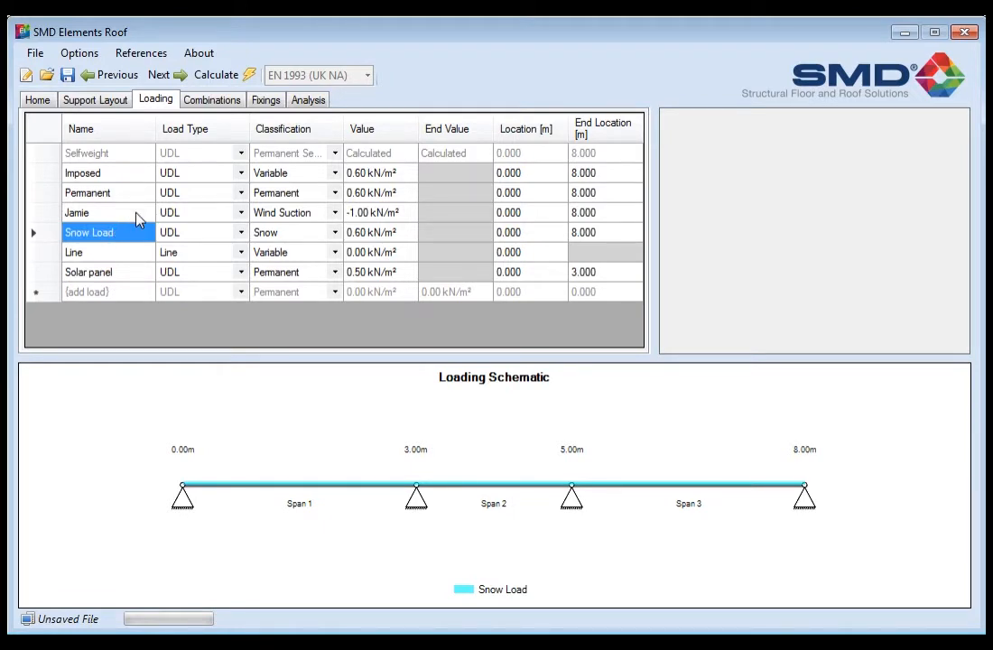
left_click(77, 212)
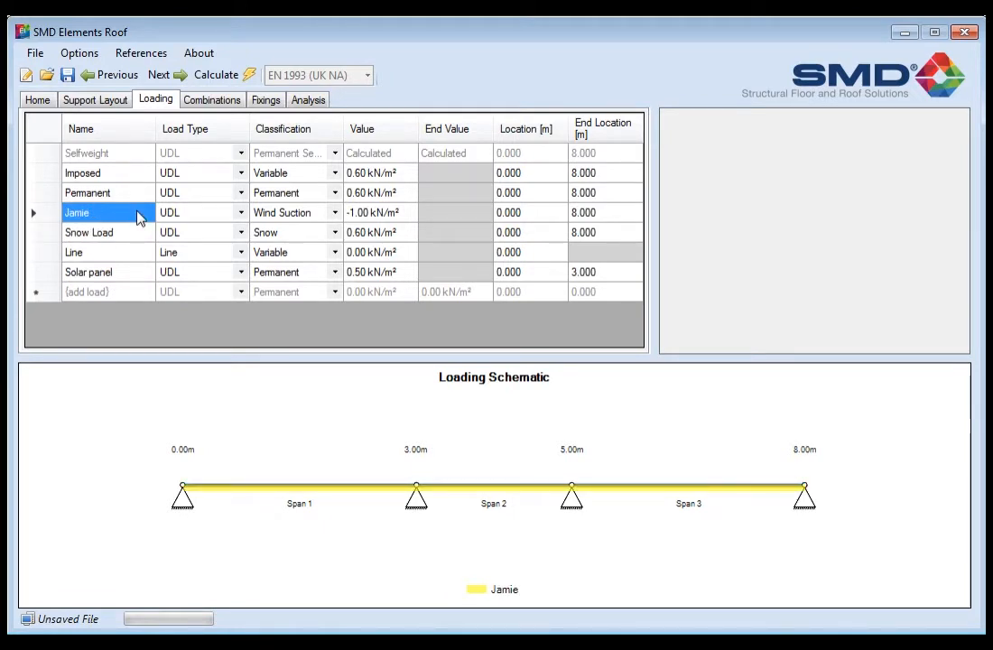
mouse_move(255, 239)
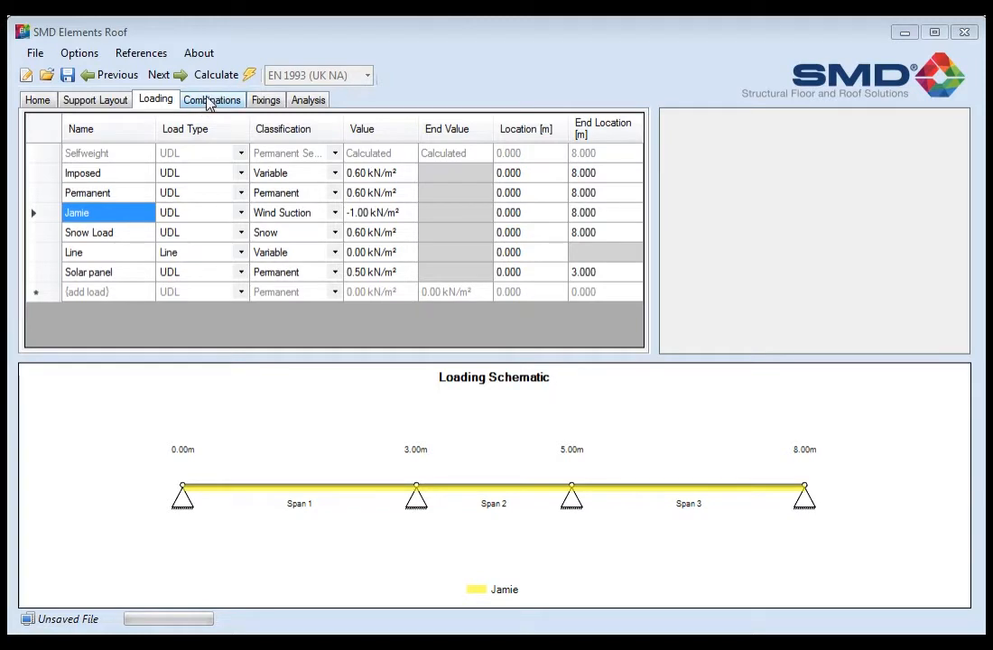
Untick and re-tick ULS combinations, leaving all nine combinations enabled
left_click(211, 99)
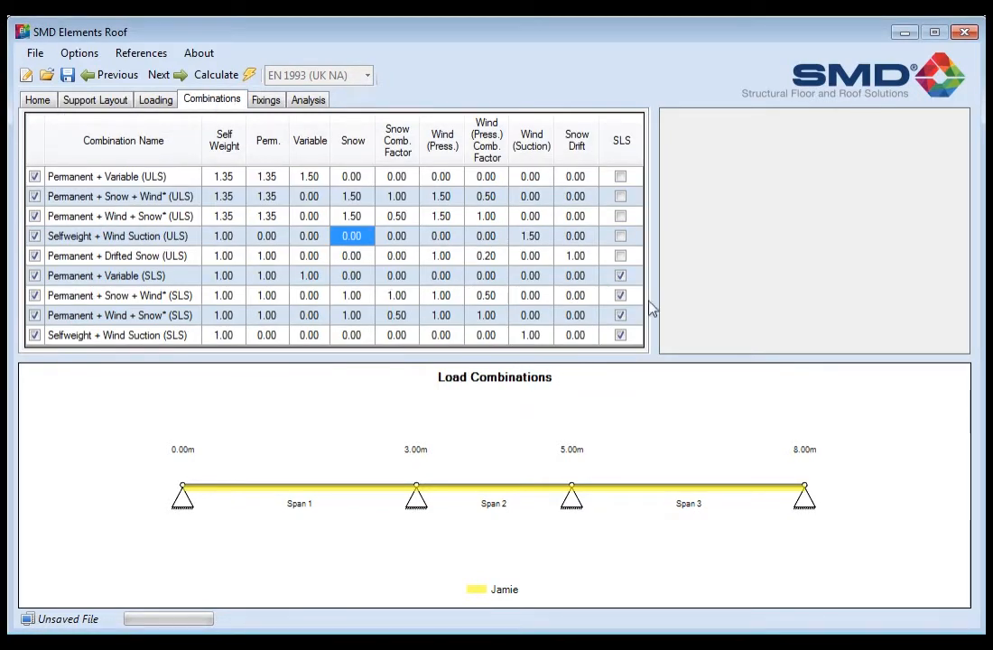
mouse_move(54, 165)
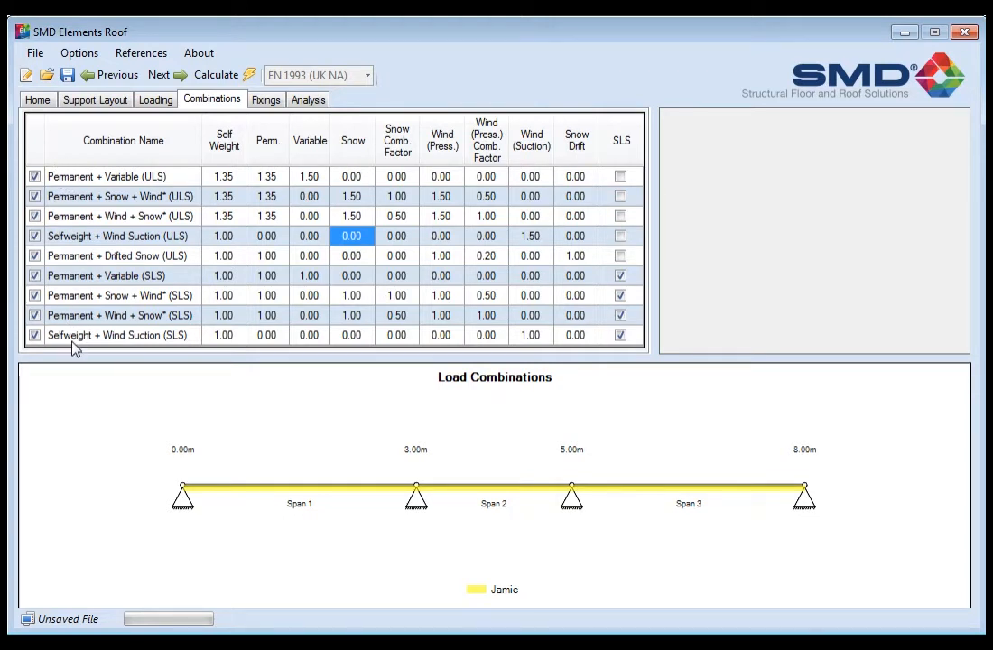
mouse_move(104, 185)
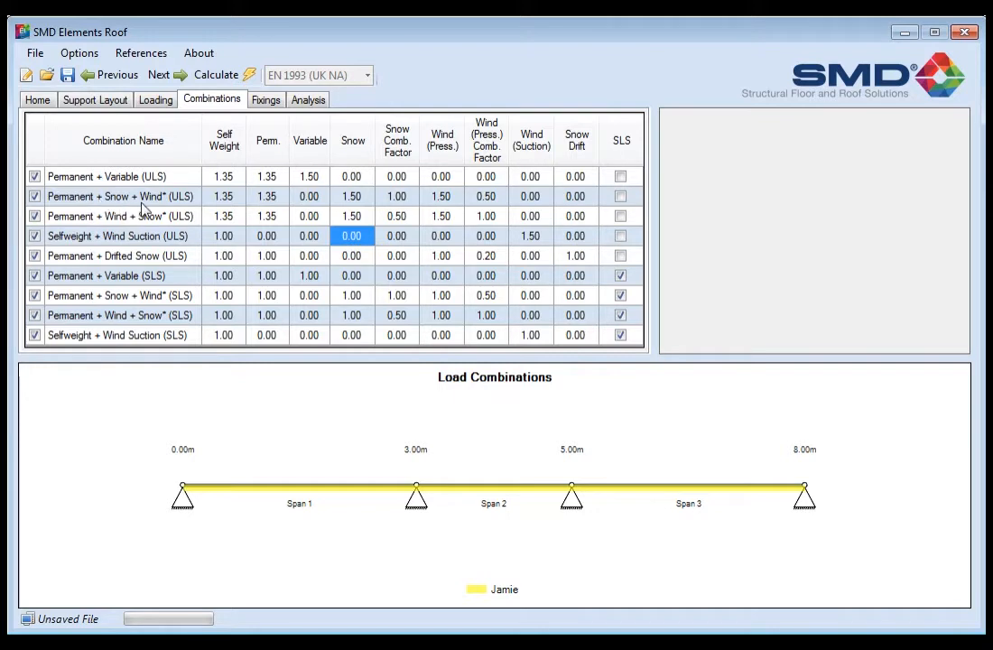
mouse_move(156, 227)
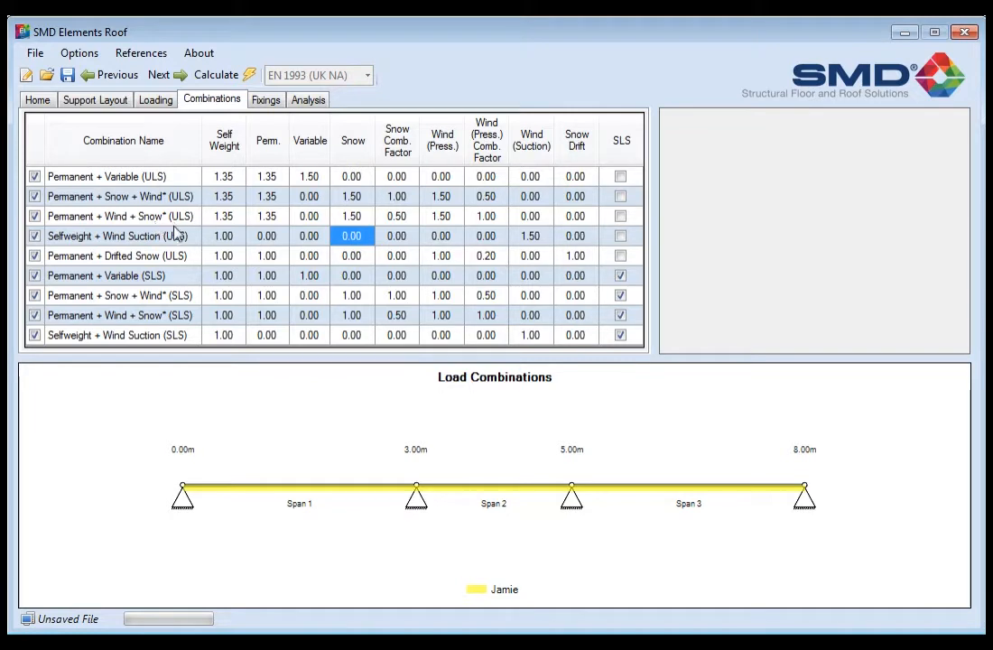
mouse_move(50, 232)
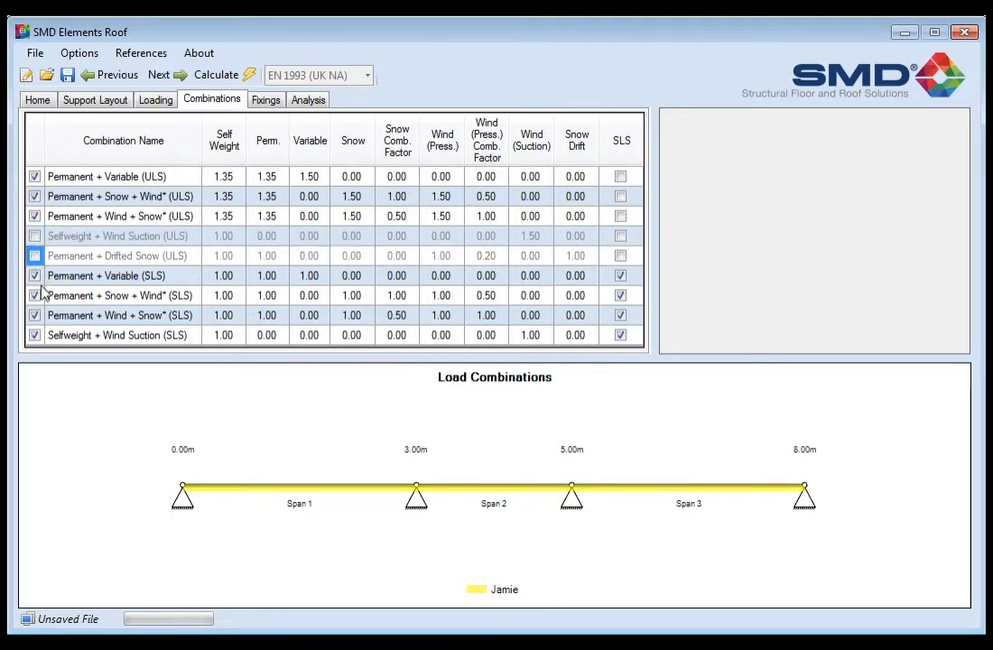
left_click(34, 236)
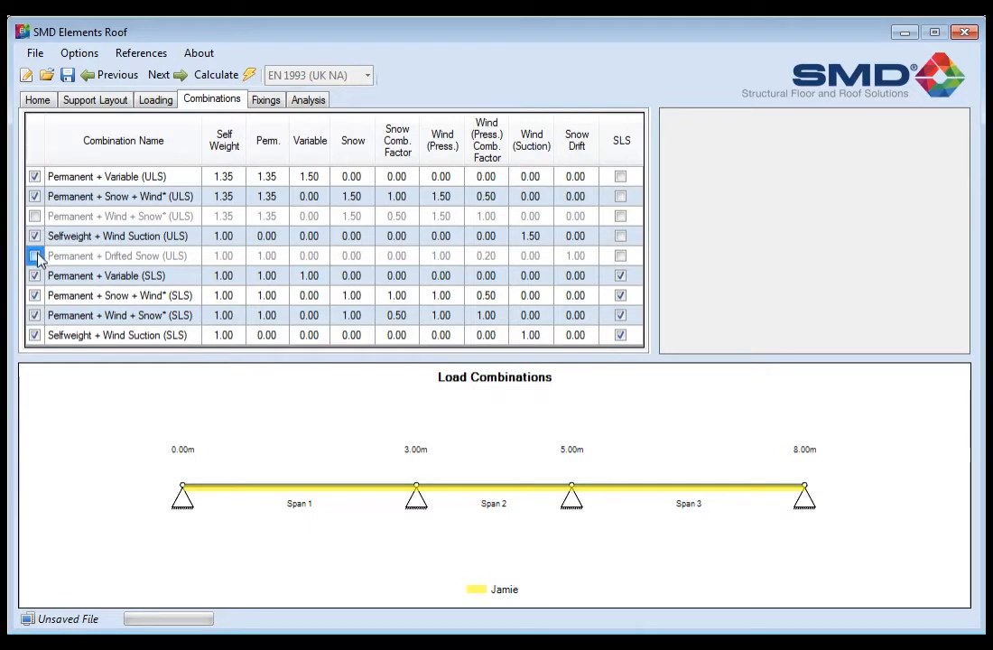
left_click(35, 216)
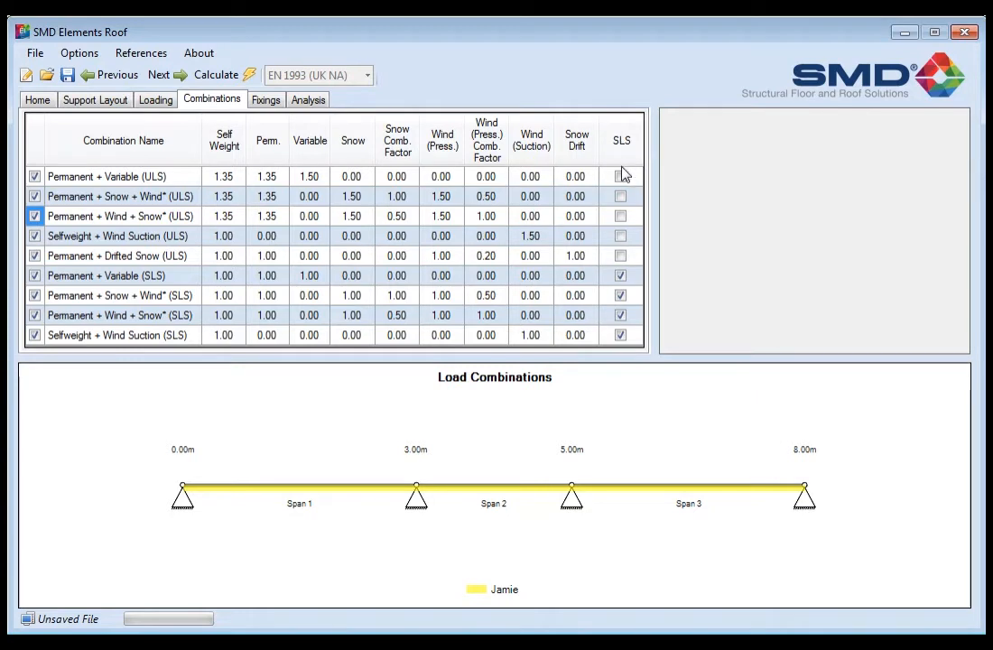
mouse_move(639, 309)
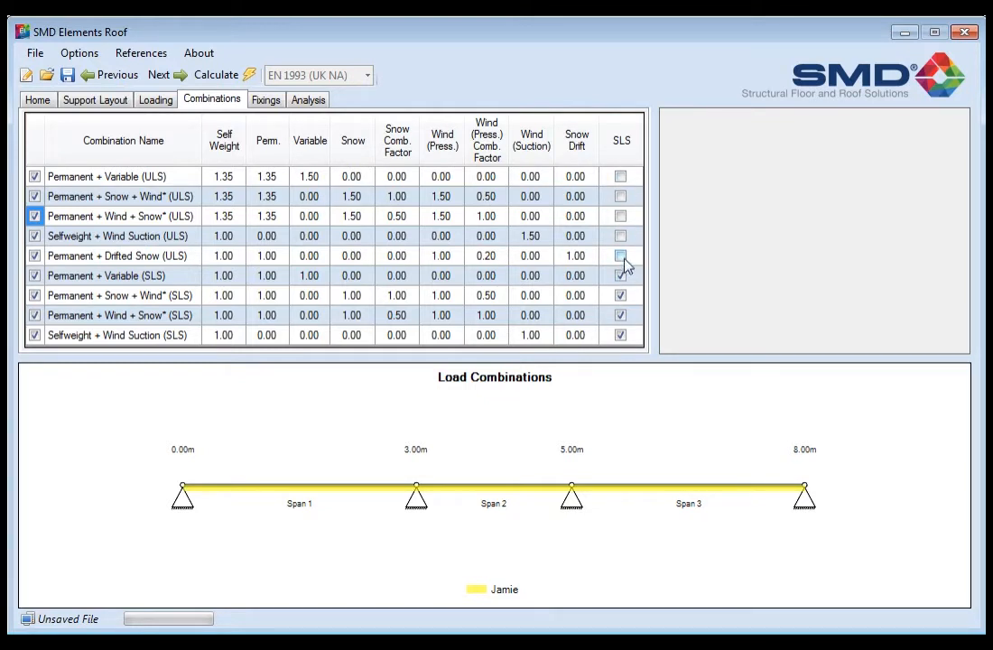
Try 1.2 as the Permanent + Wind + Snow* snow factor, revert to 1.50, and view fixings
left_click(620, 255)
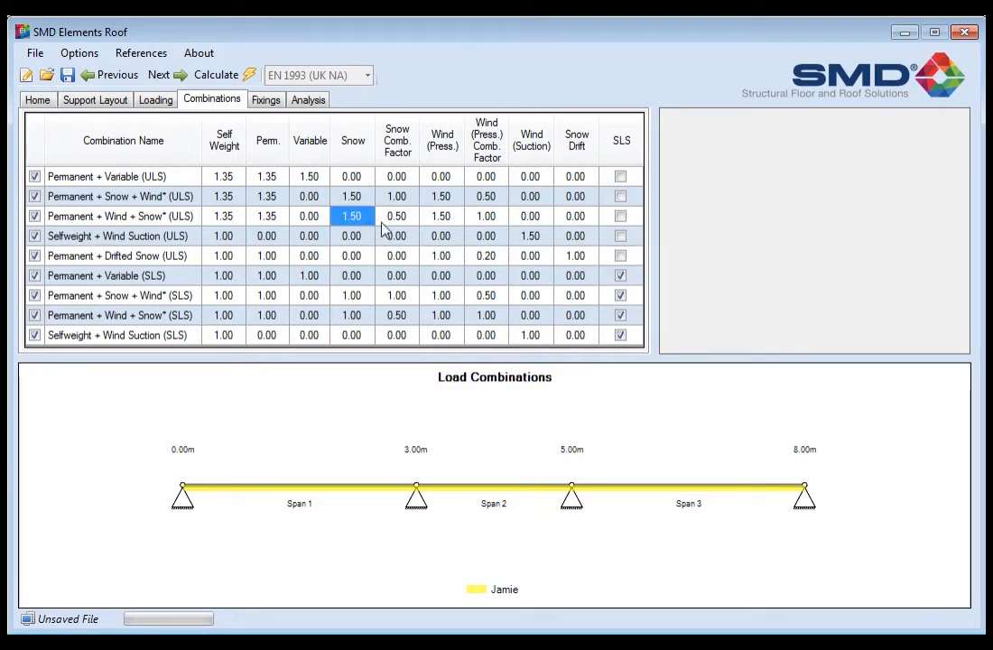
type("1.2")
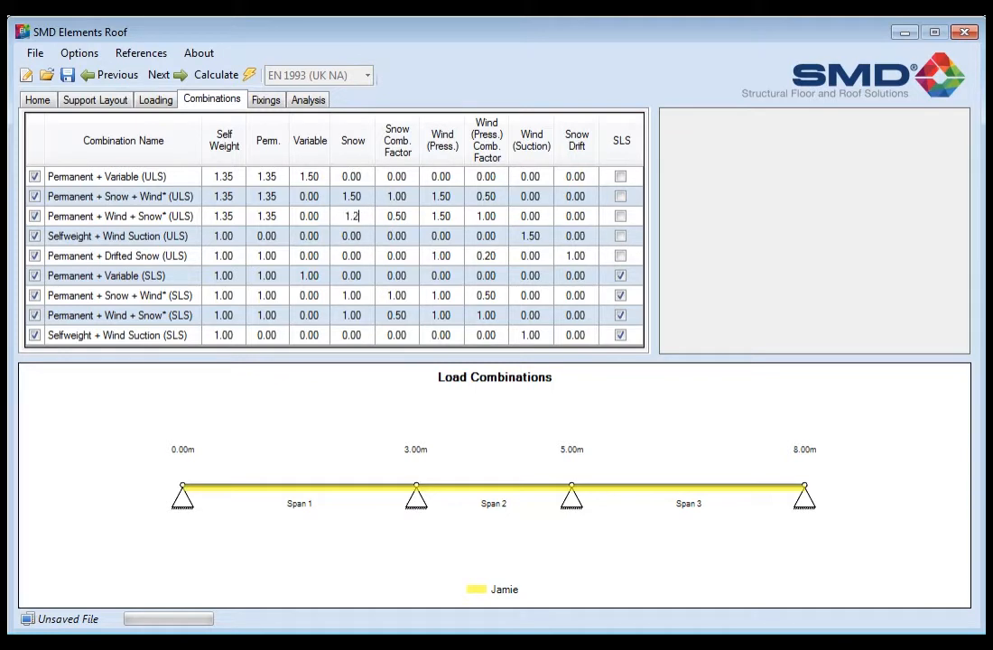
left_click(351, 236)
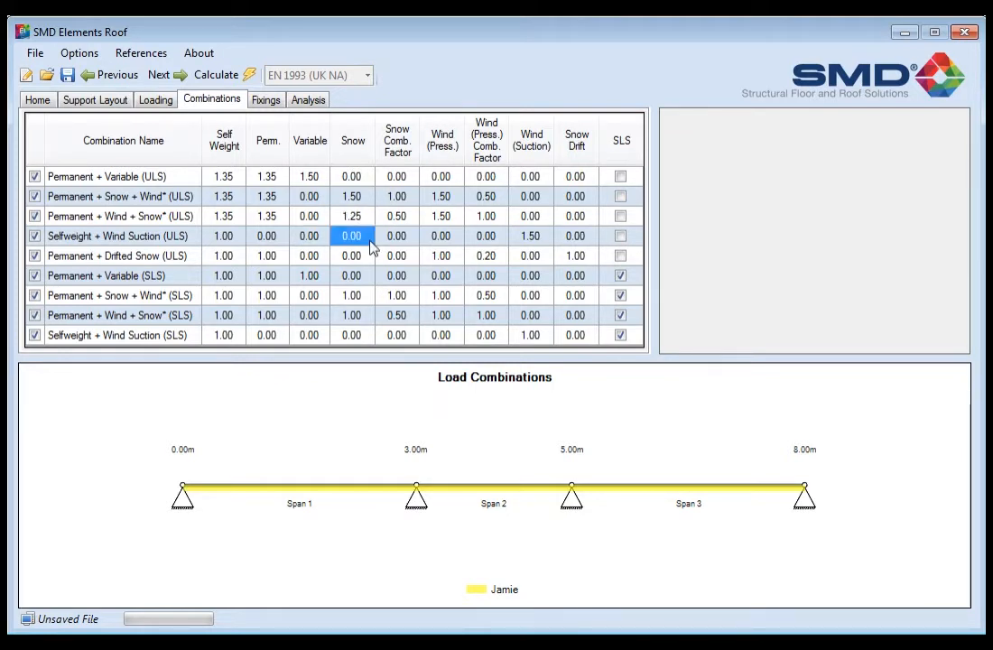
left_click(351, 215)
type("1.5")
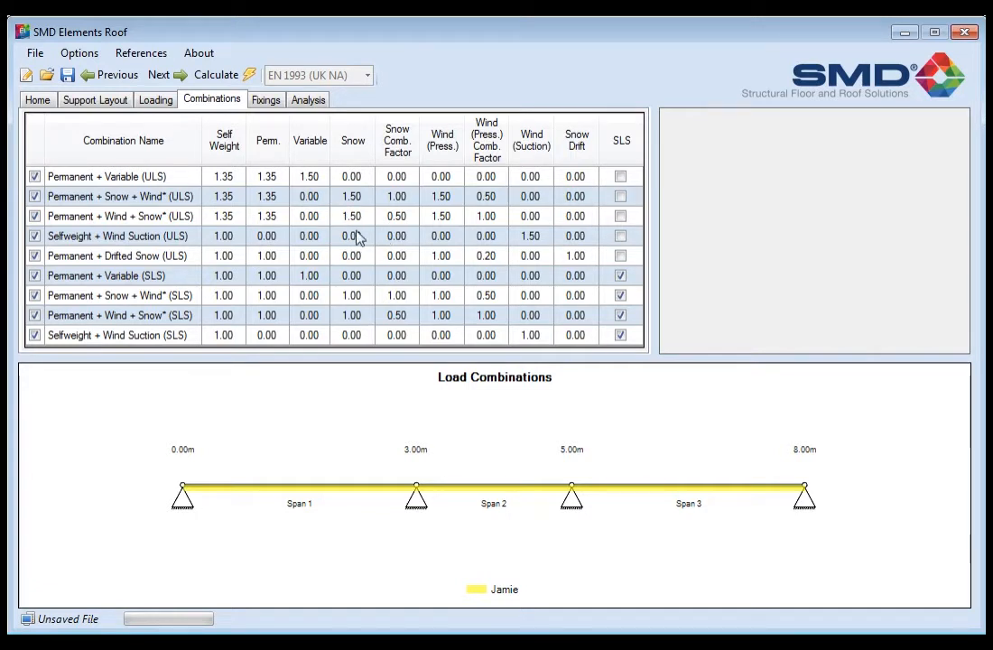
left_click(352, 236)
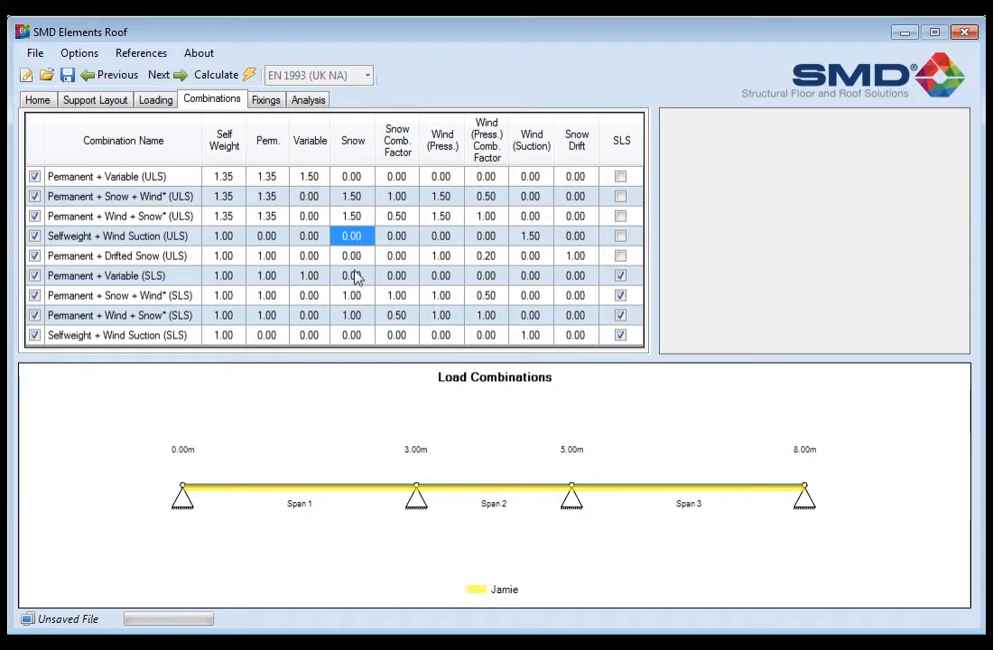
mouse_move(647, 153)
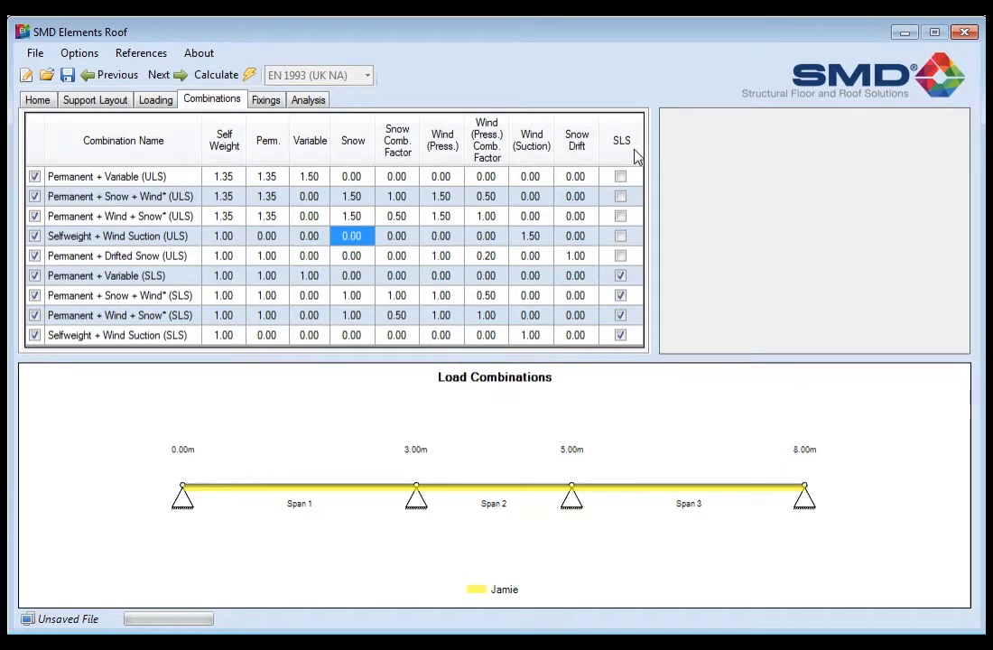
mouse_move(404, 152)
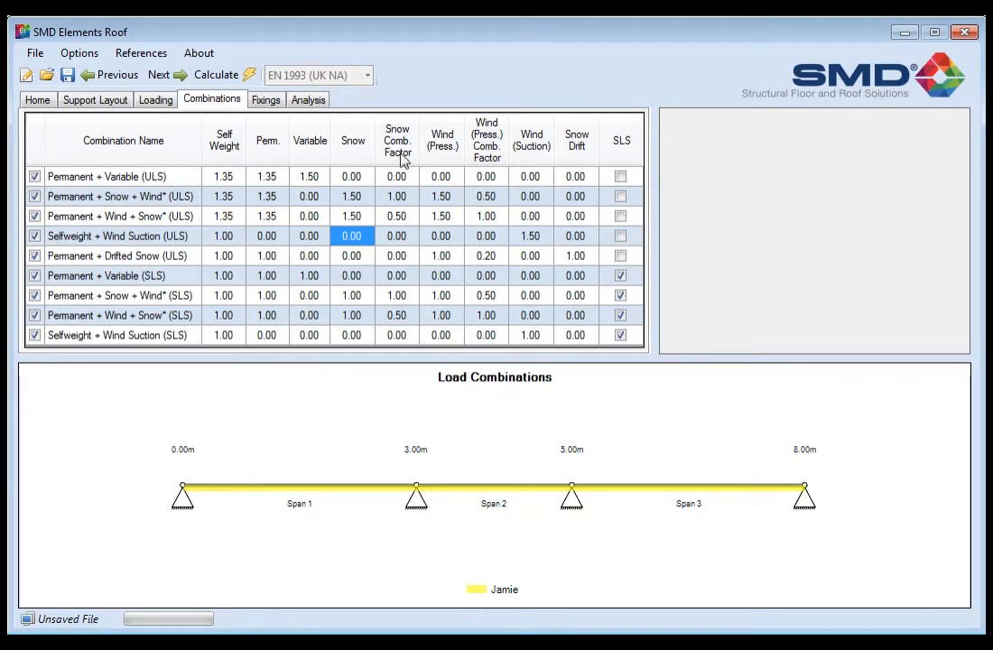
mouse_move(304, 155)
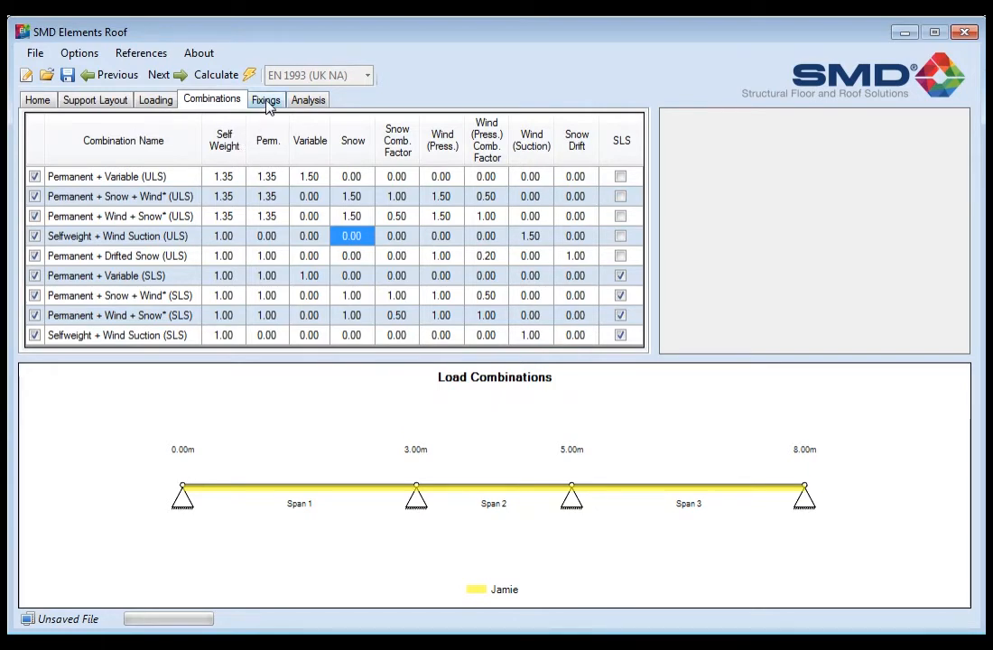
left_click(267, 100)
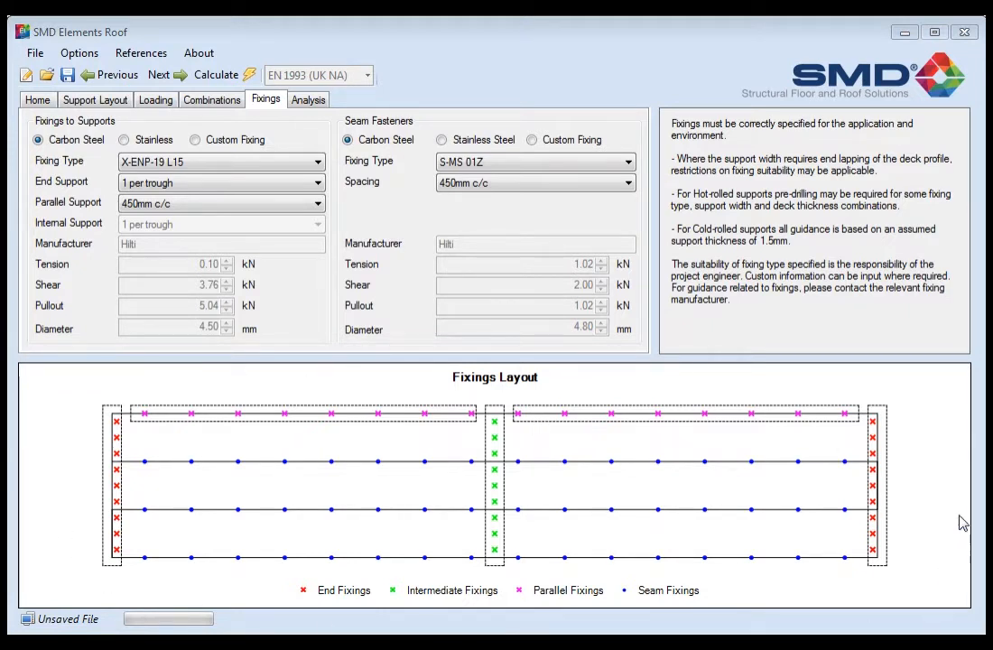
mouse_move(859, 620)
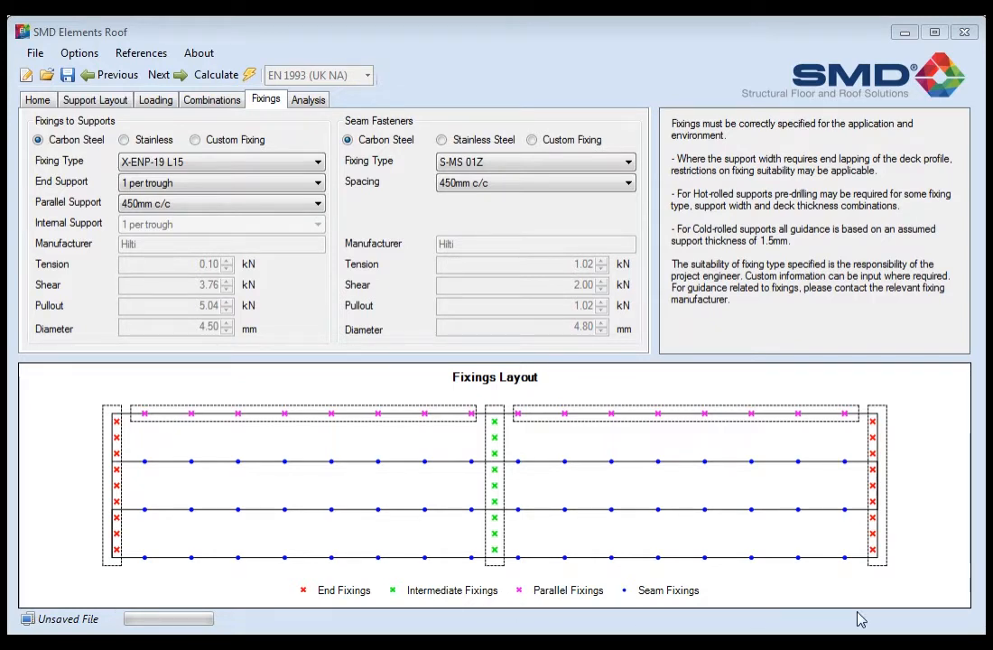
mouse_move(494, 412)
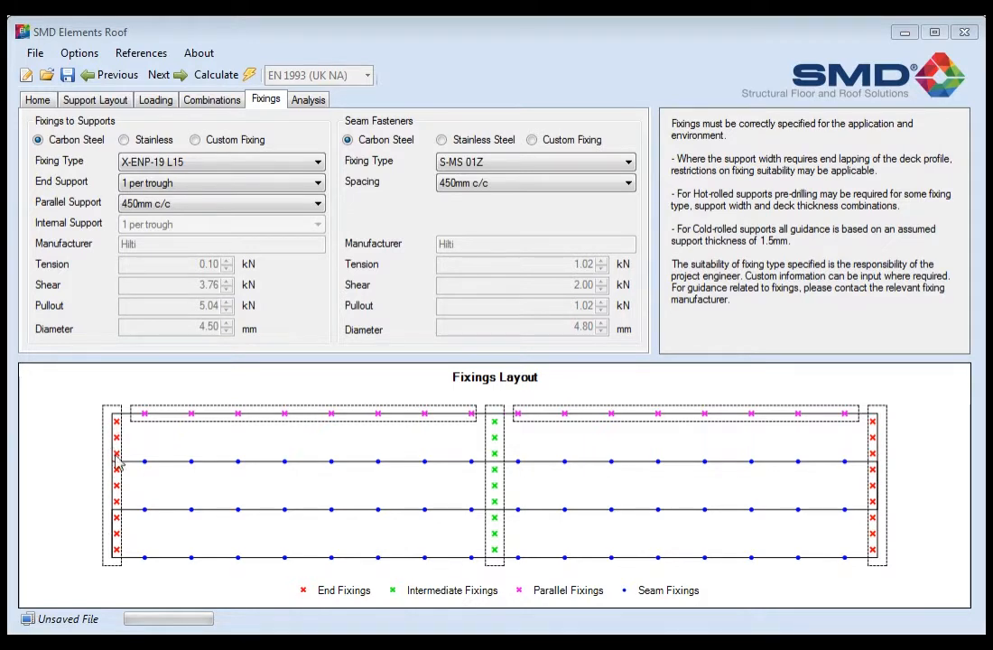
mouse_move(470, 527)
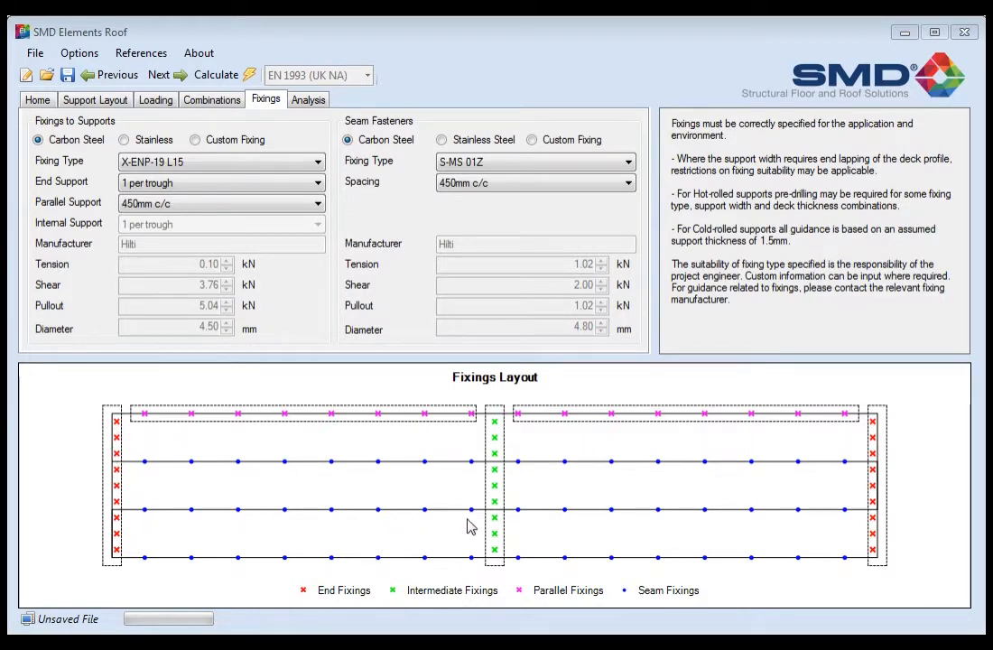
mouse_move(487, 421)
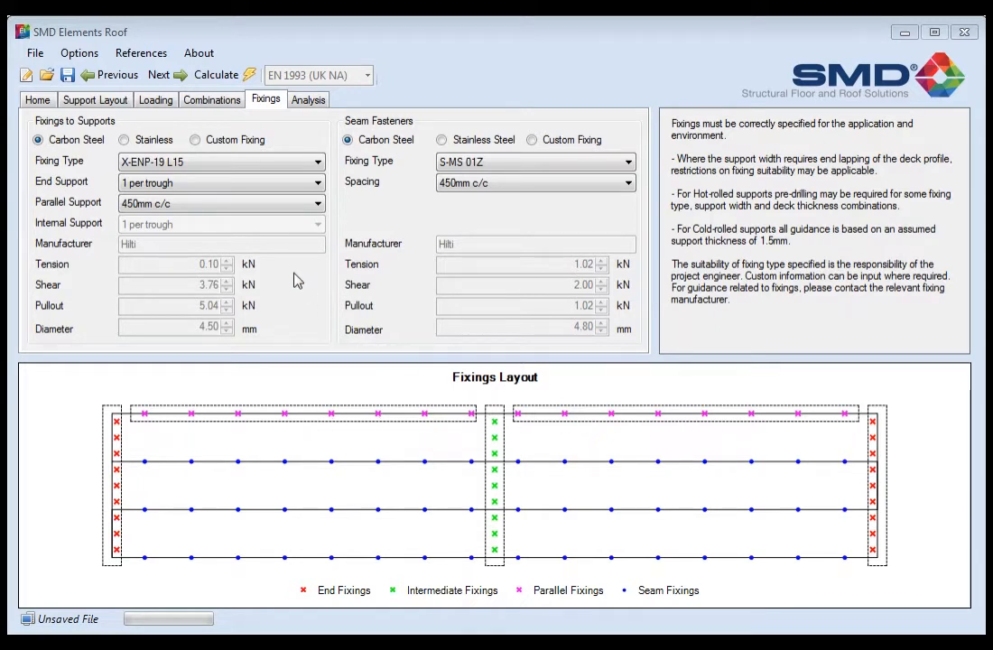
mouse_move(314, 326)
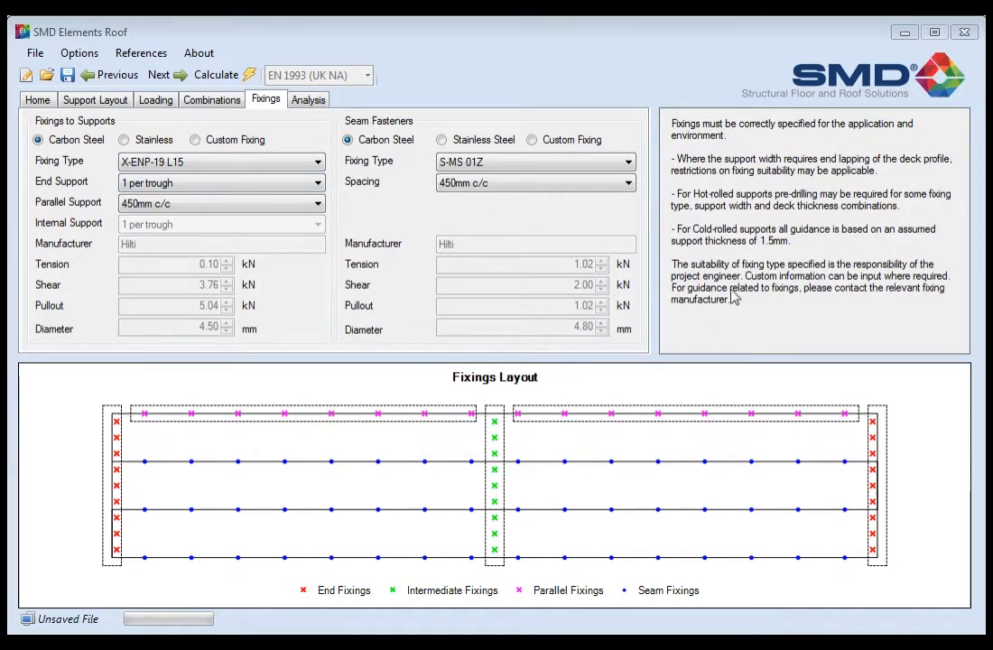
mouse_move(866, 323)
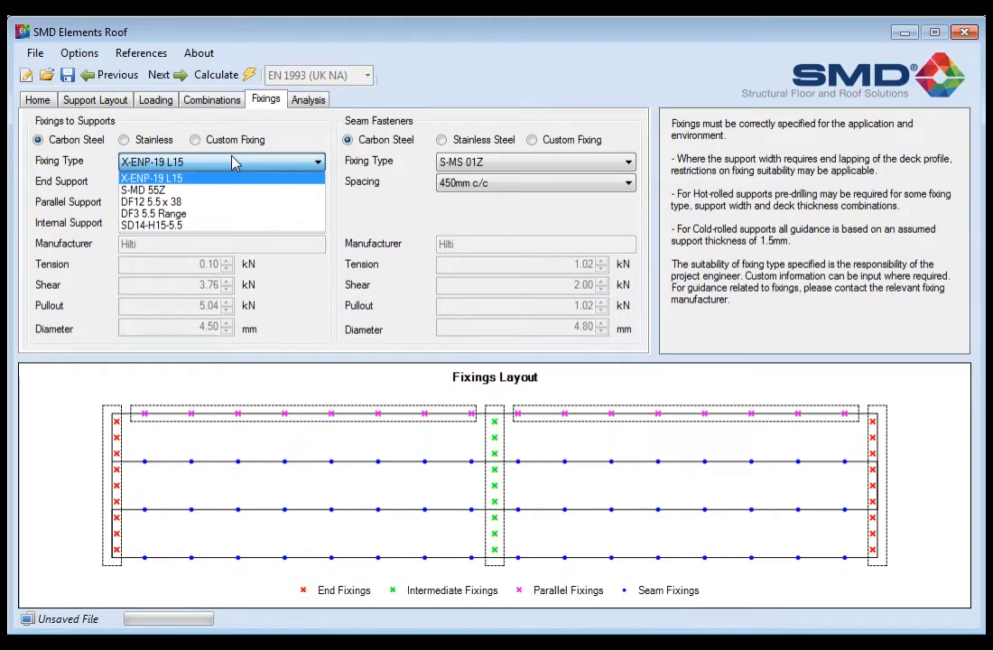
mouse_move(203, 160)
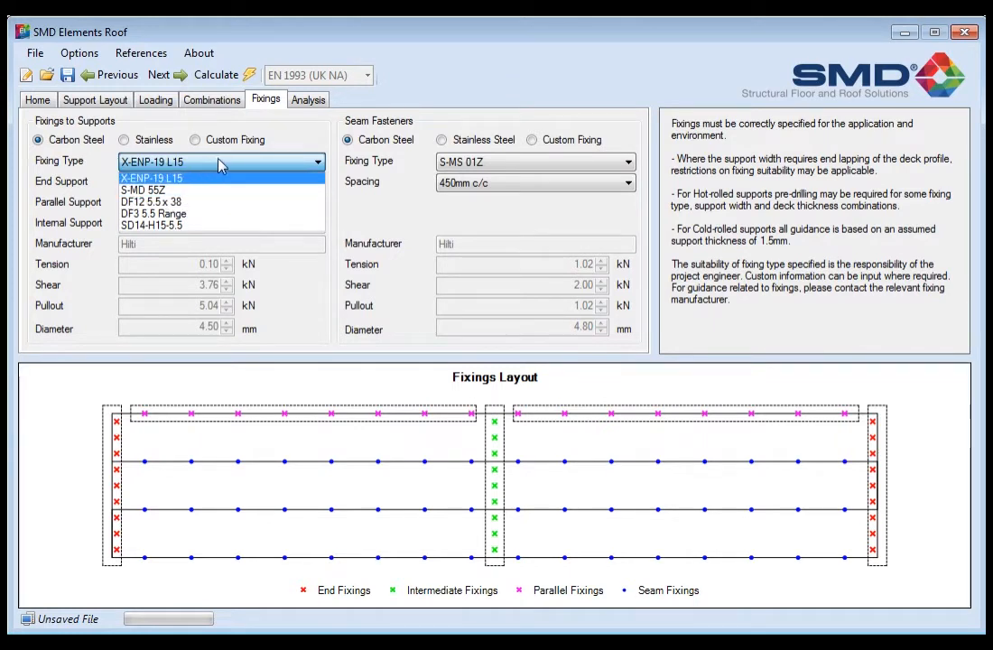
Switch the fixings to supports from X-ENP-19 L15 to Custom Fixing
left_click(150, 177)
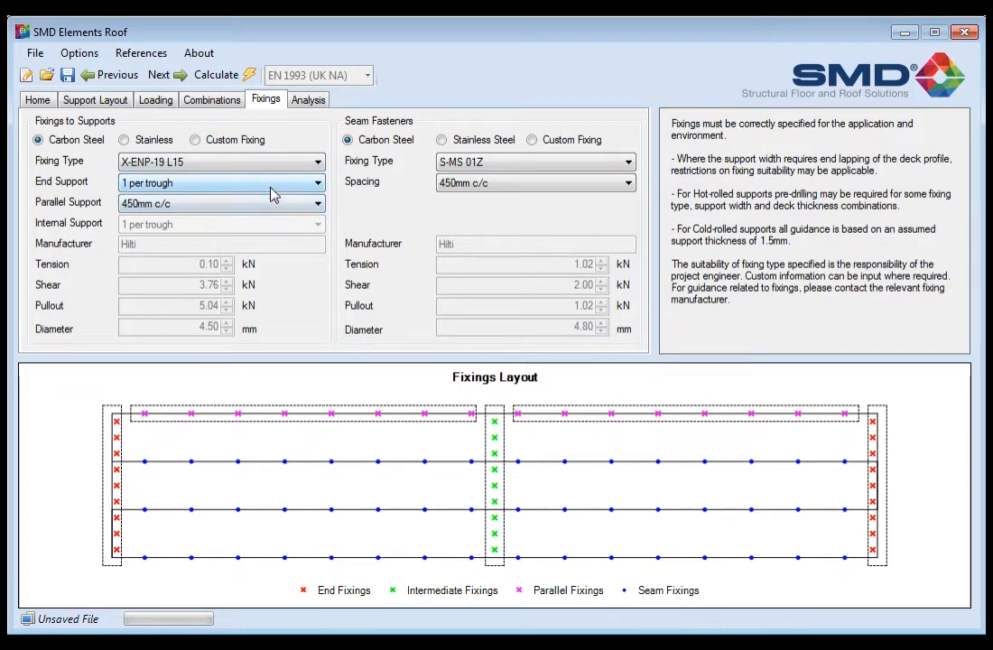
mouse_move(279, 192)
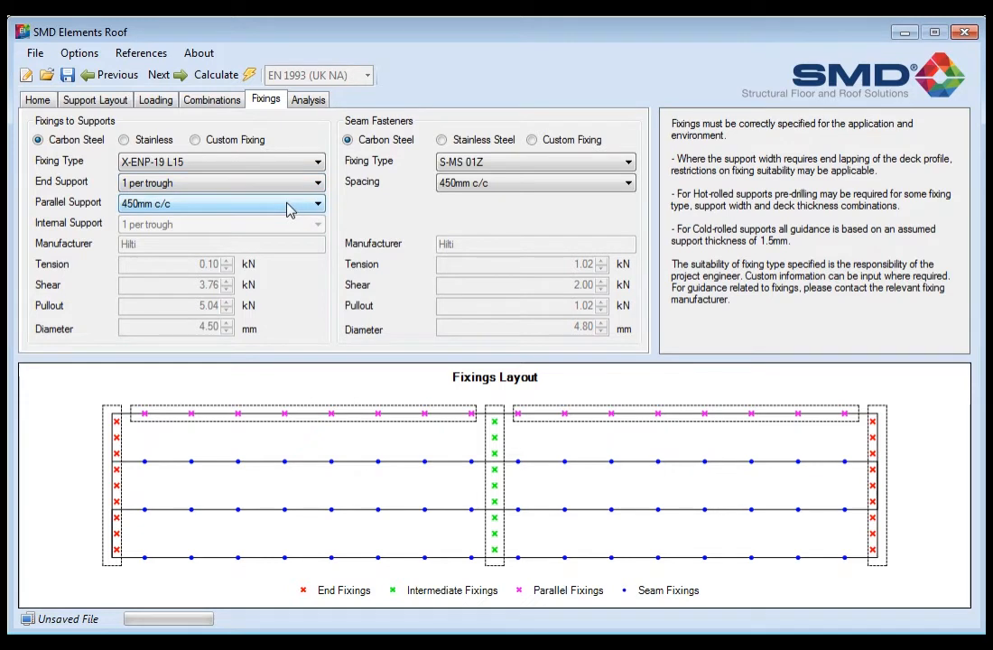
mouse_move(307, 209)
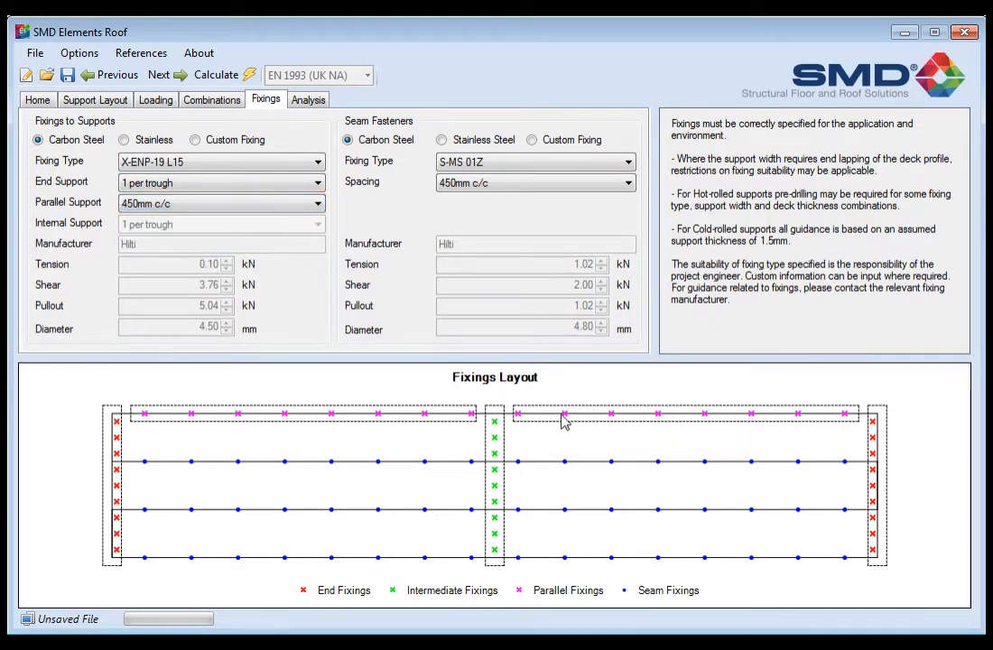
mouse_move(400, 397)
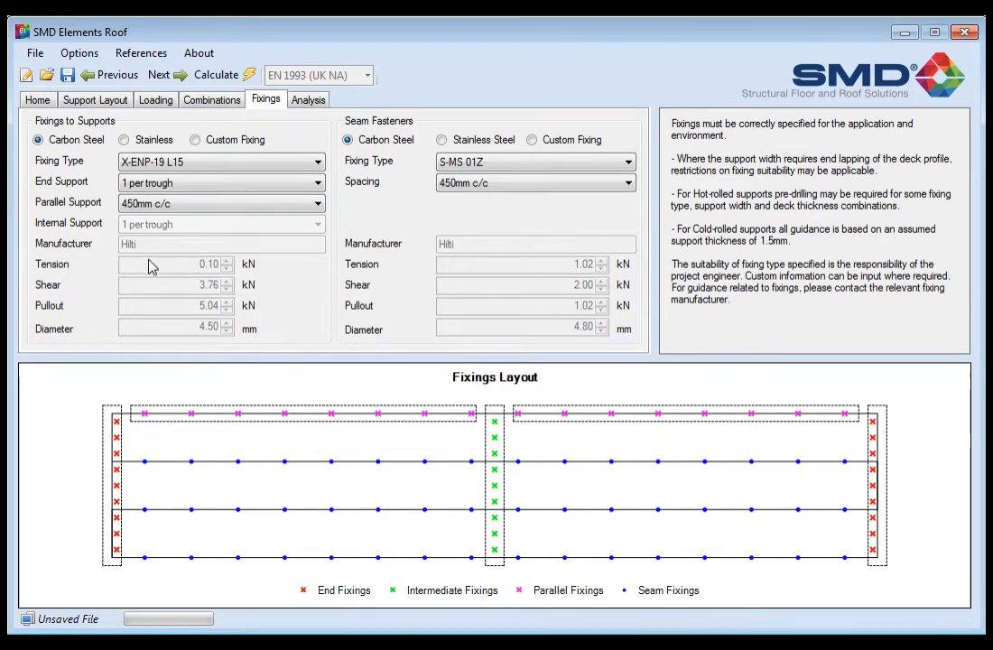
mouse_move(286, 205)
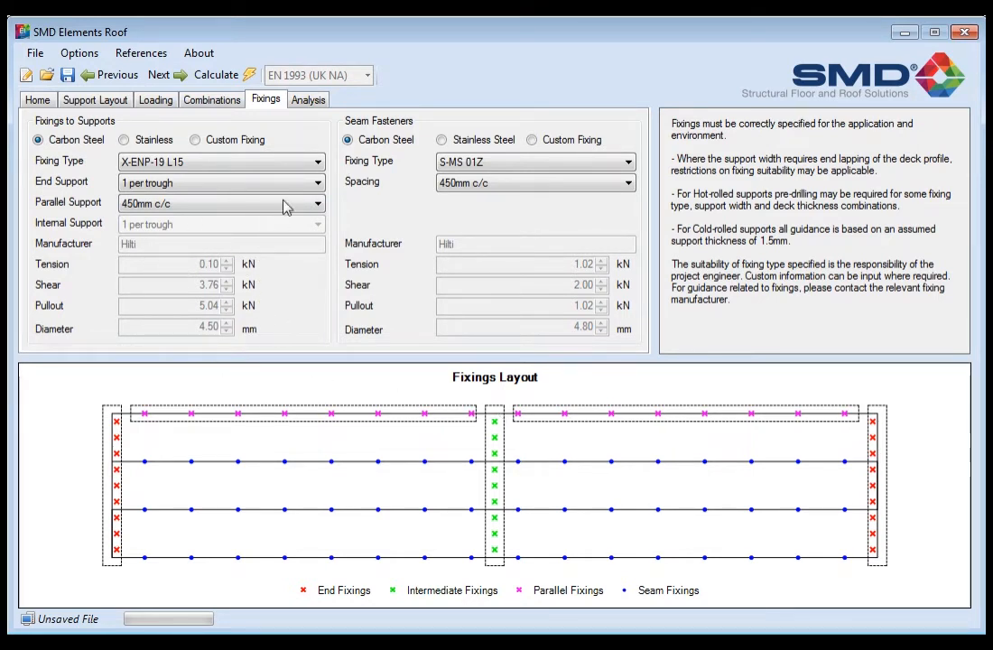
left_click(195, 139)
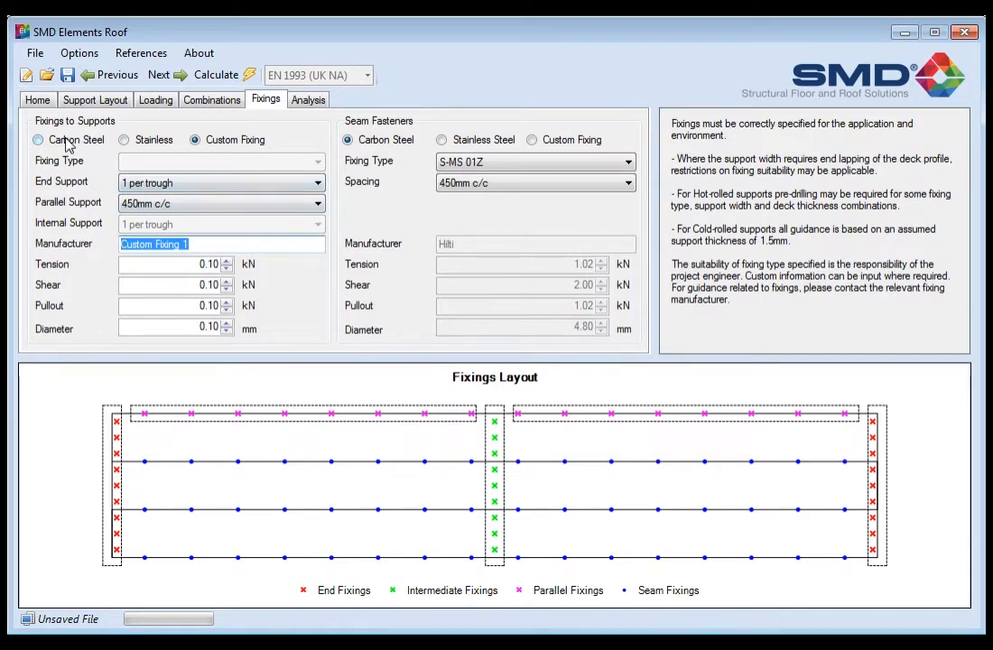
Use carbon-steel support fixings and DF3 HEX 4.8 x 20 (Tek) seam fasteners at 450mm c/c
left_click(38, 139)
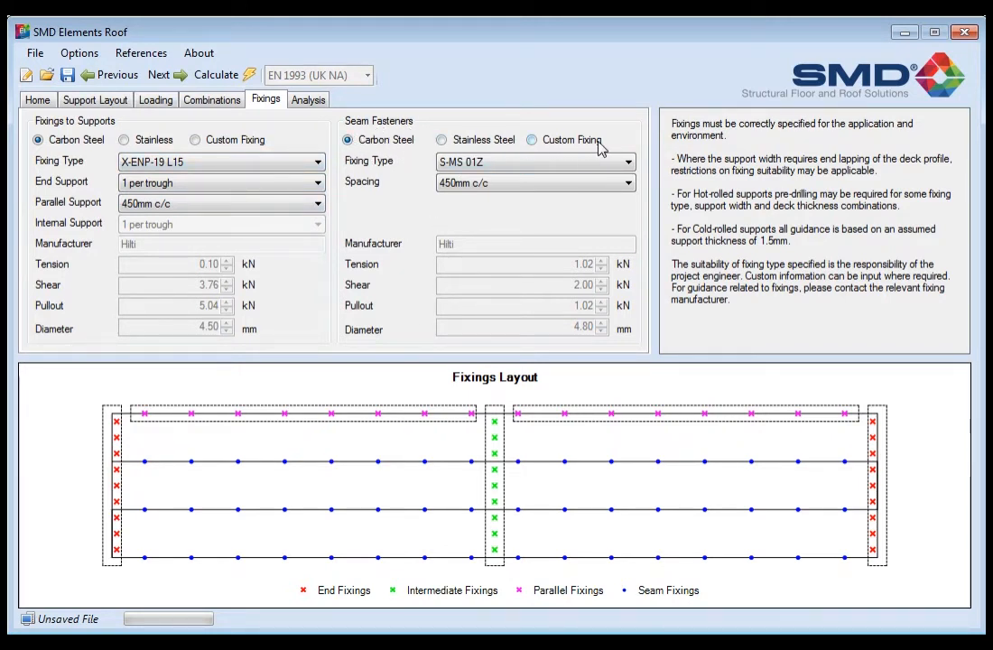
mouse_move(559, 251)
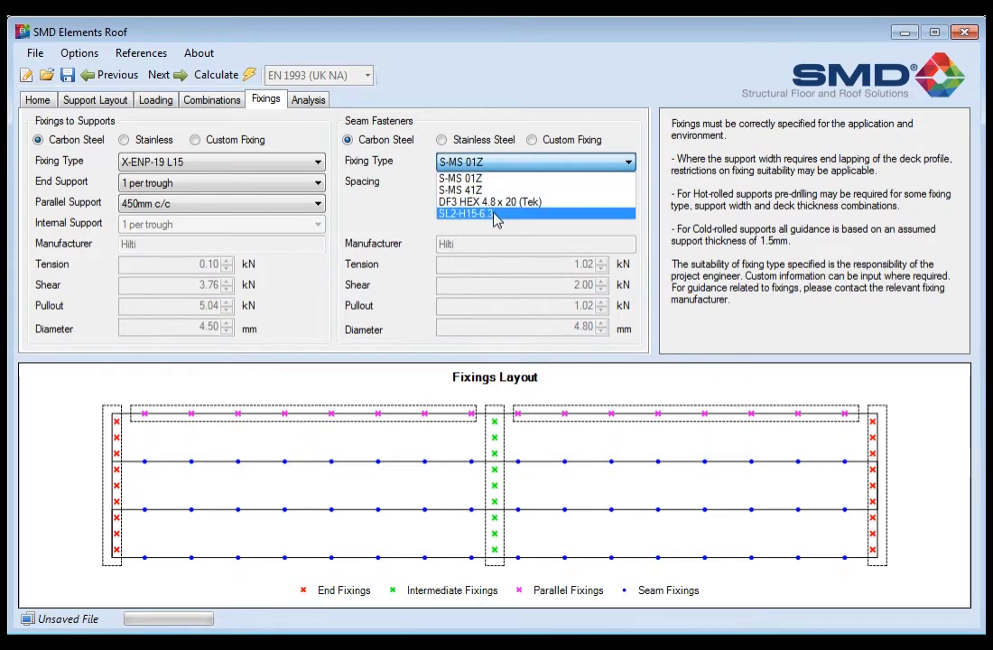
left_click(490, 202)
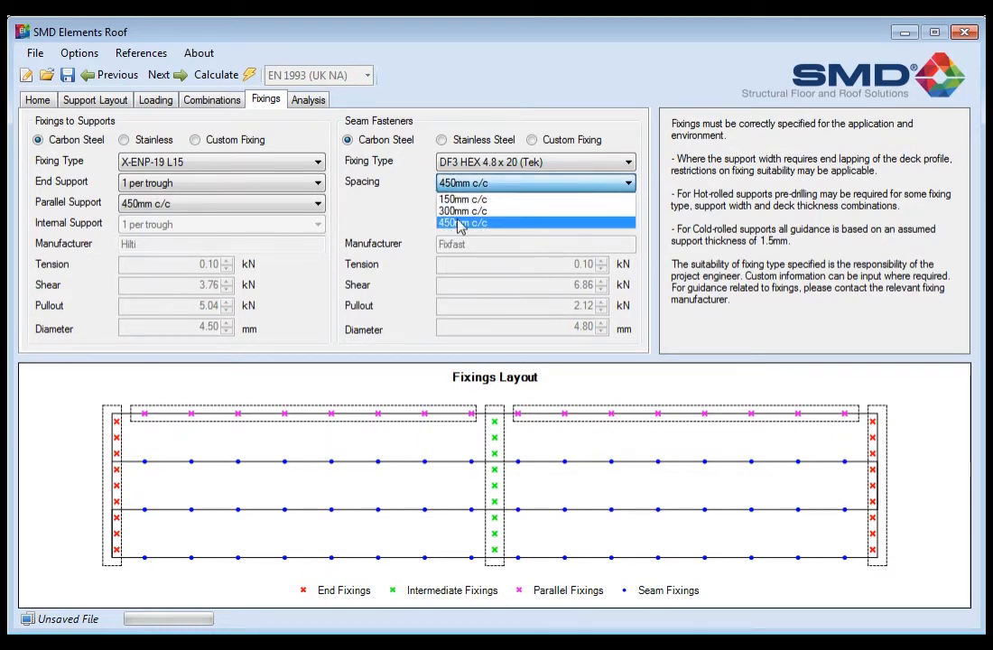
left_click(460, 223)
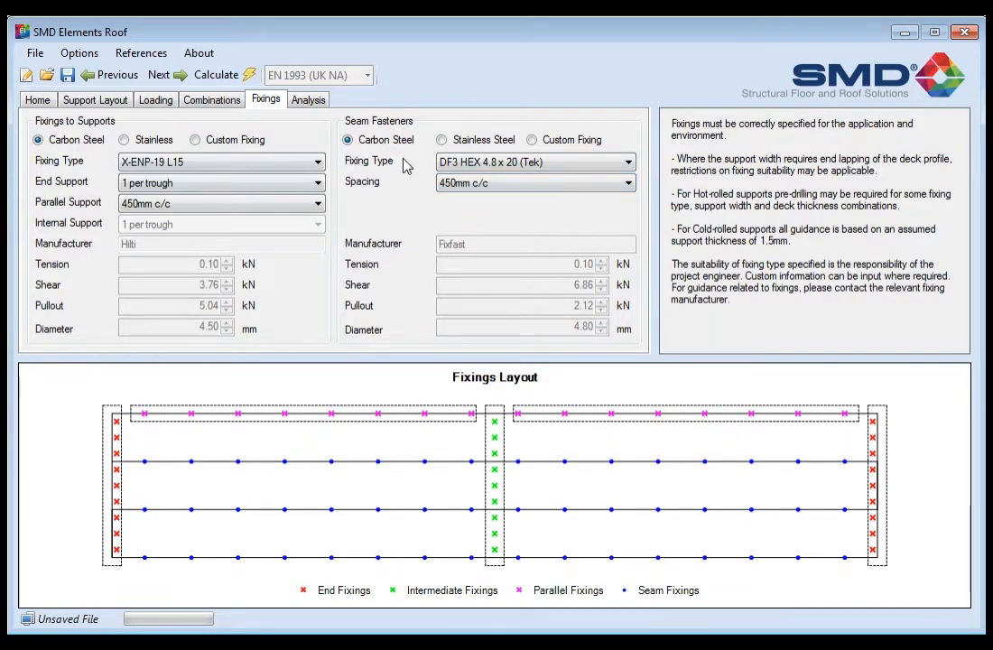
mouse_move(501, 216)
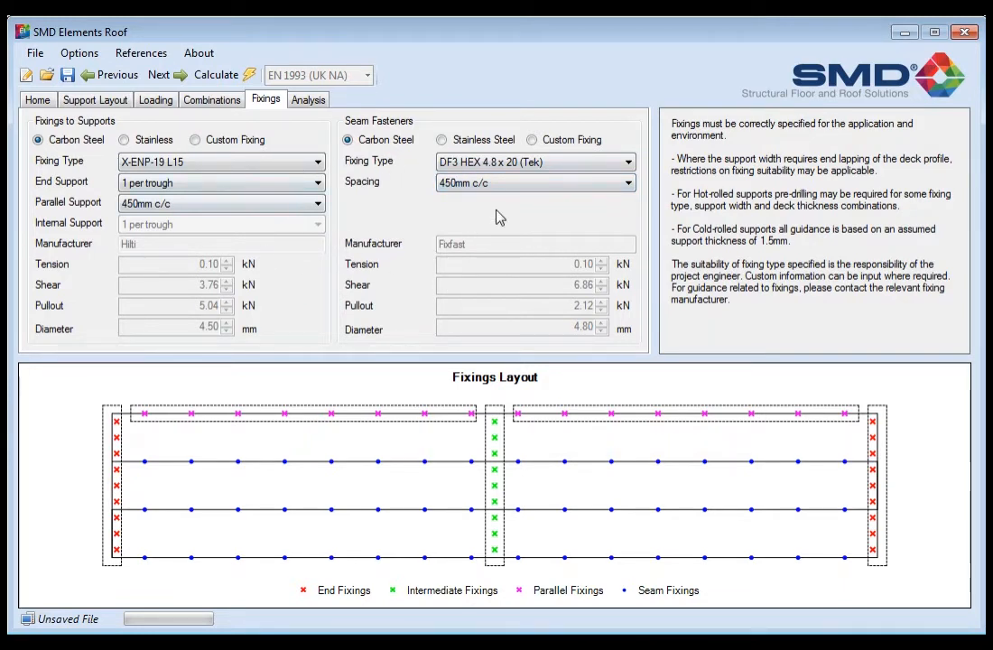
mouse_move(504, 203)
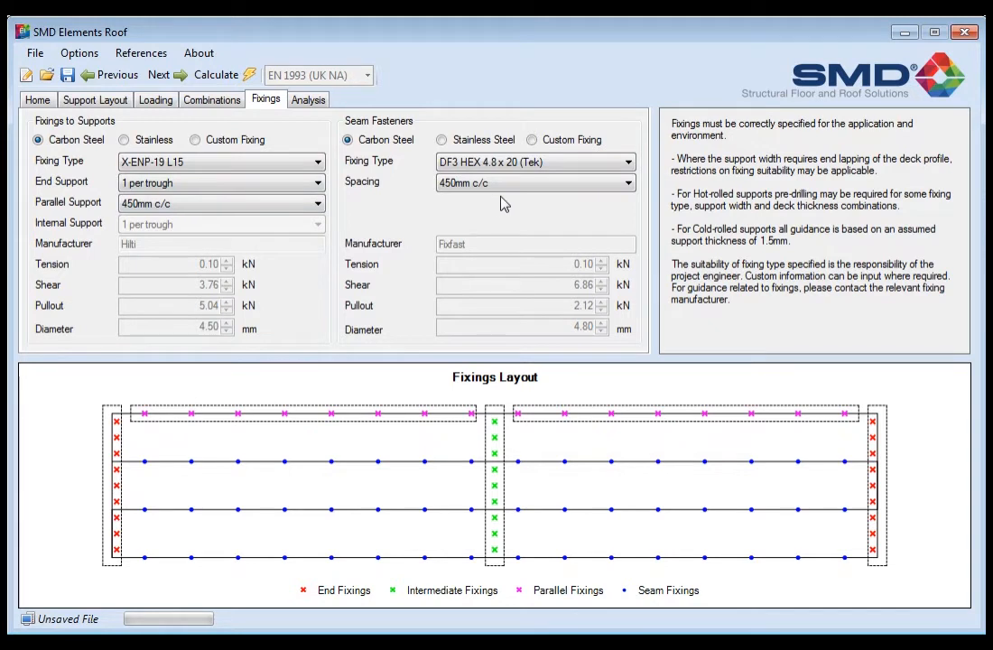
mouse_move(544, 120)
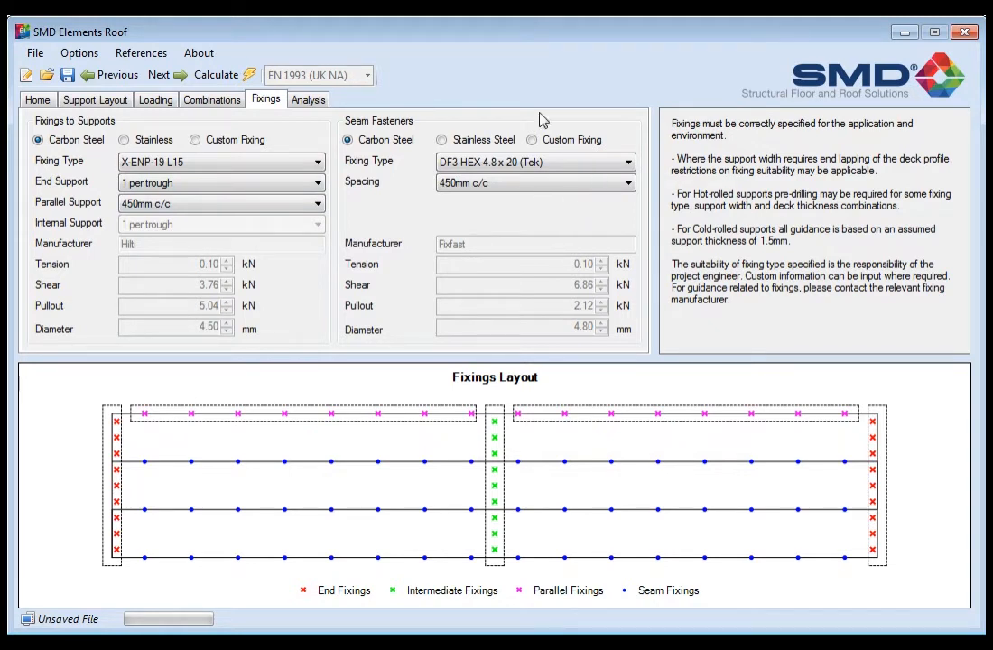
mouse_move(316, 131)
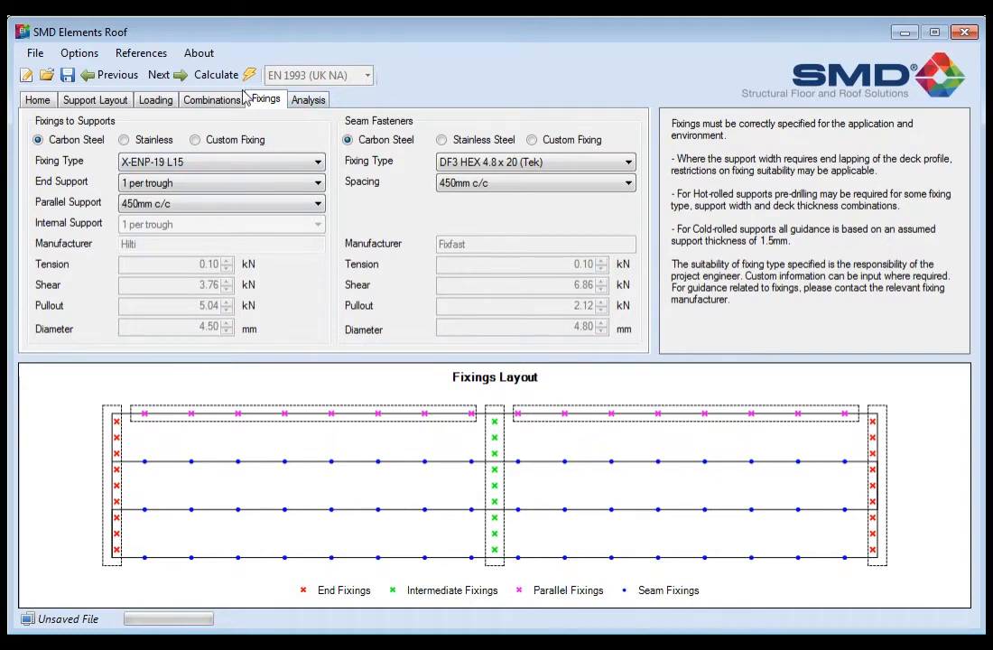
left_click(307, 99)
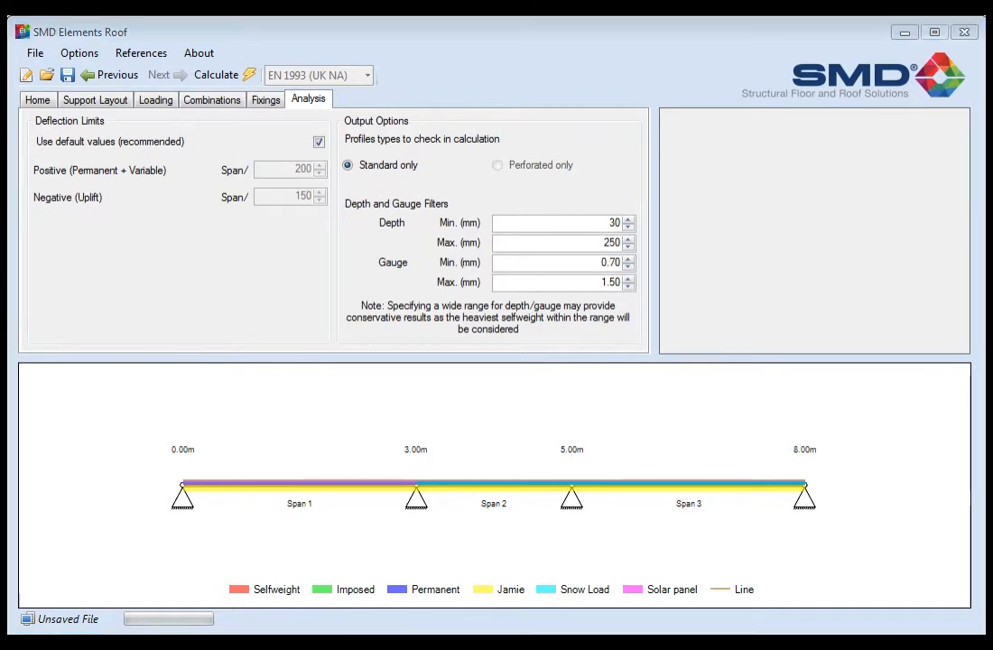
mouse_move(352, 251)
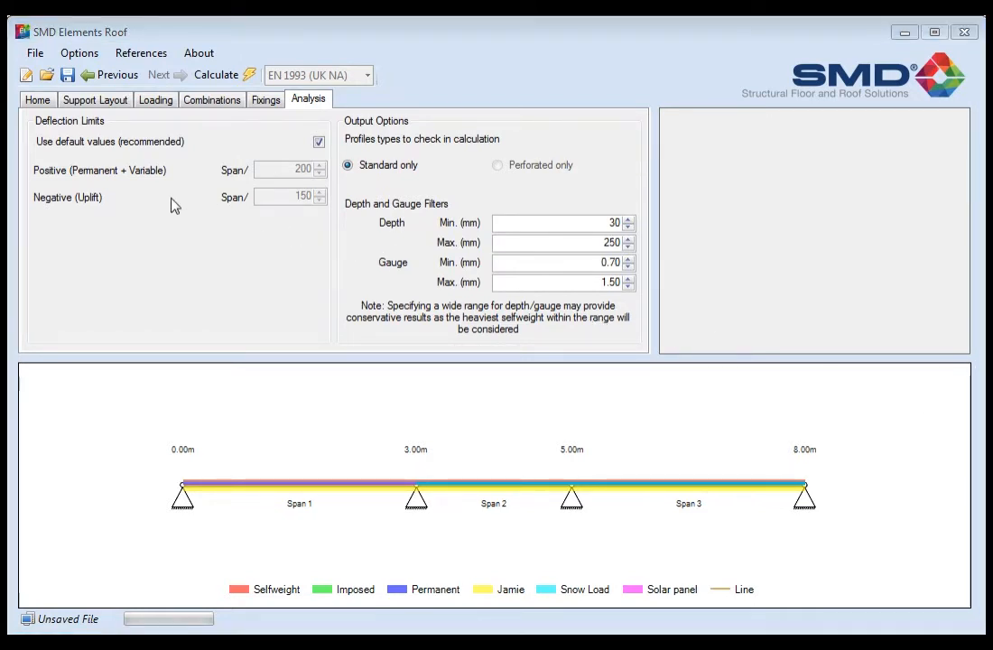
mouse_move(148, 187)
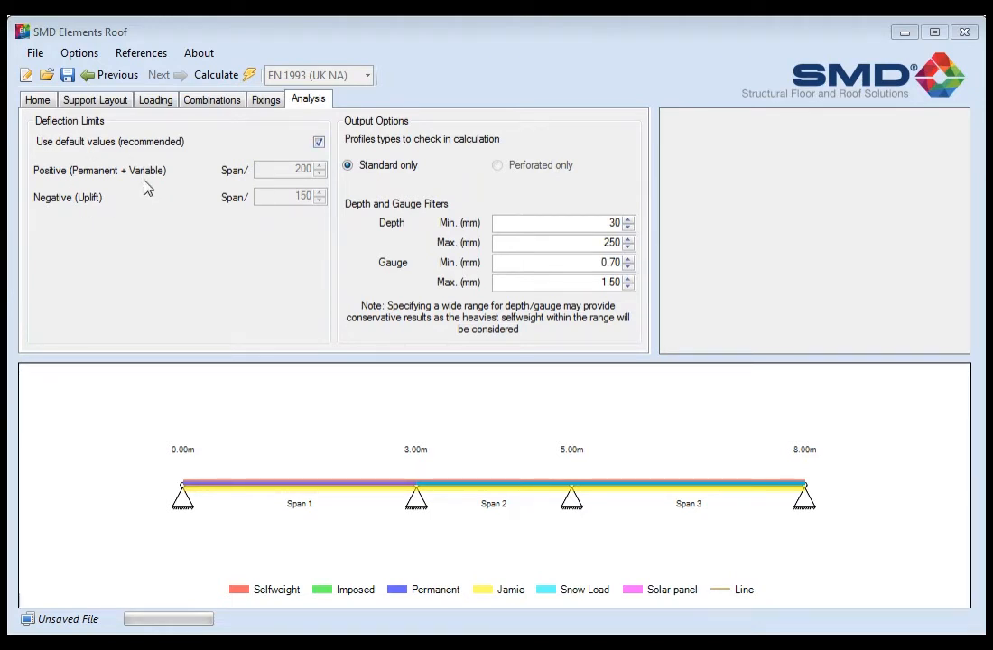
mouse_move(229, 187)
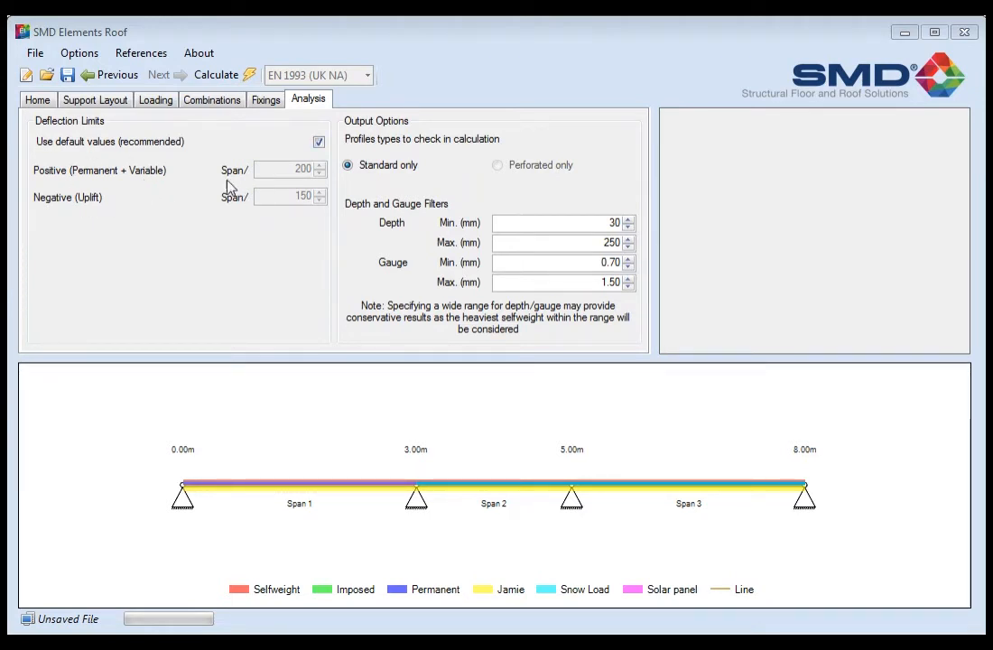
mouse_move(205, 181)
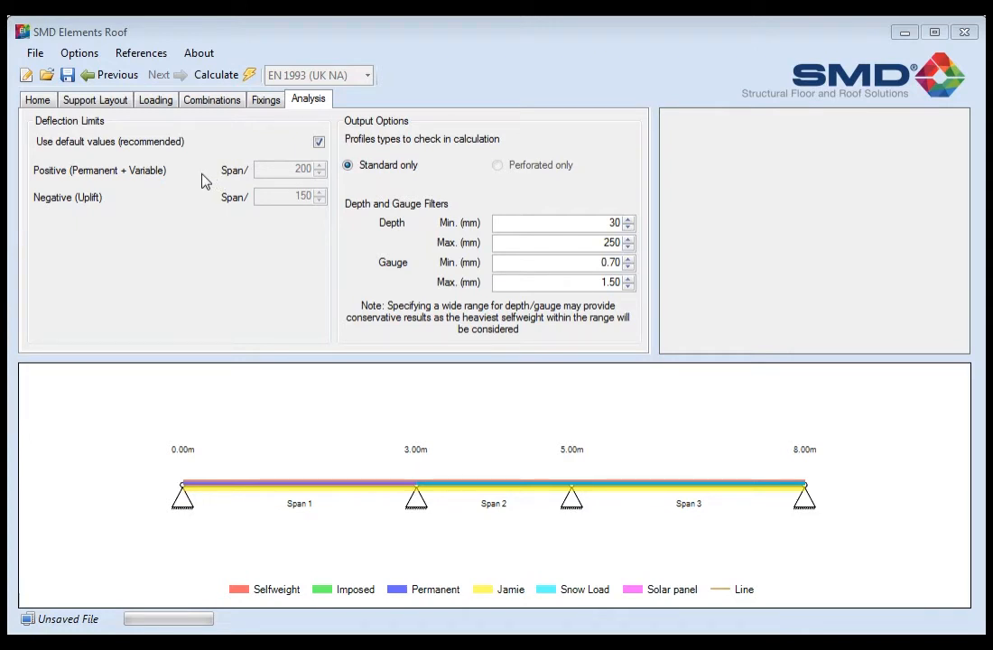
mouse_move(253, 214)
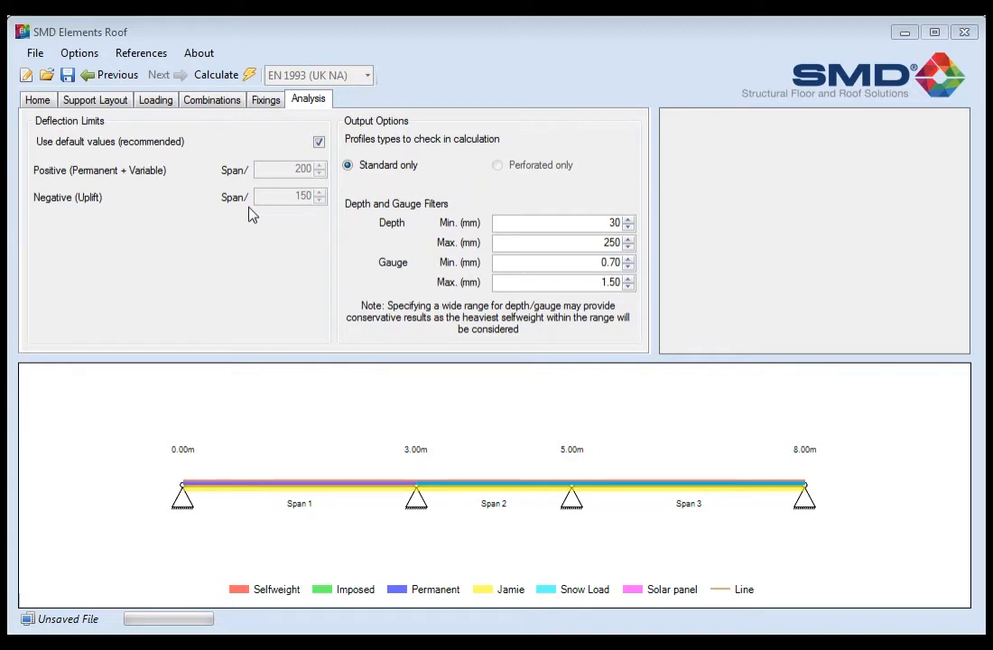
left_click(318, 142)
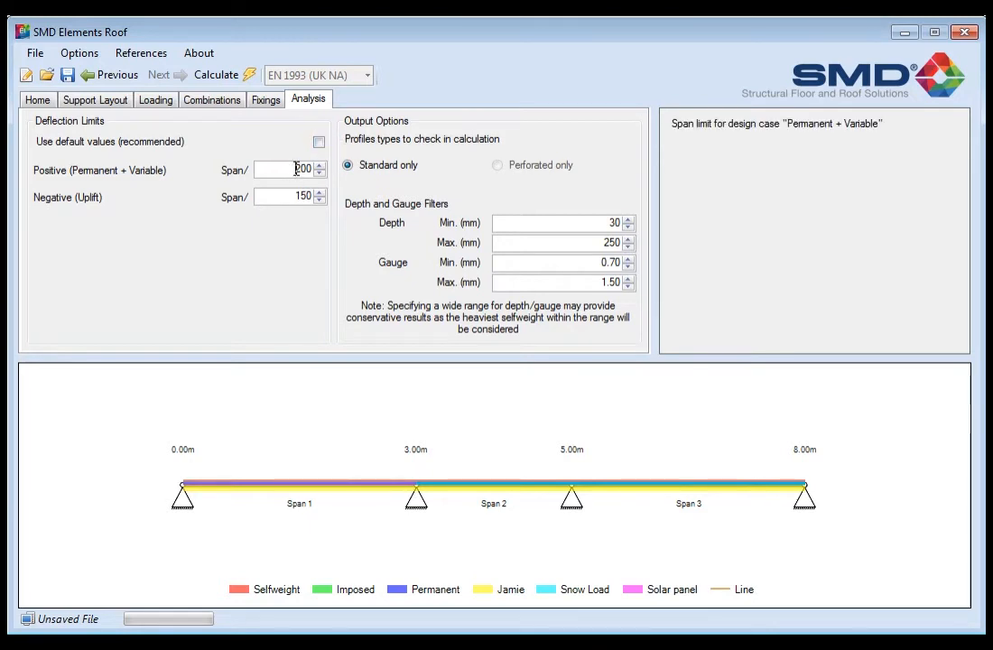
type("150")
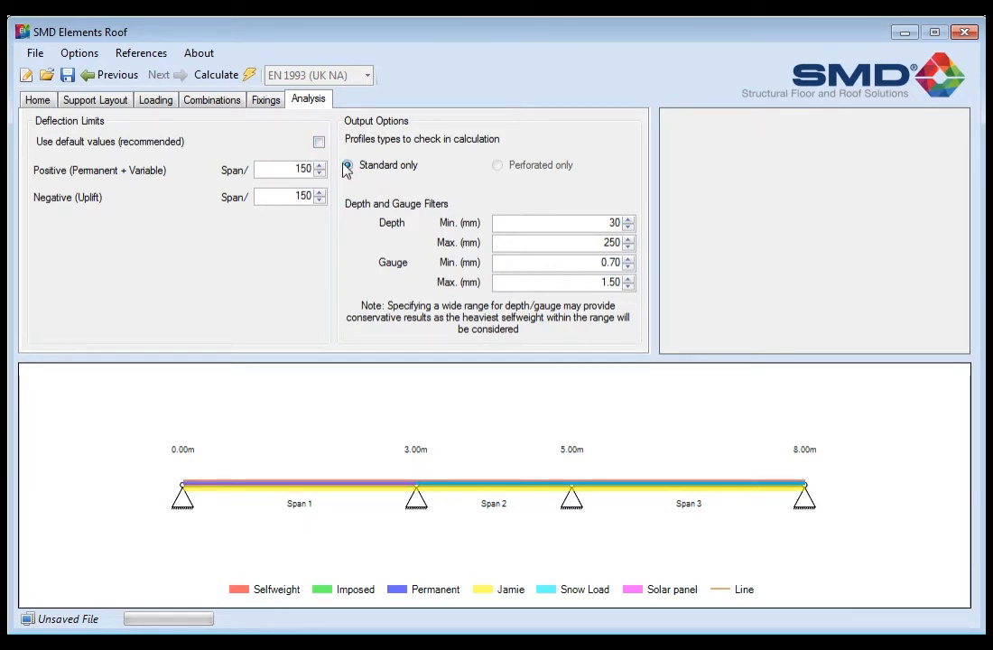
left_click(319, 142)
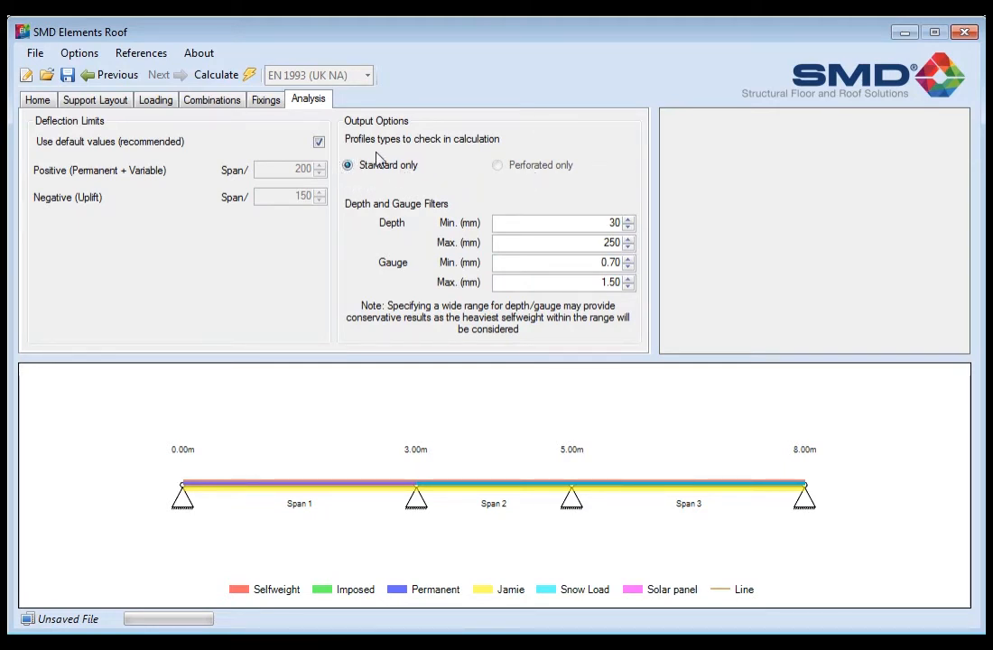
mouse_move(477, 216)
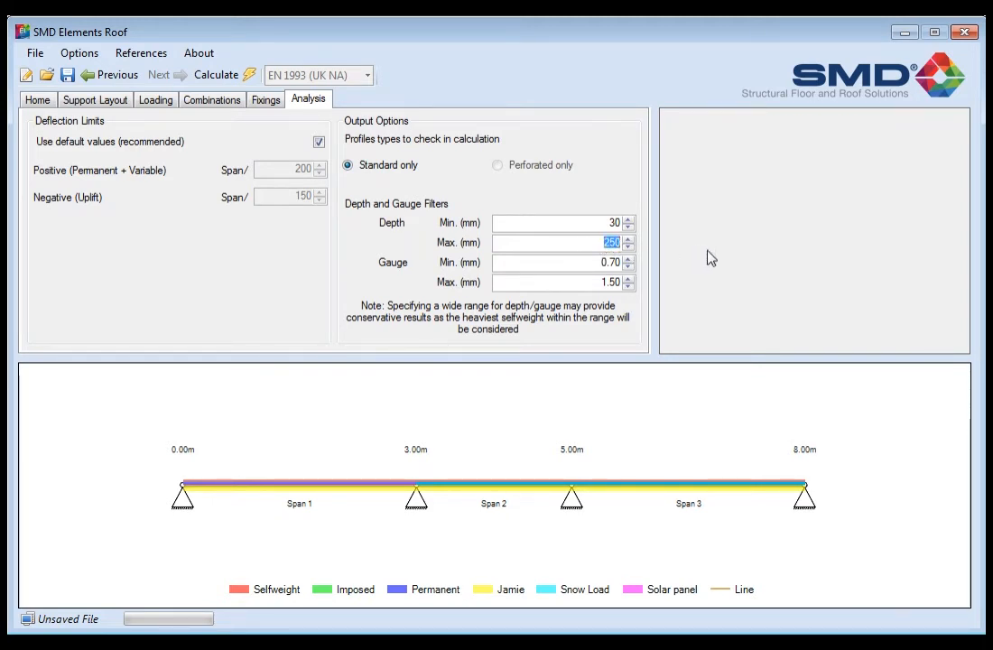
mouse_move(781, 230)
type("100")
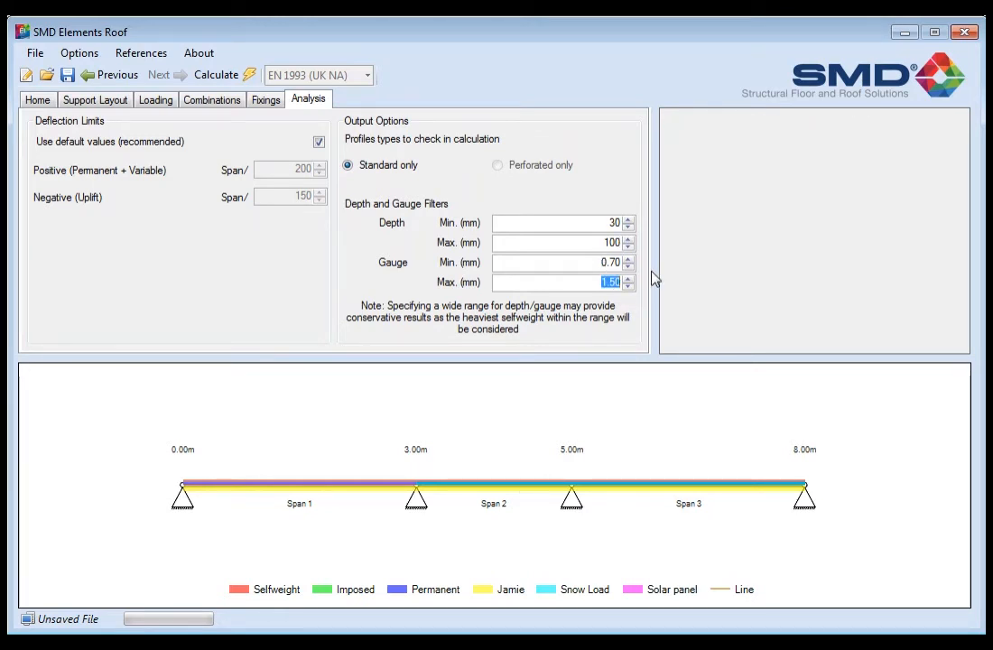
Select the Gauge Max. value to replace it with 1.00 mm
left_click(628, 286)
type("1")
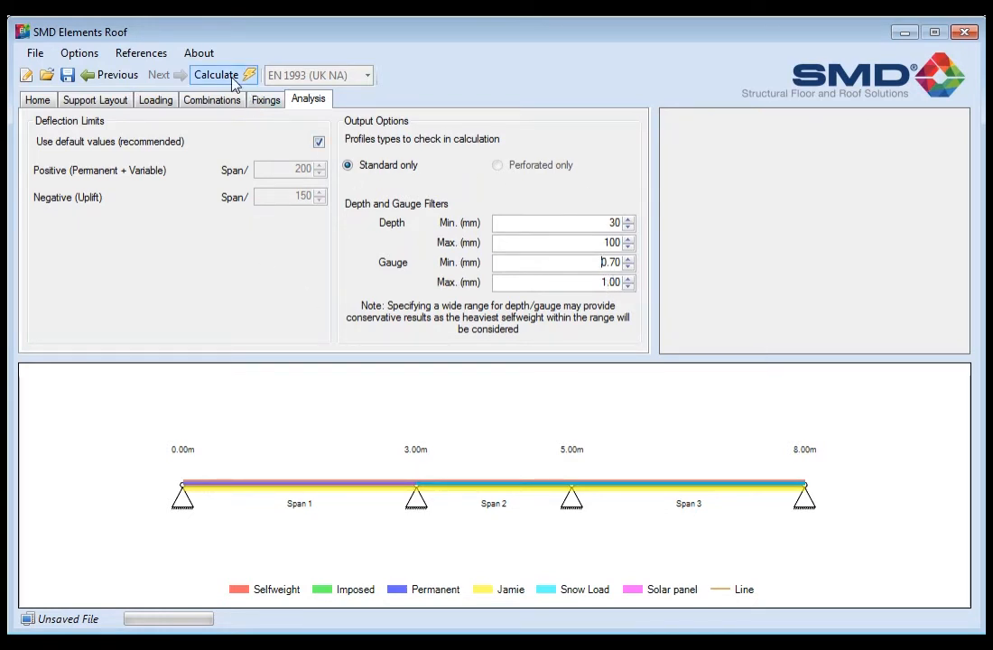
Calculate and review the summary: SR100+ and SR60+ pass, SR30+ and SR35+ fail deflection
left_click(216, 75)
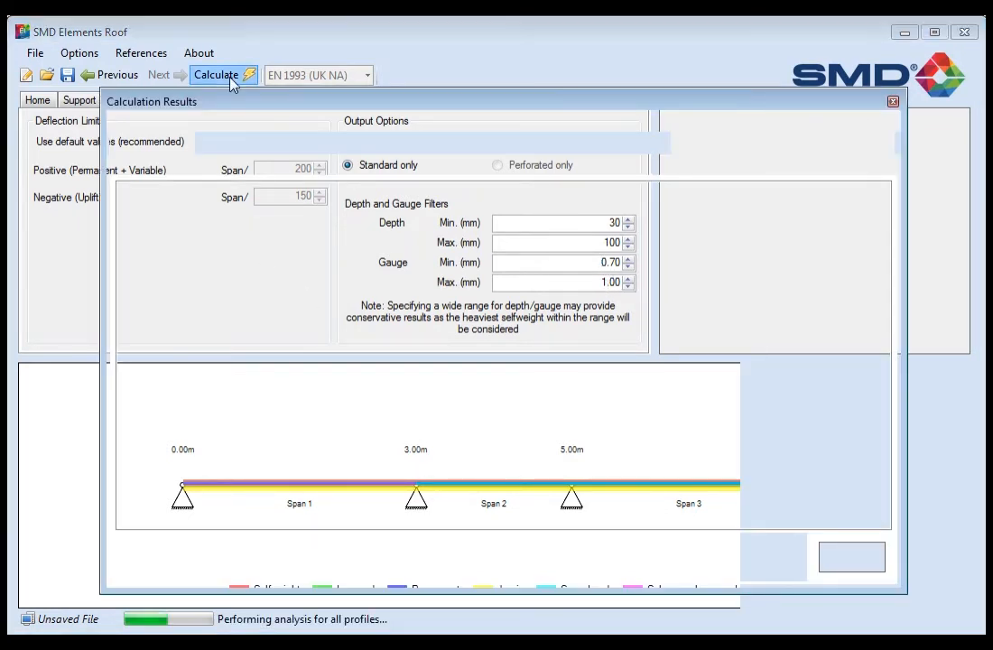
left_click(216, 75)
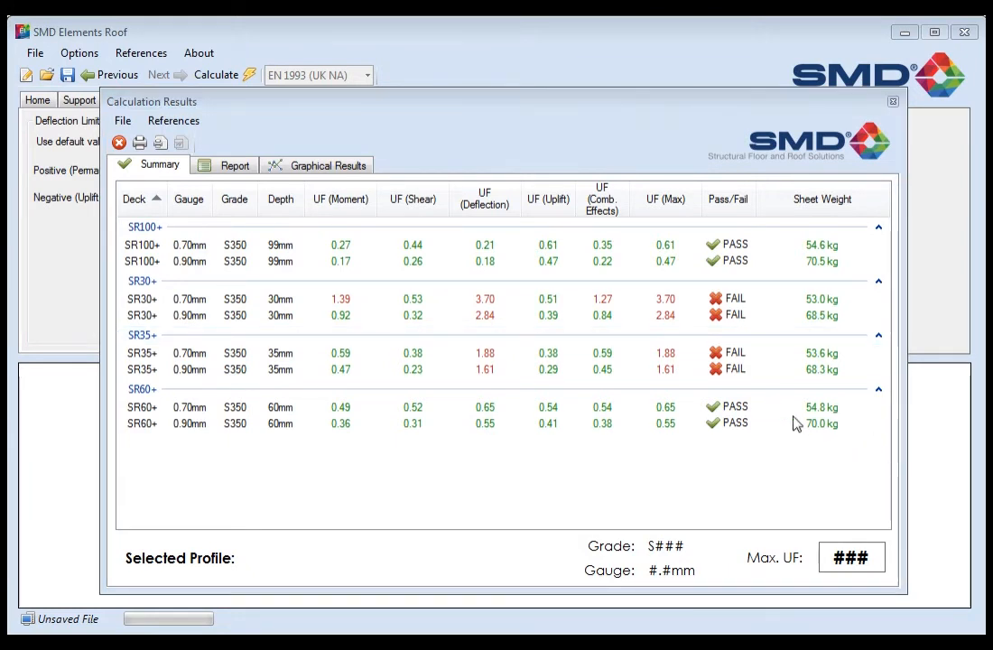
mouse_move(494, 442)
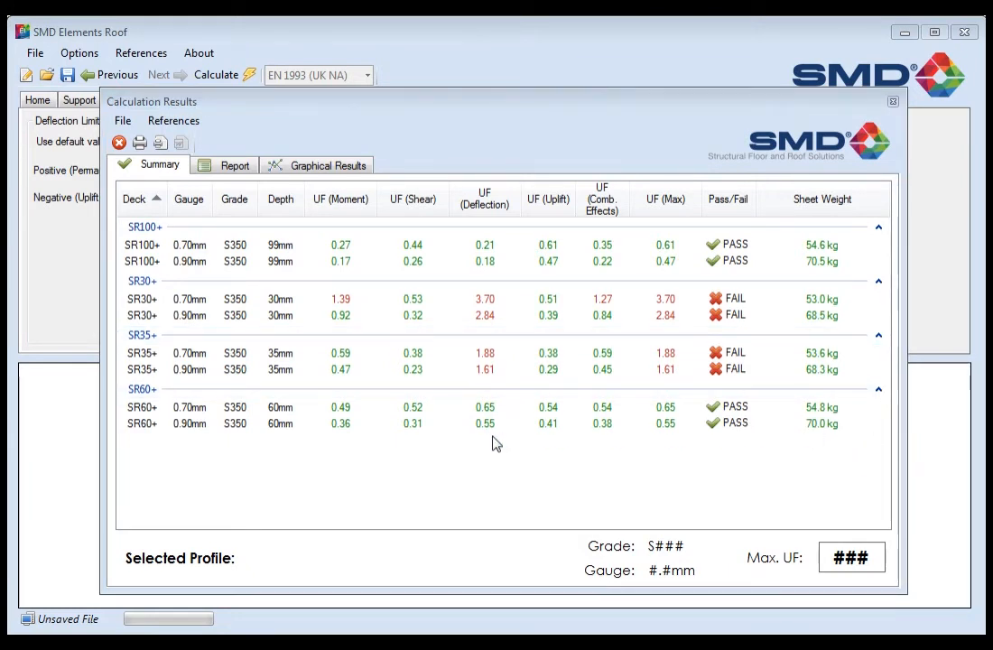
mouse_move(269, 160)
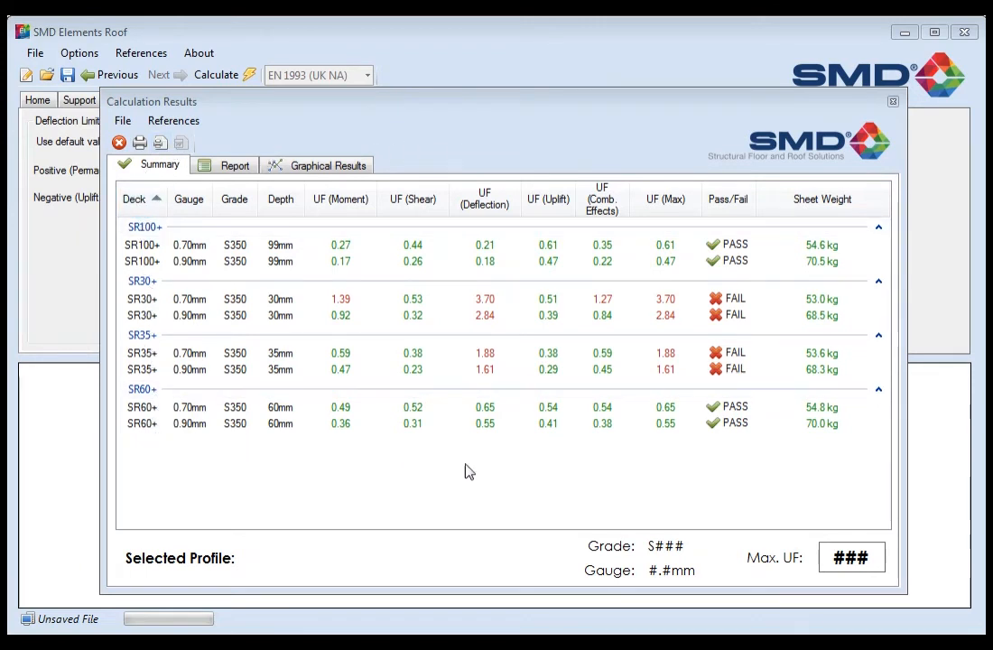
mouse_move(463, 469)
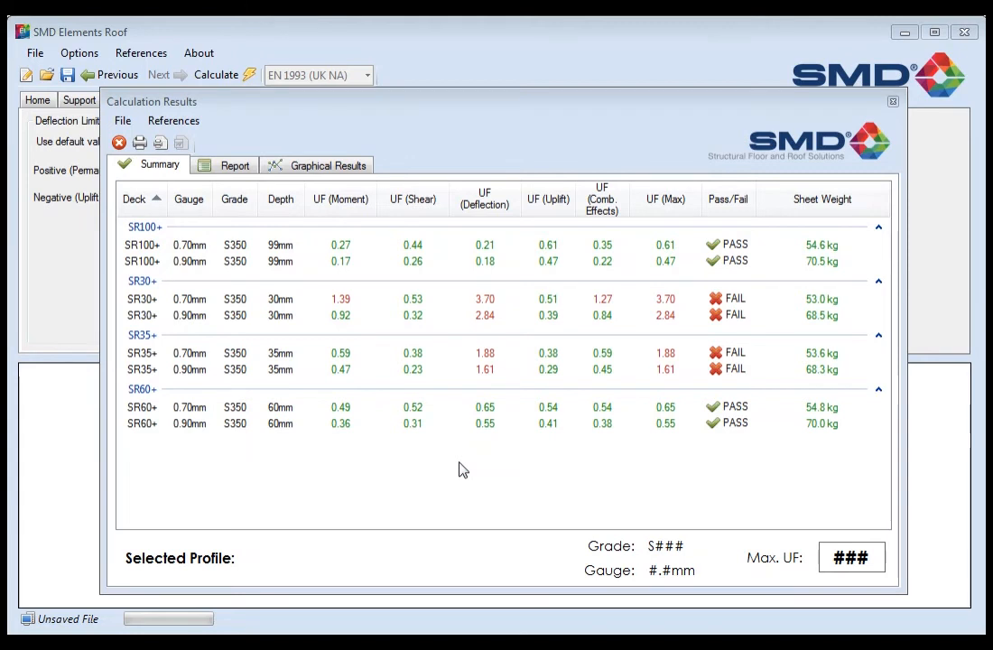
mouse_move(142, 240)
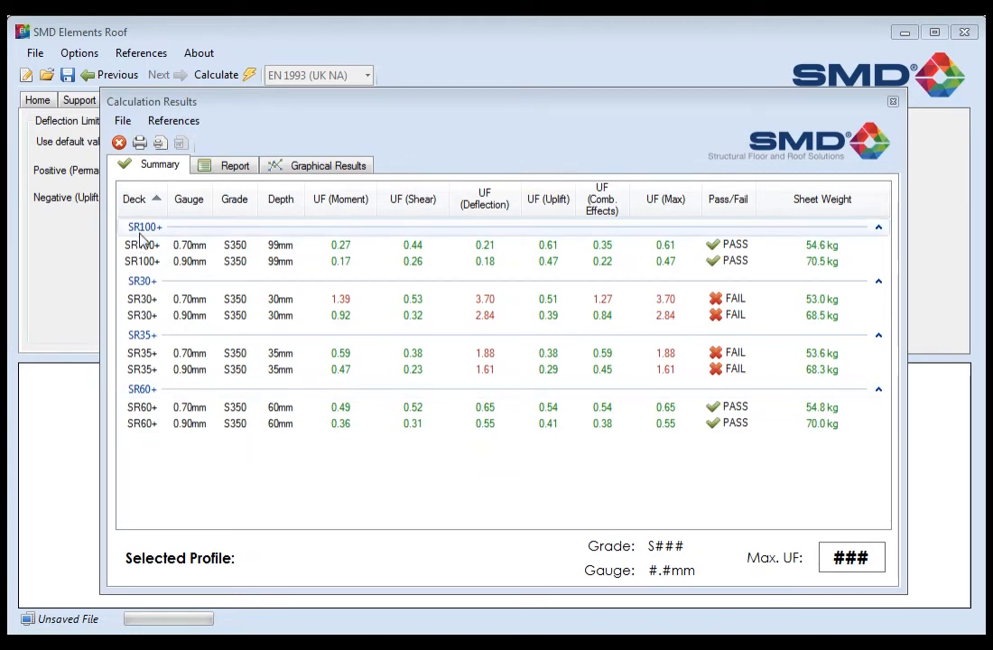
mouse_move(158, 233)
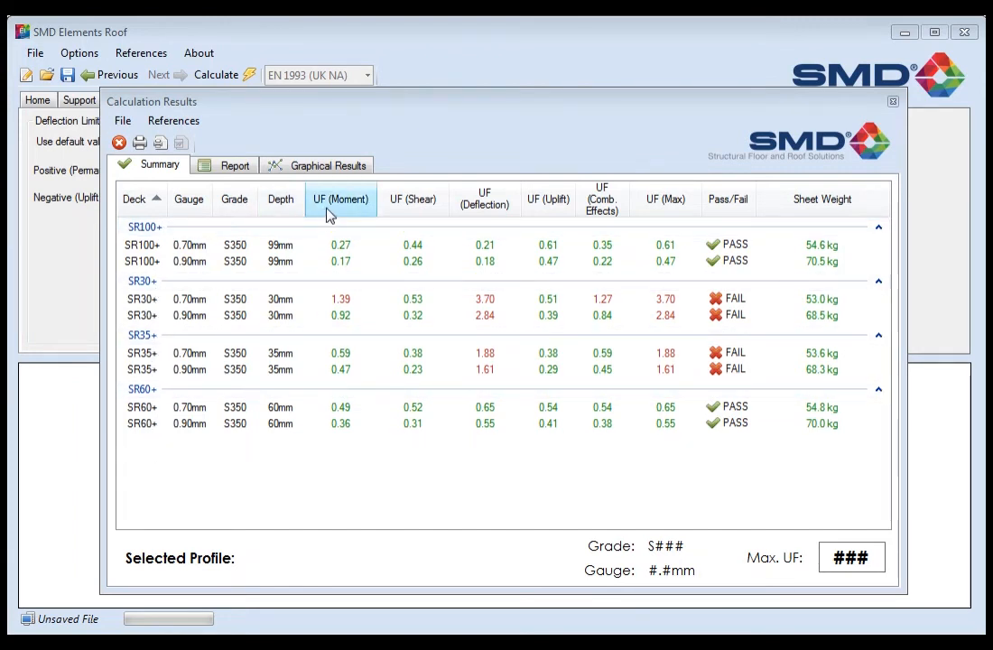
left_click(485, 199)
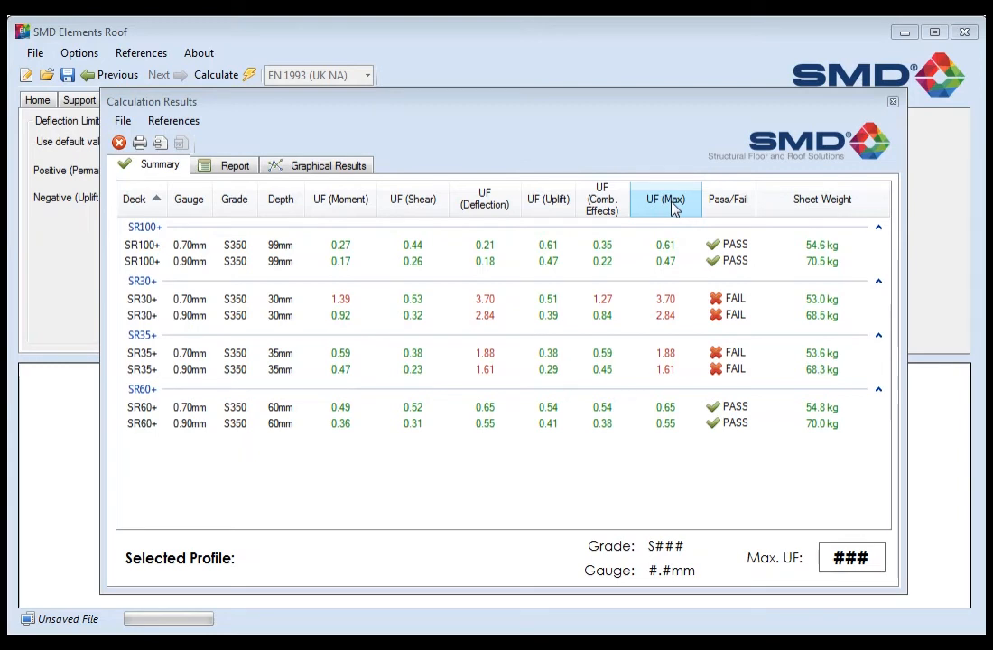
mouse_move(674, 208)
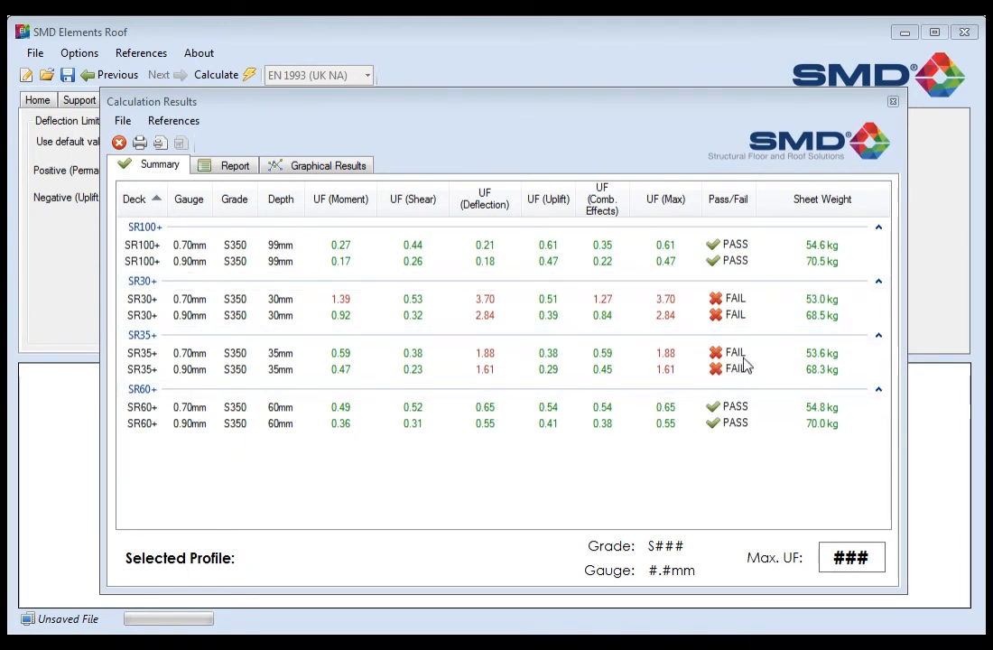
mouse_move(744, 375)
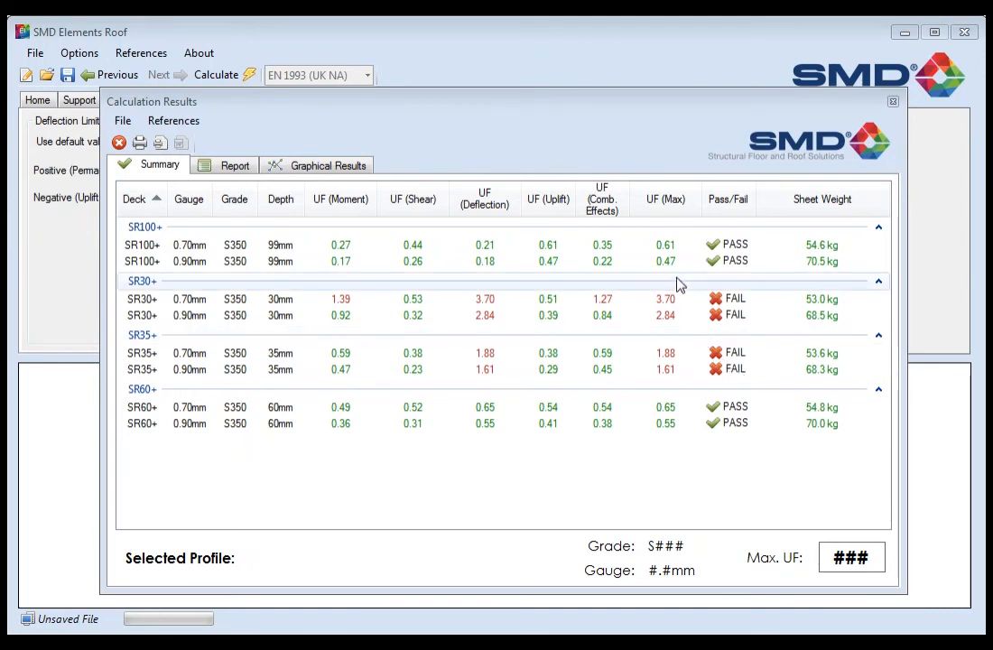
mouse_move(675, 270)
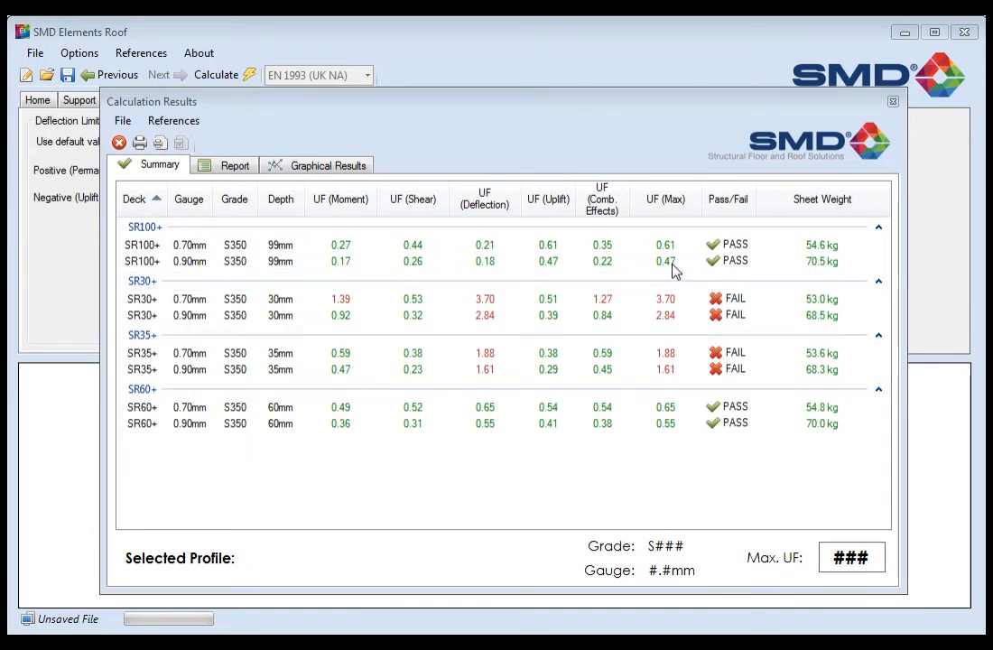
mouse_move(679, 433)
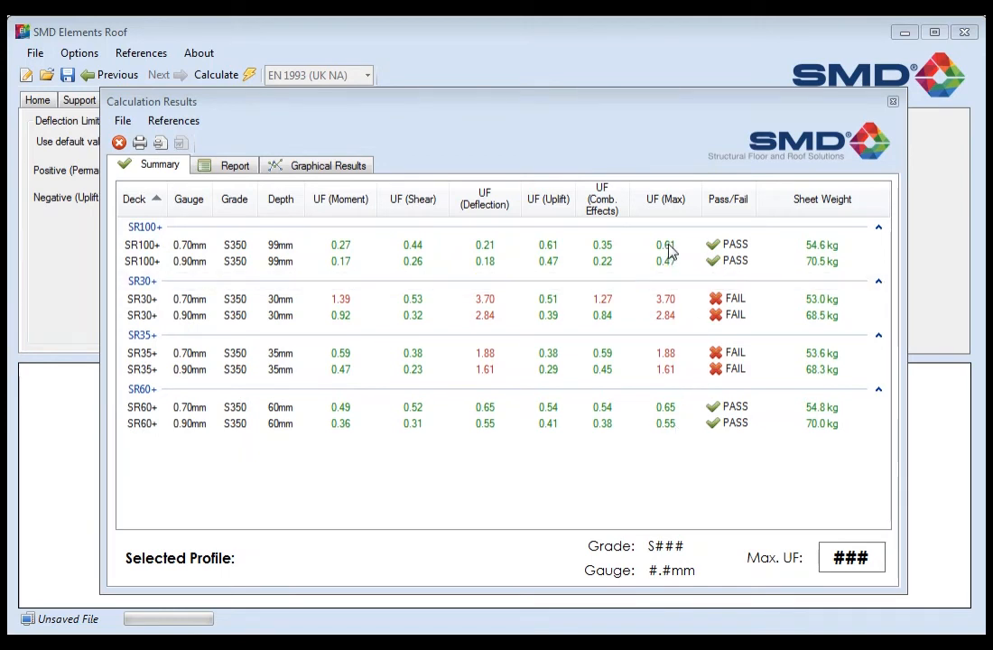
mouse_move(675, 421)
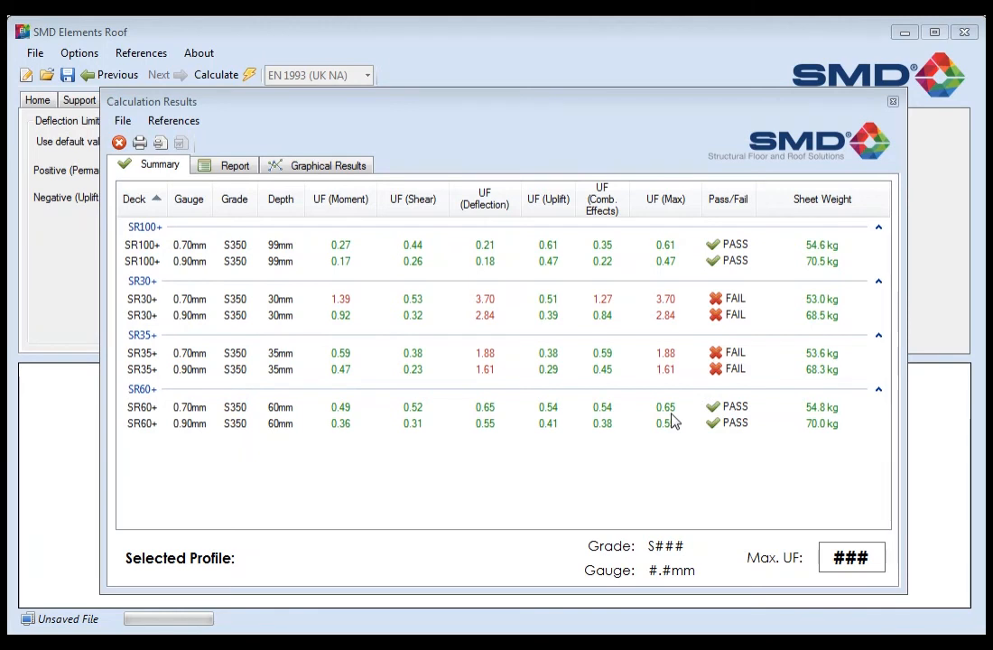
mouse_move(668, 253)
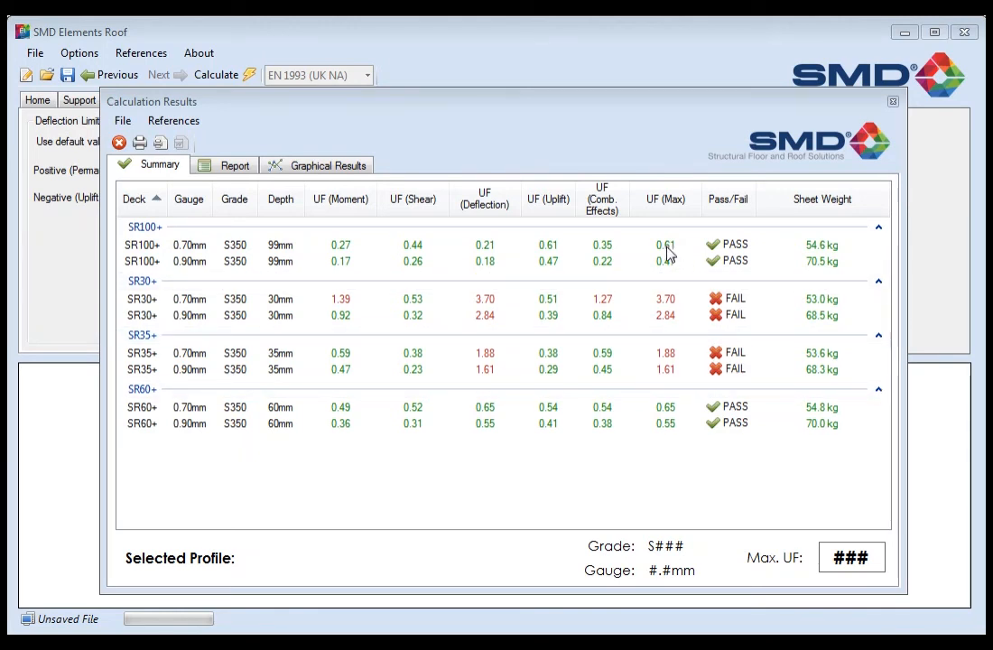
mouse_move(174, 253)
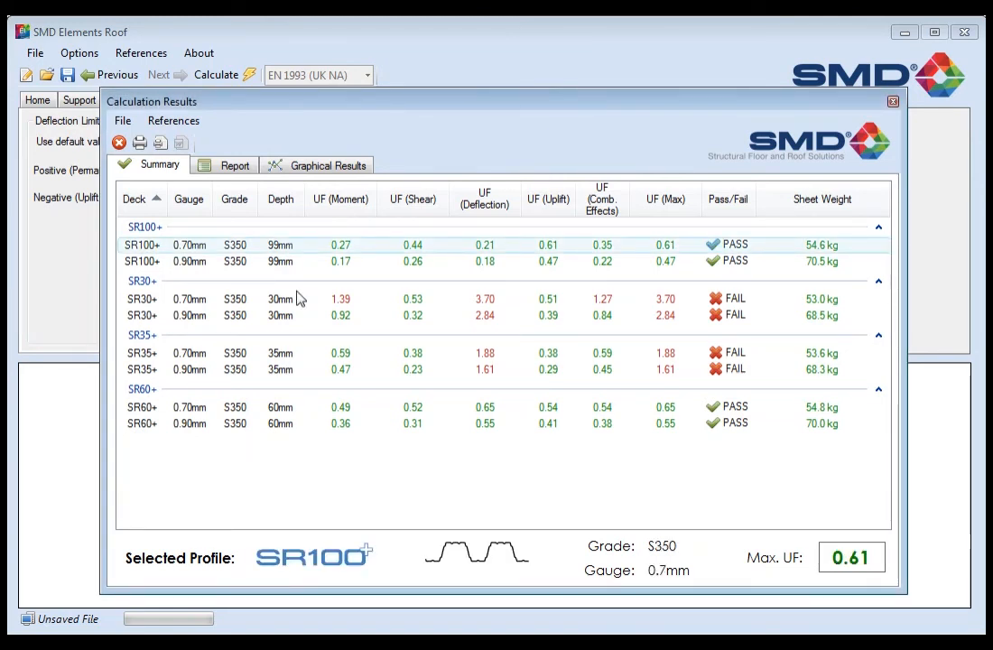
mouse_move(778, 531)
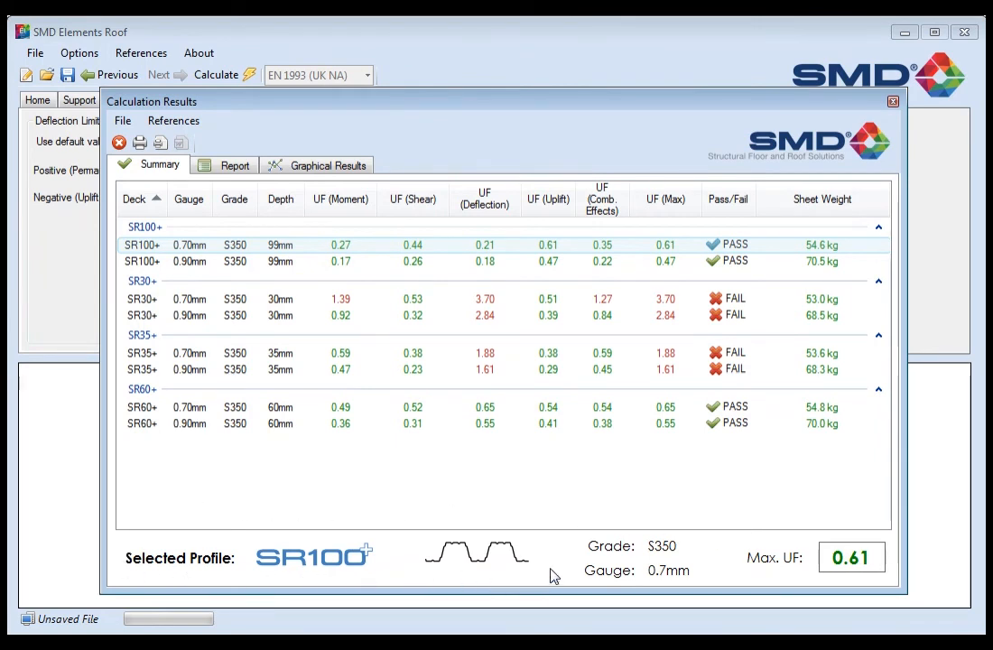
mouse_move(692, 585)
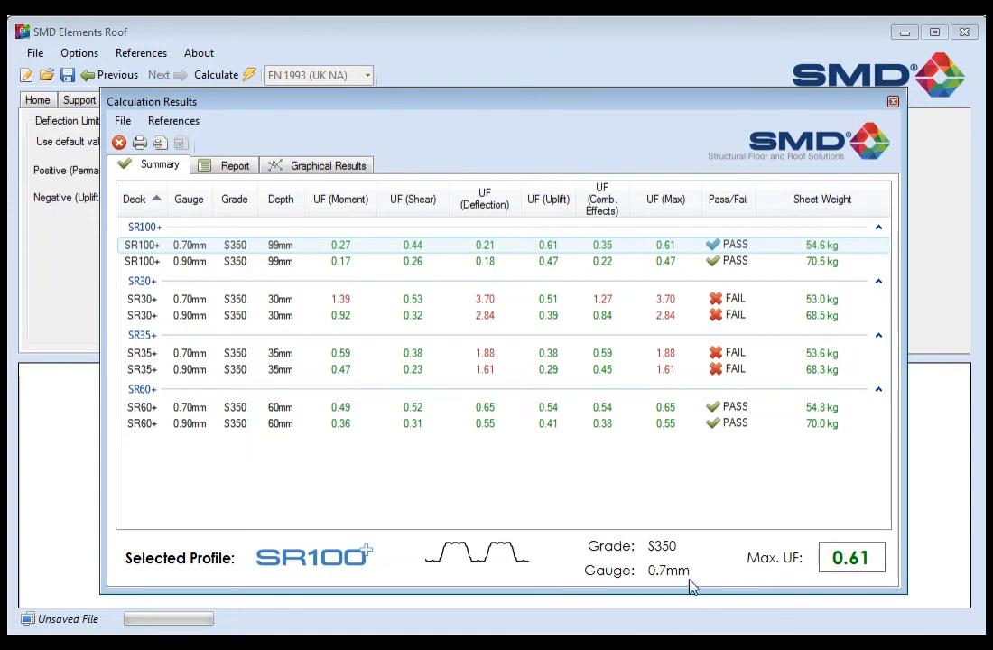
mouse_move(847, 576)
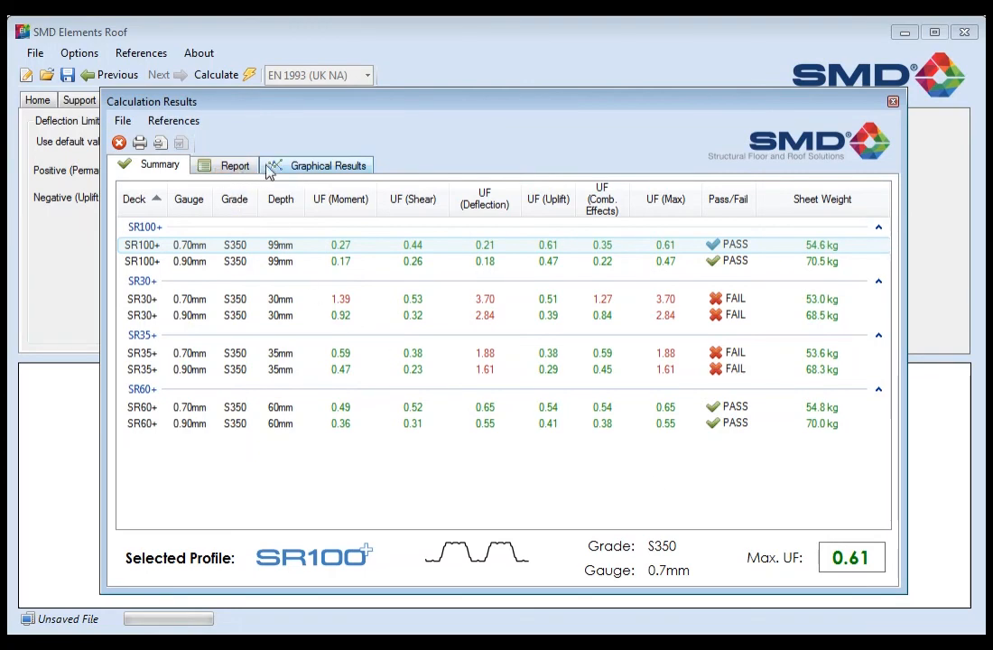
Show the Permanent + Wind + Snow* (ULS) moment then deflection diagram, then view the report
left_click(318, 165)
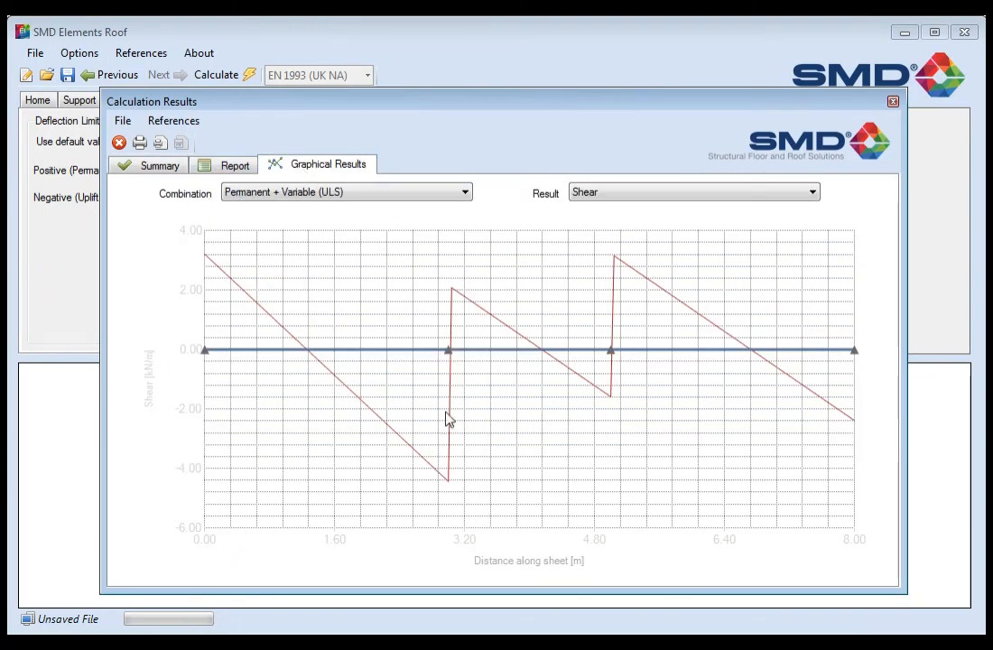
left_click(464, 191)
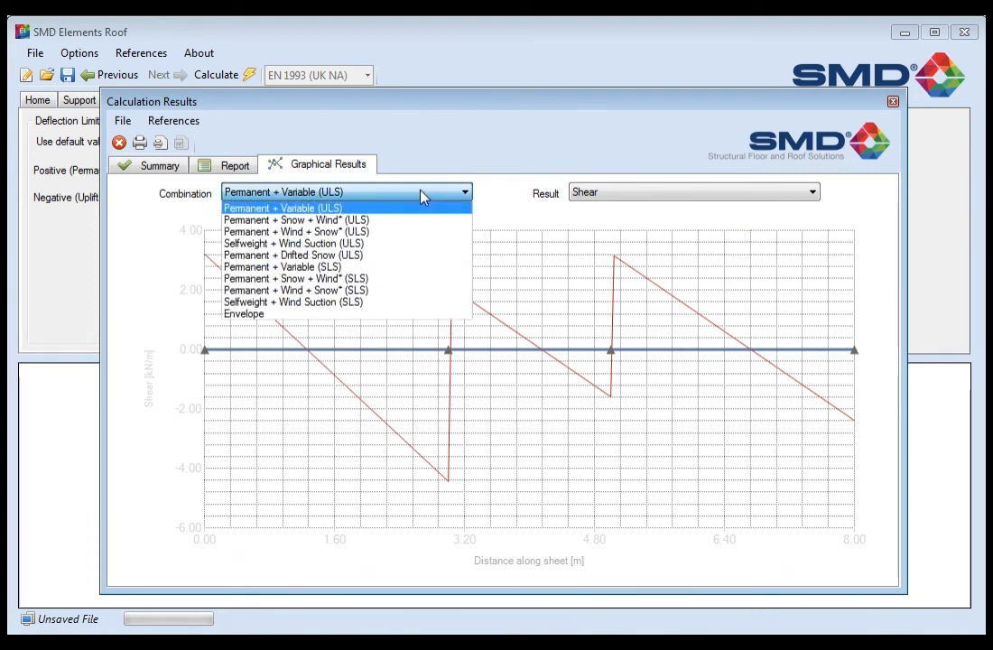
mouse_move(365, 199)
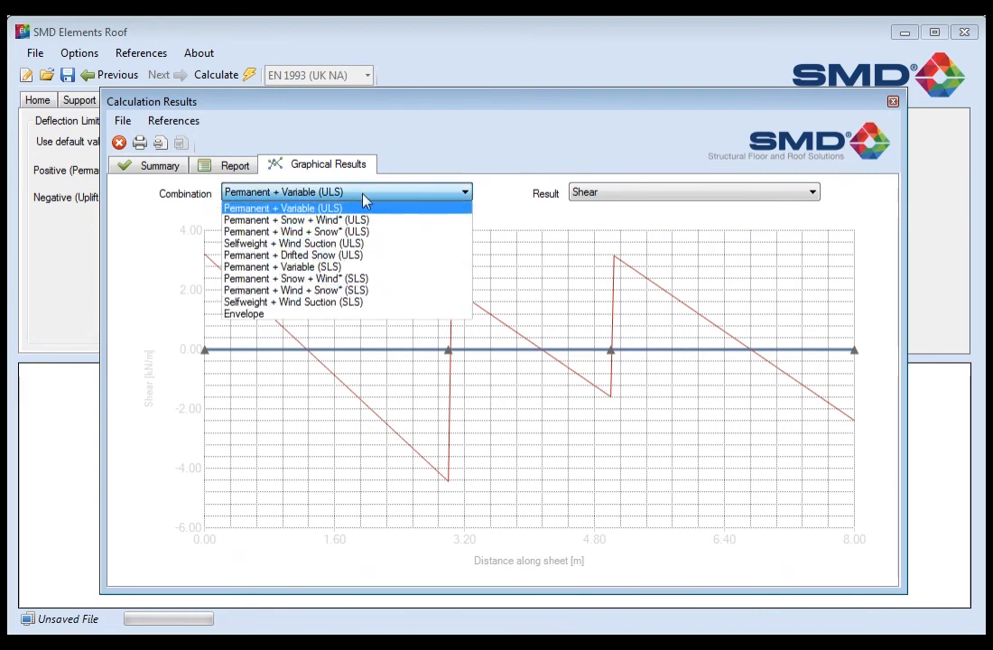
left_click(296, 231)
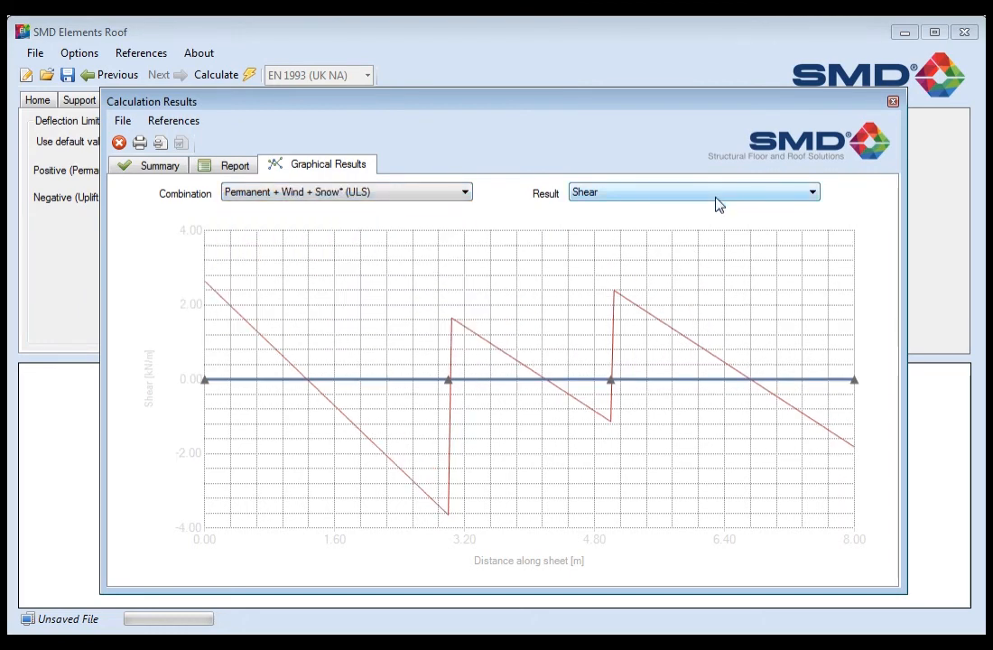
left_click(692, 192)
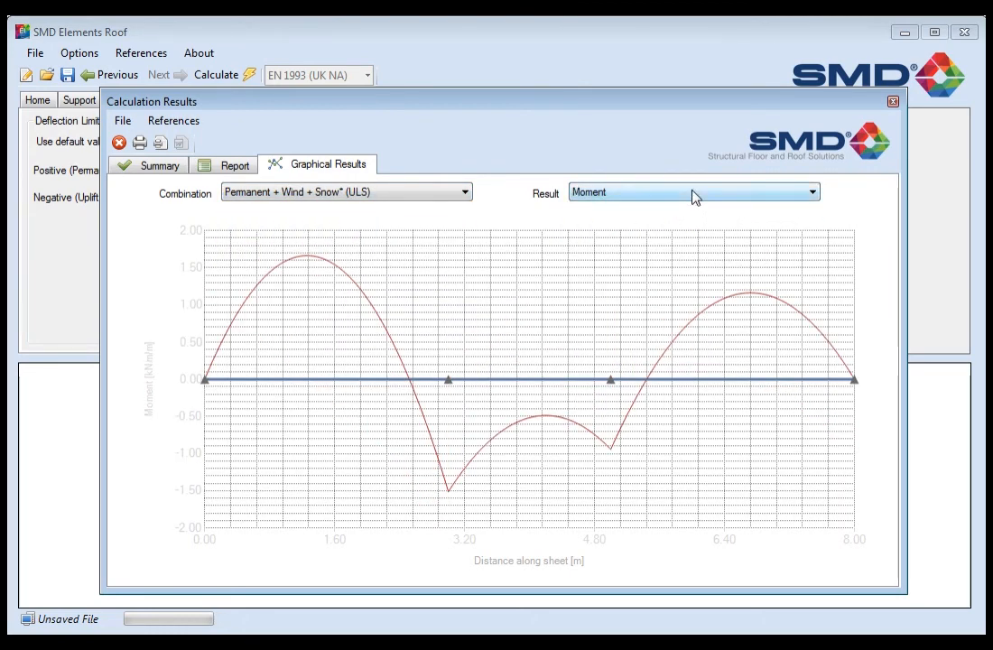
left_click(692, 192)
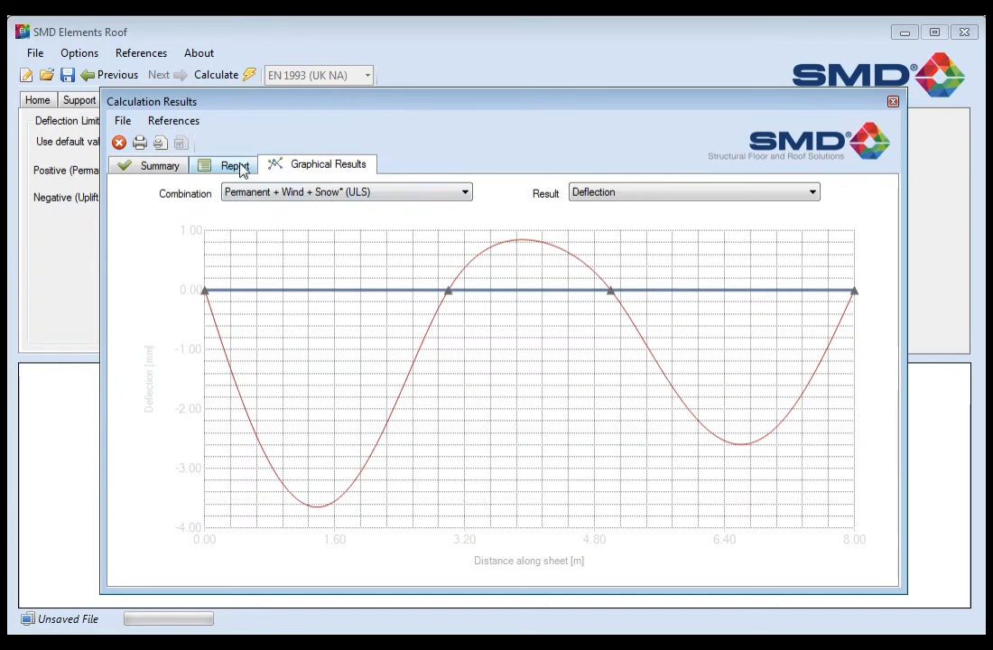
left_click(235, 164)
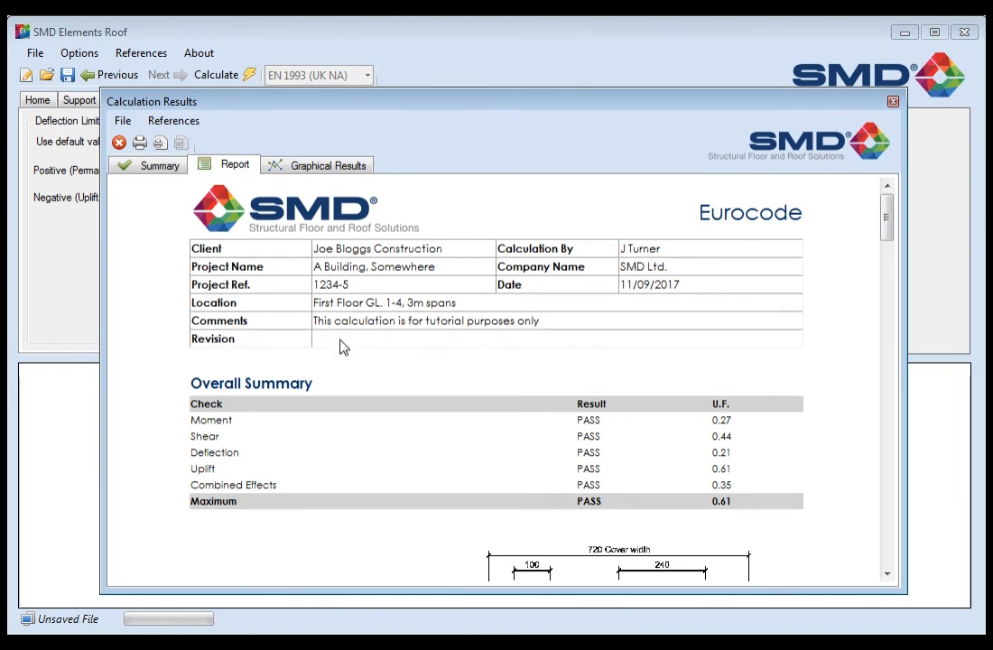
mouse_move(491, 362)
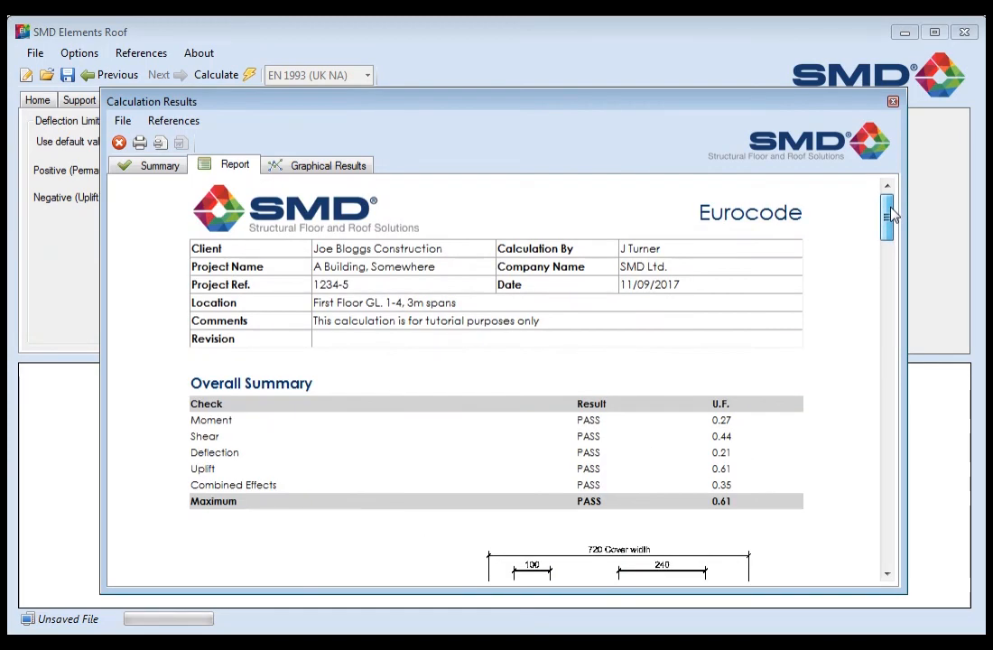
scroll("down", 3)
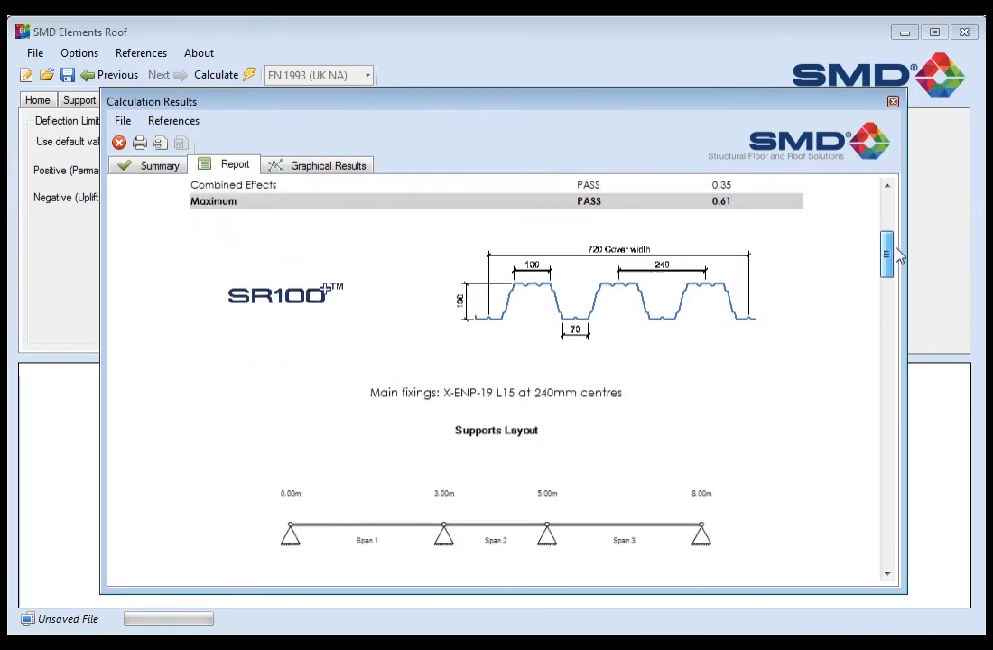
scroll("down", 3)
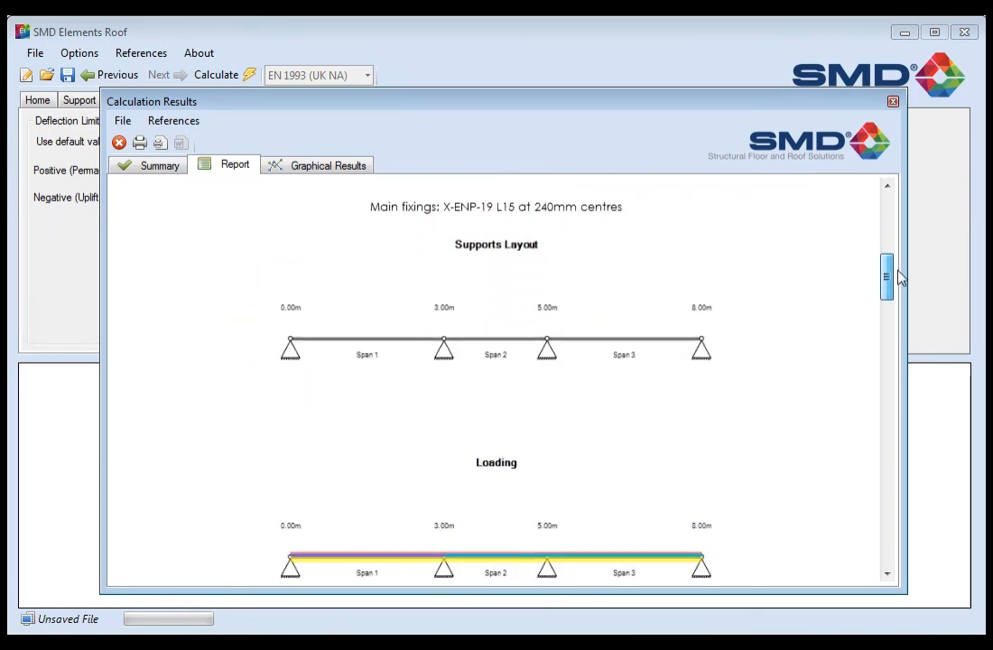
scroll("down", 3)
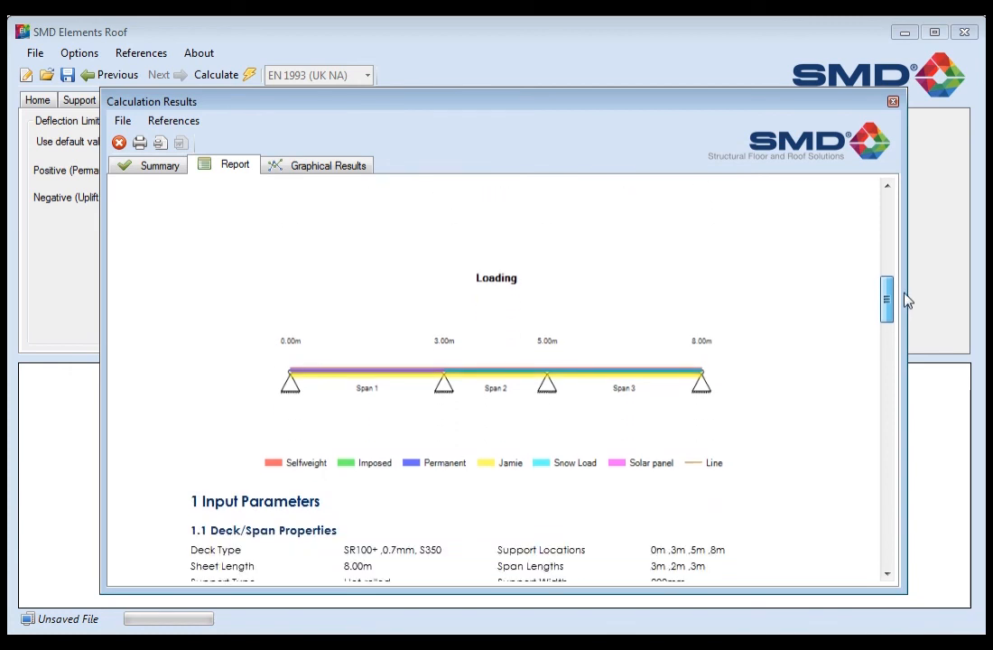
scroll("down", 3)
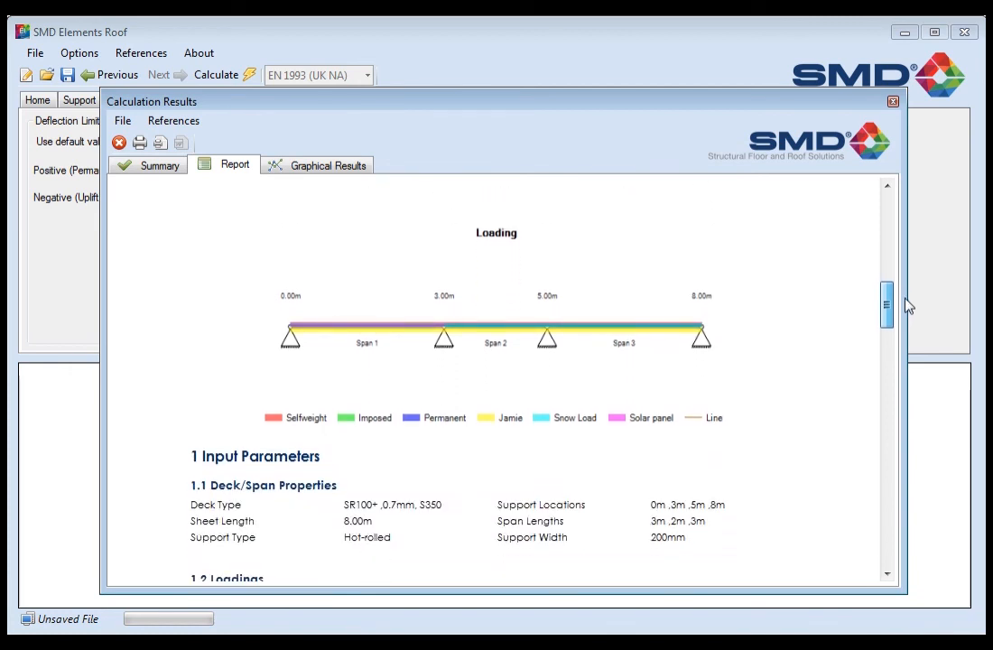
scroll("down", 3)
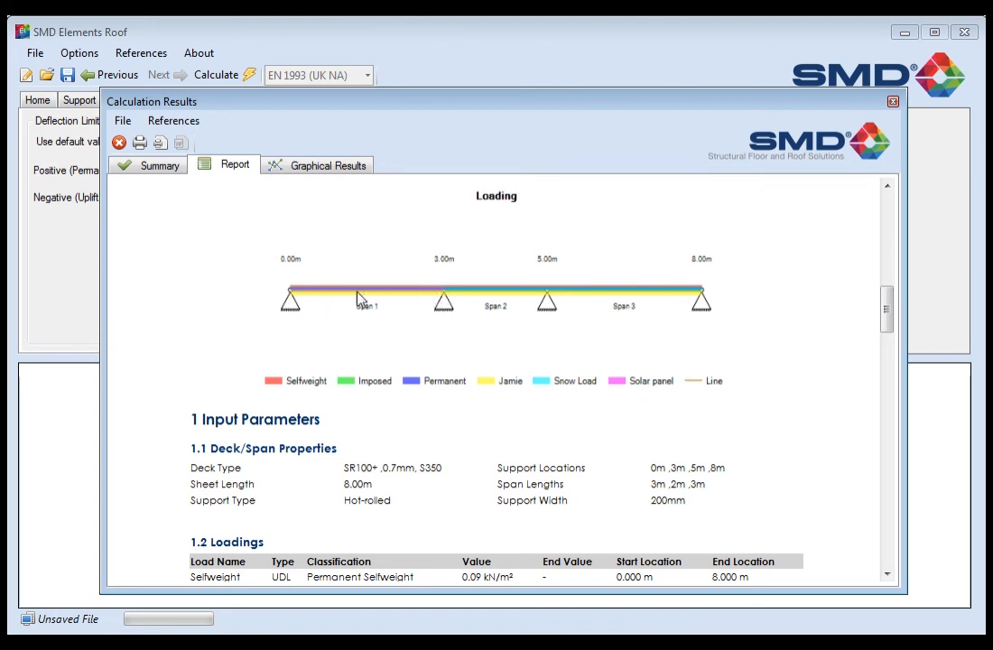
scroll("down", 3)
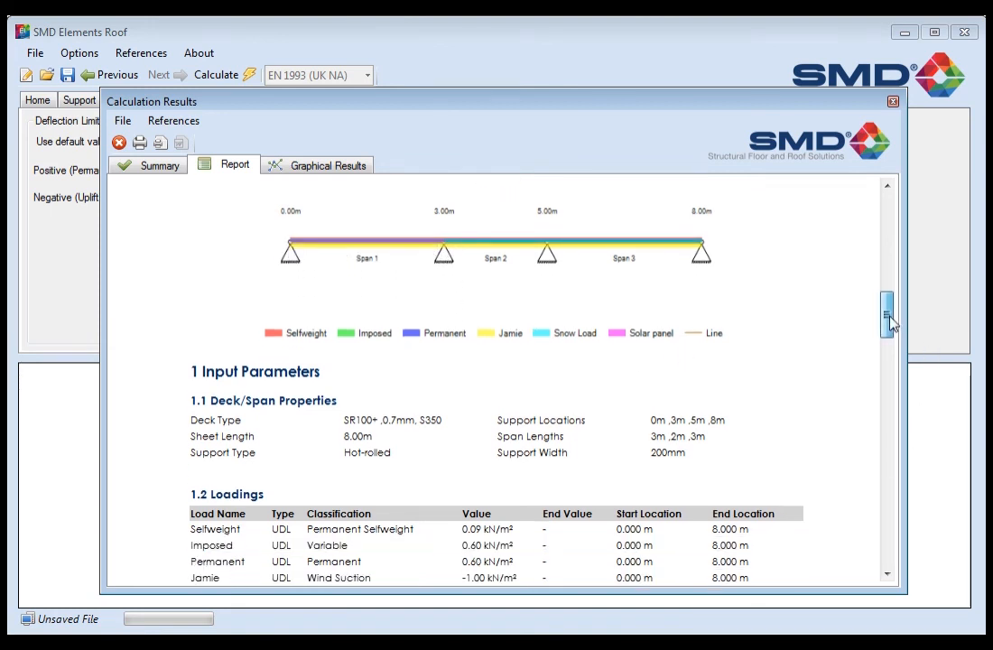
scroll("down", 3)
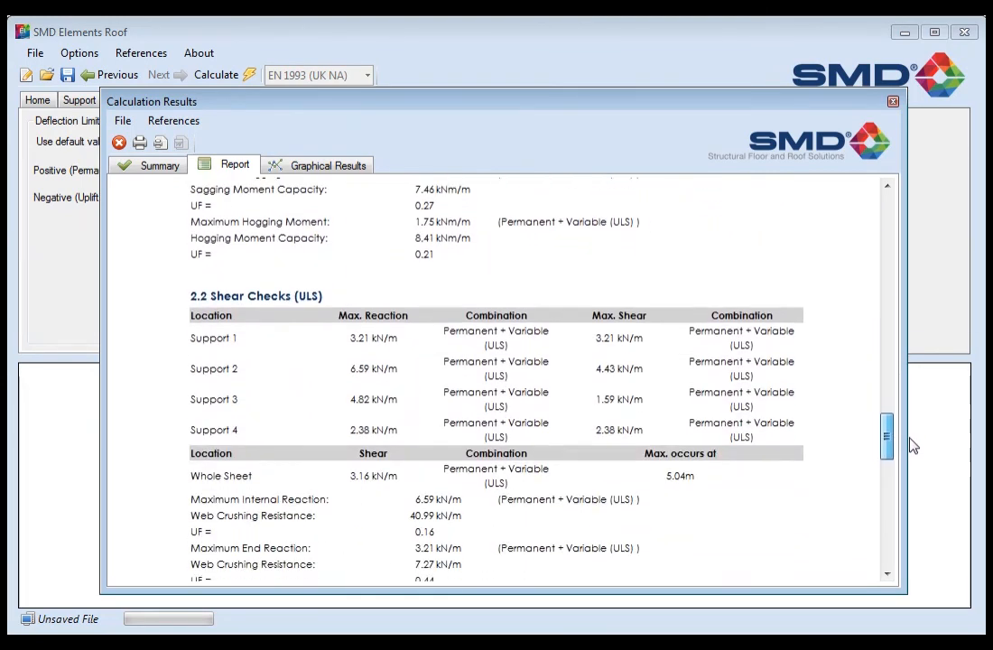
scroll("down", 3)
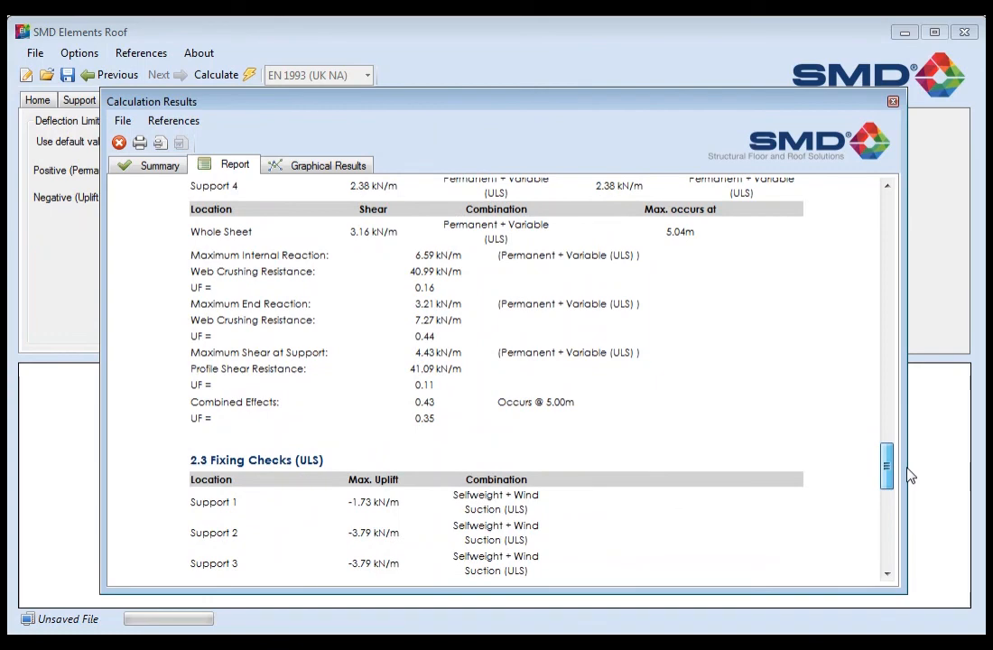
scroll("down", 3)
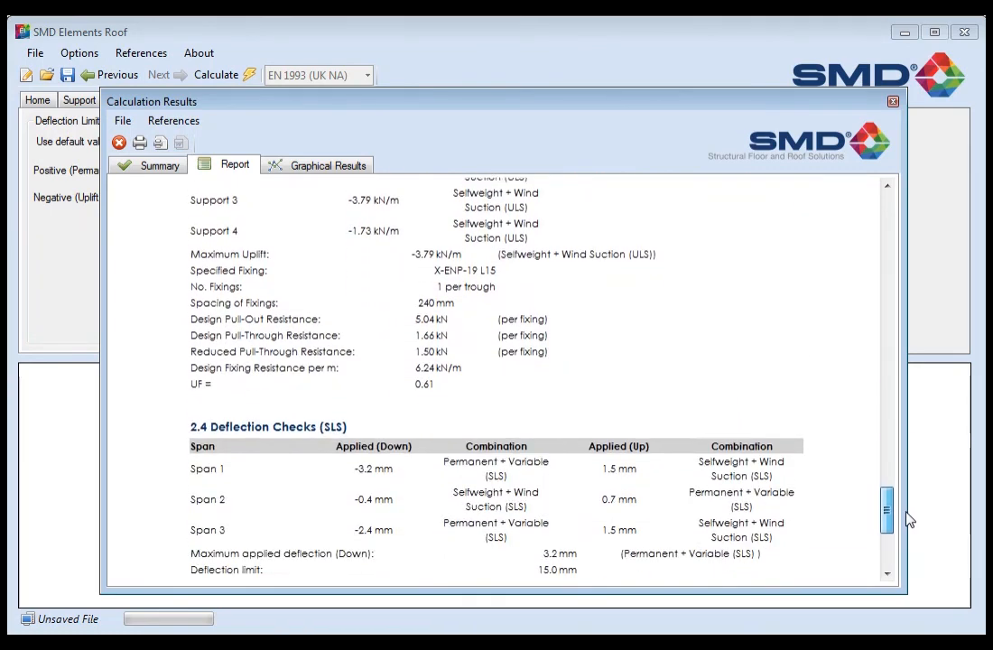
scroll("down", 3)
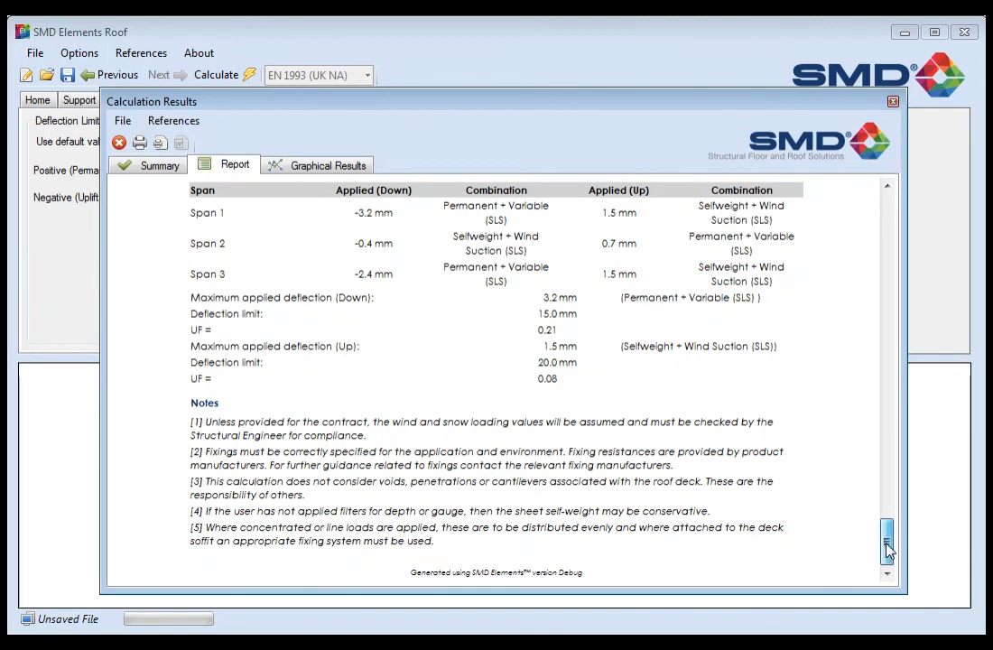
left_click_drag(887, 537, 886, 325)
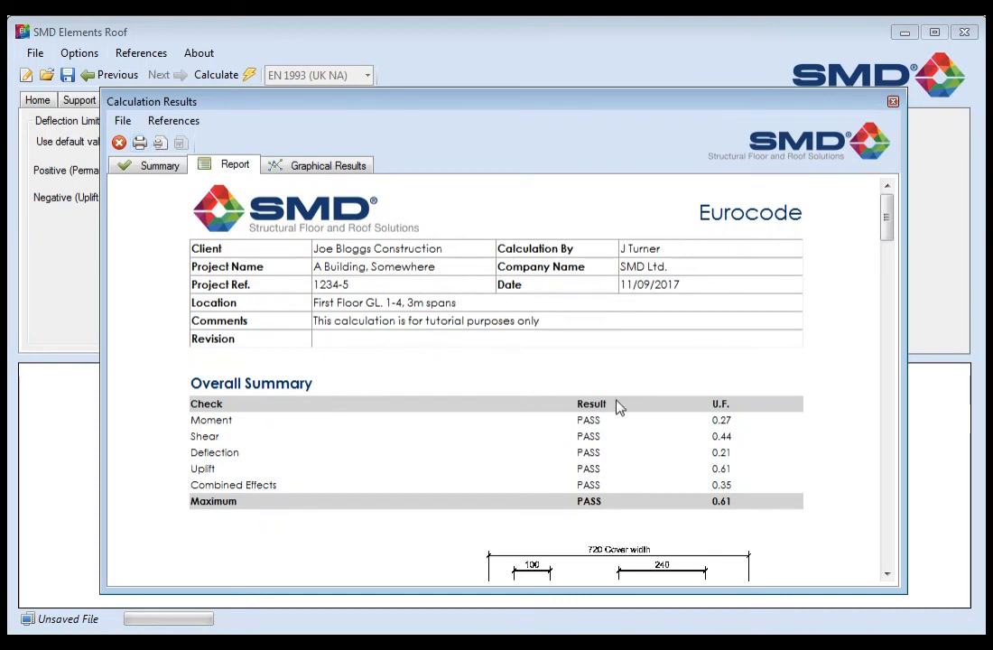
scroll("down", 3)
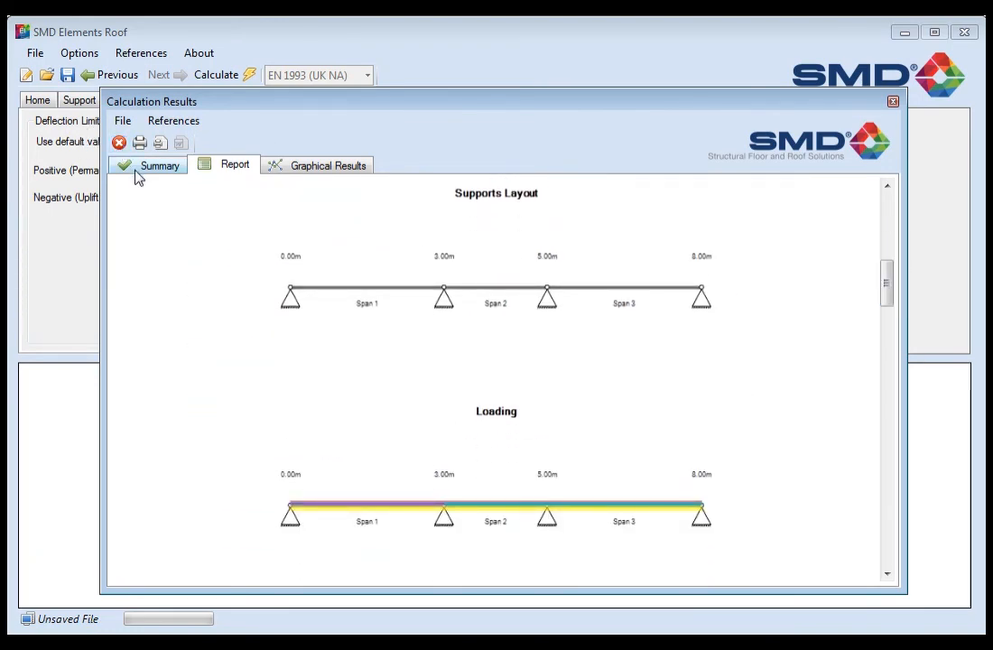
Pick the SR60+ 0.70mm row in Summary and scroll its report showing maximum UF 0.65
left_click(160, 165)
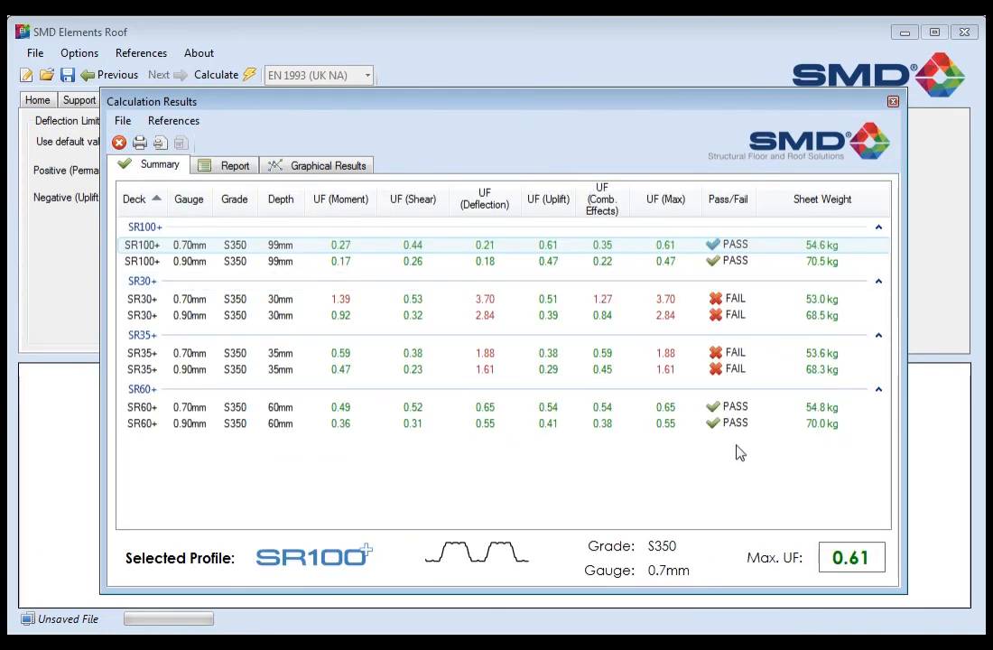
left_click(142, 407)
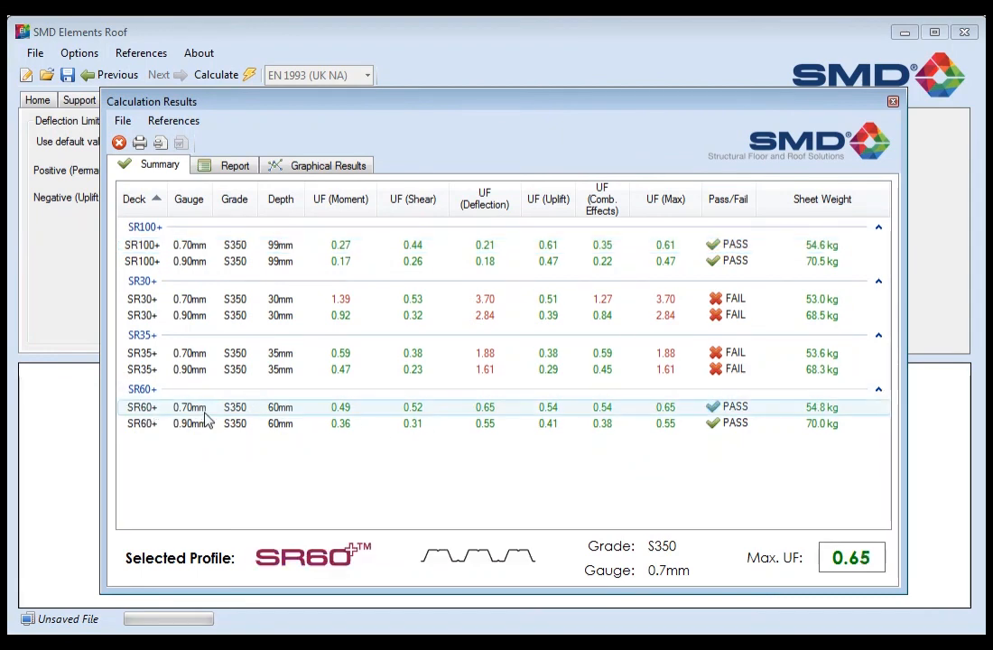
left_click(234, 165)
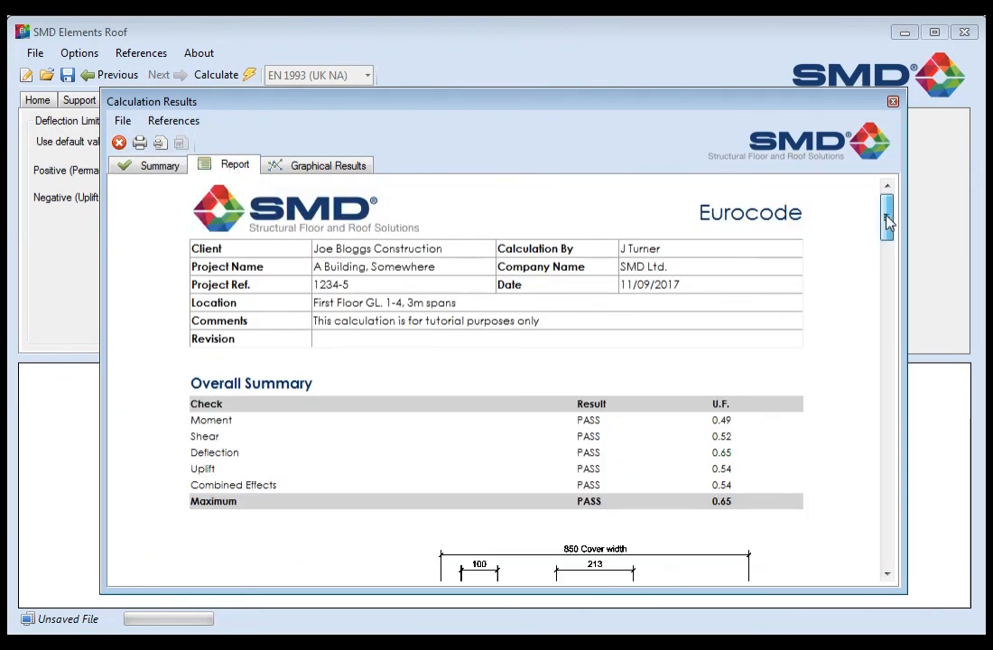
scroll("down", 3)
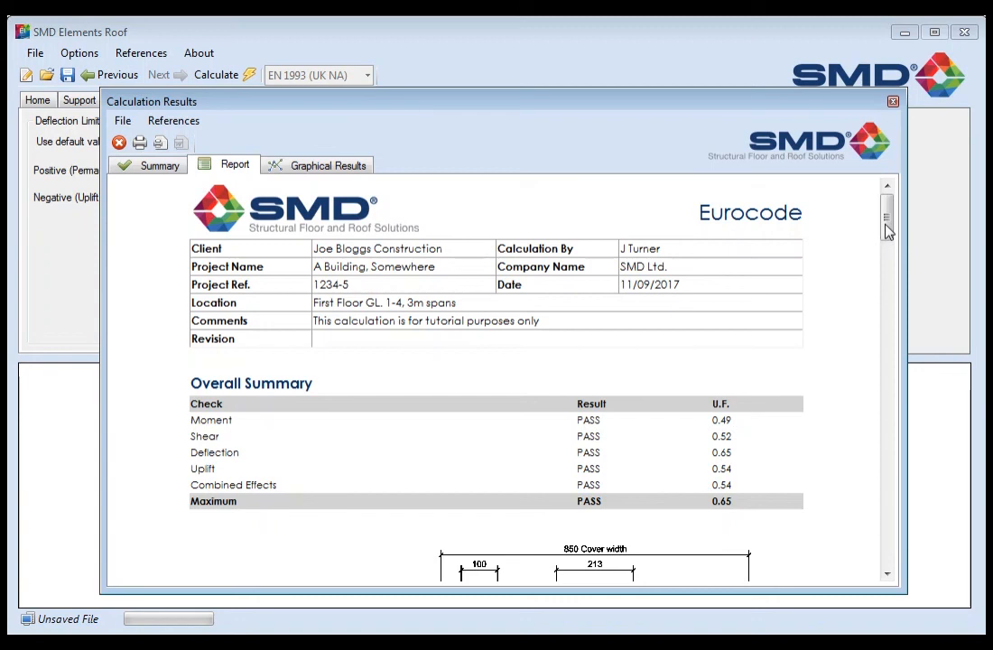
mouse_move(705, 521)
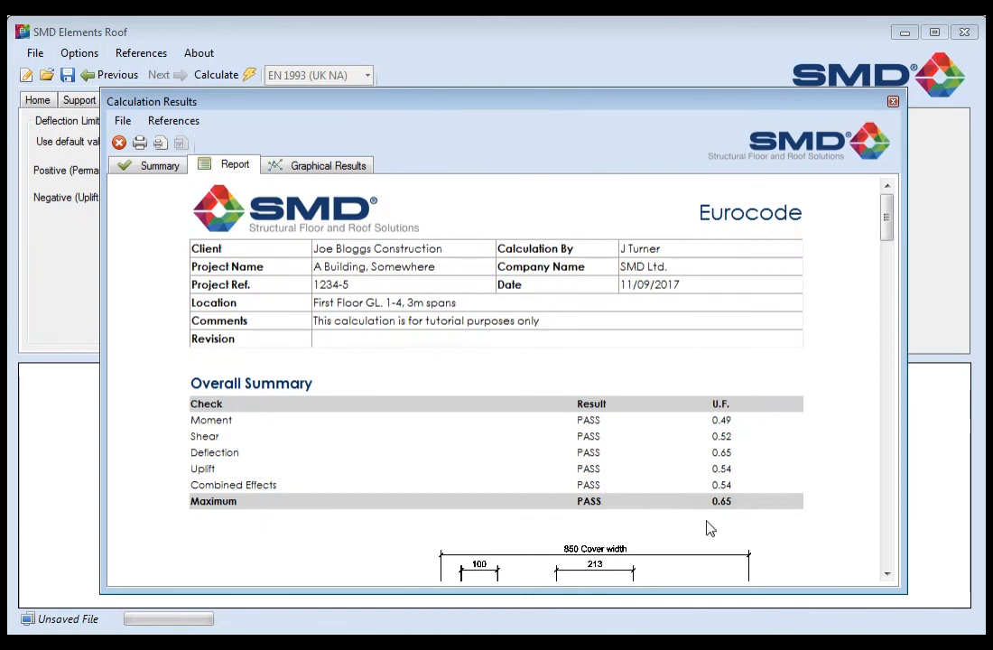
mouse_move(728, 522)
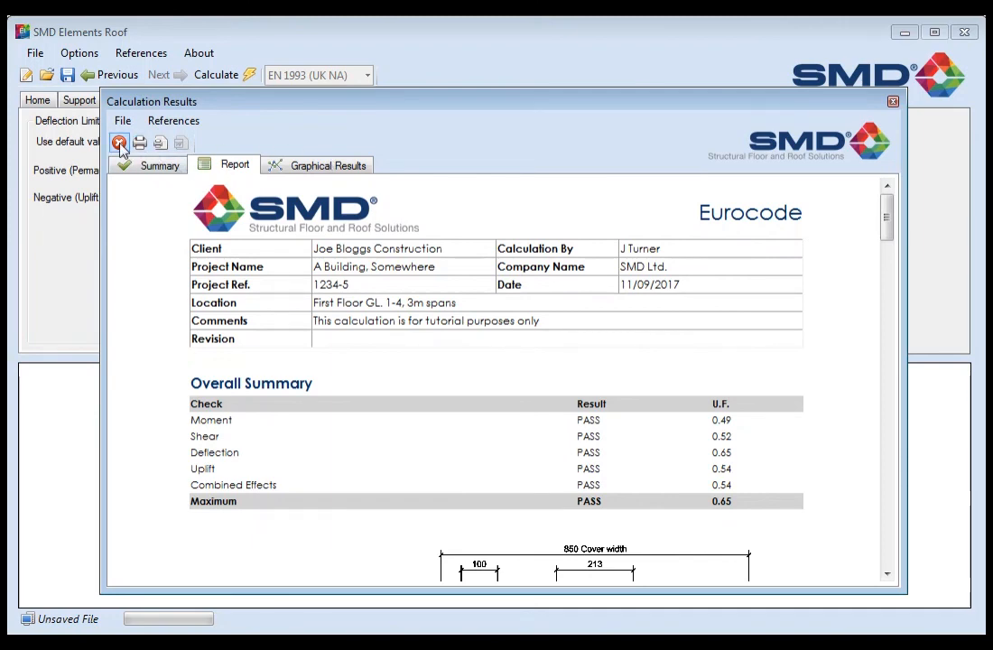
Close the results, return to the Home job properties and open the Options menu
left_click(892, 100)
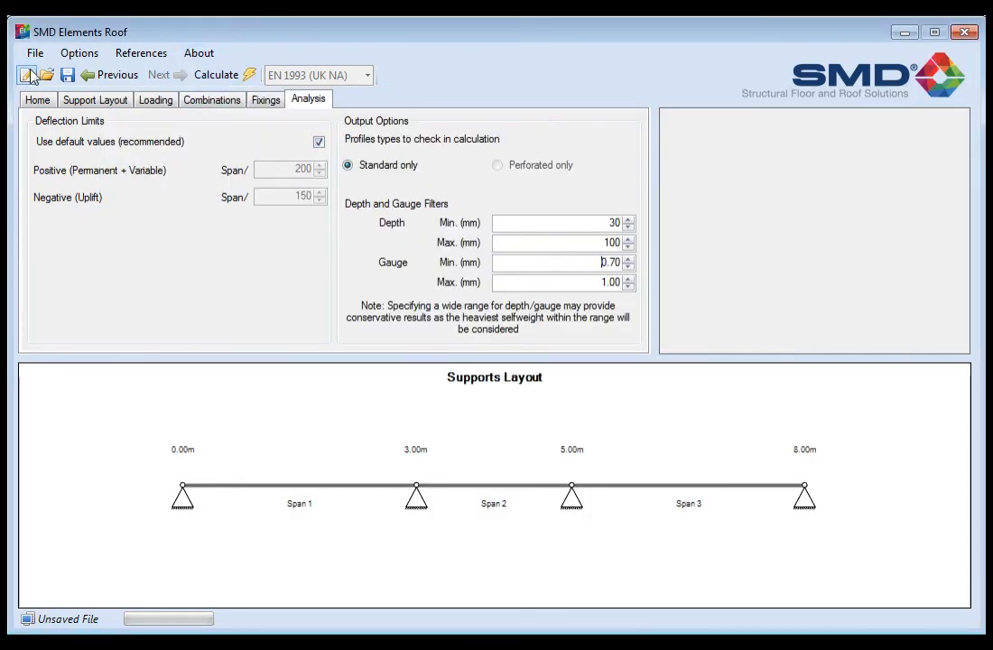
left_click(37, 100)
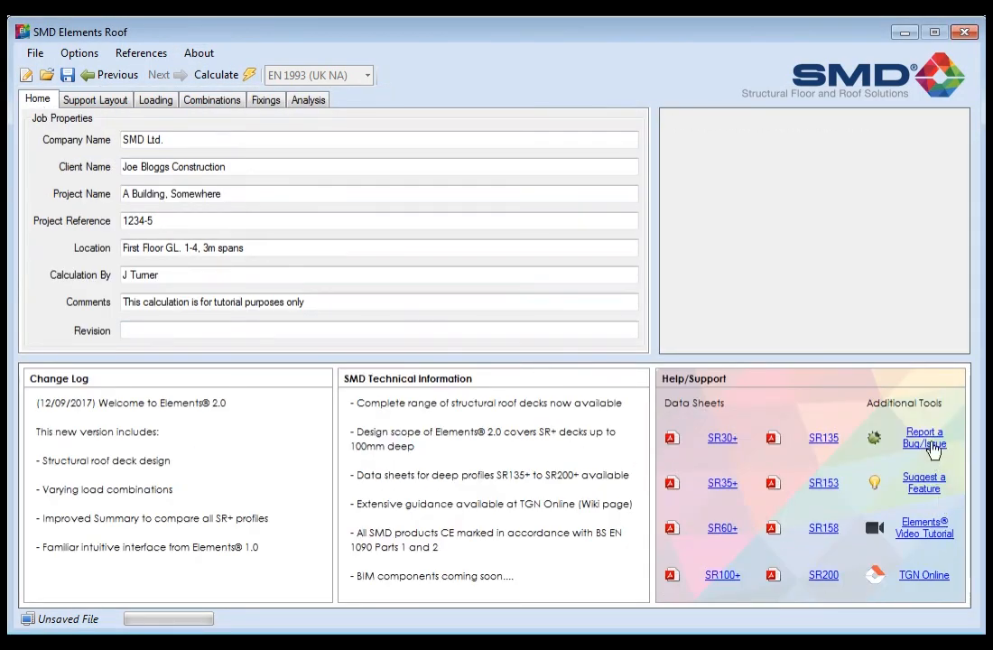
mouse_move(966, 440)
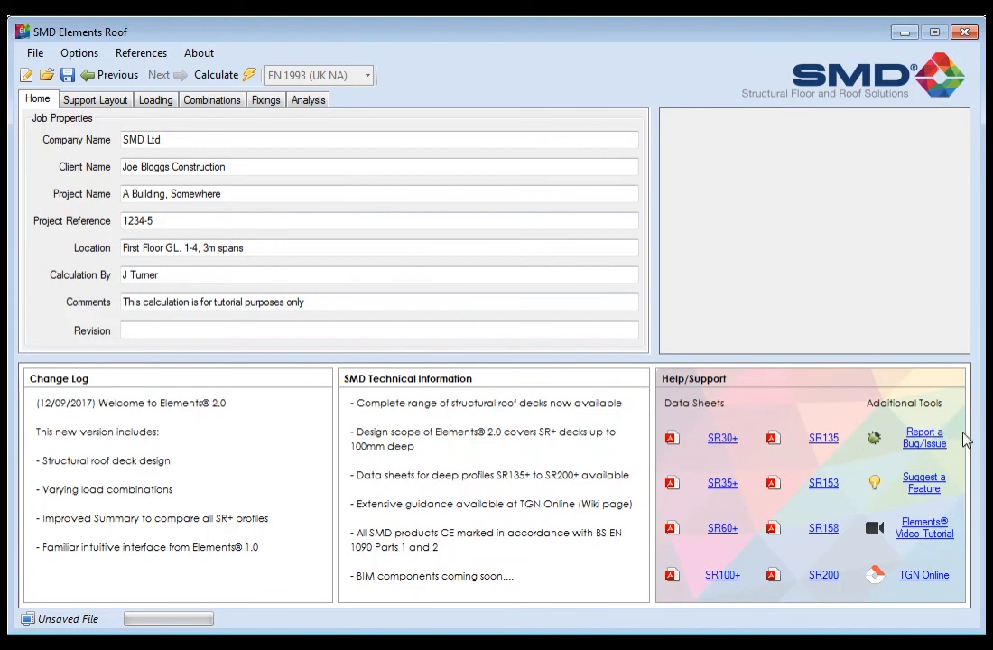
left_click(79, 52)
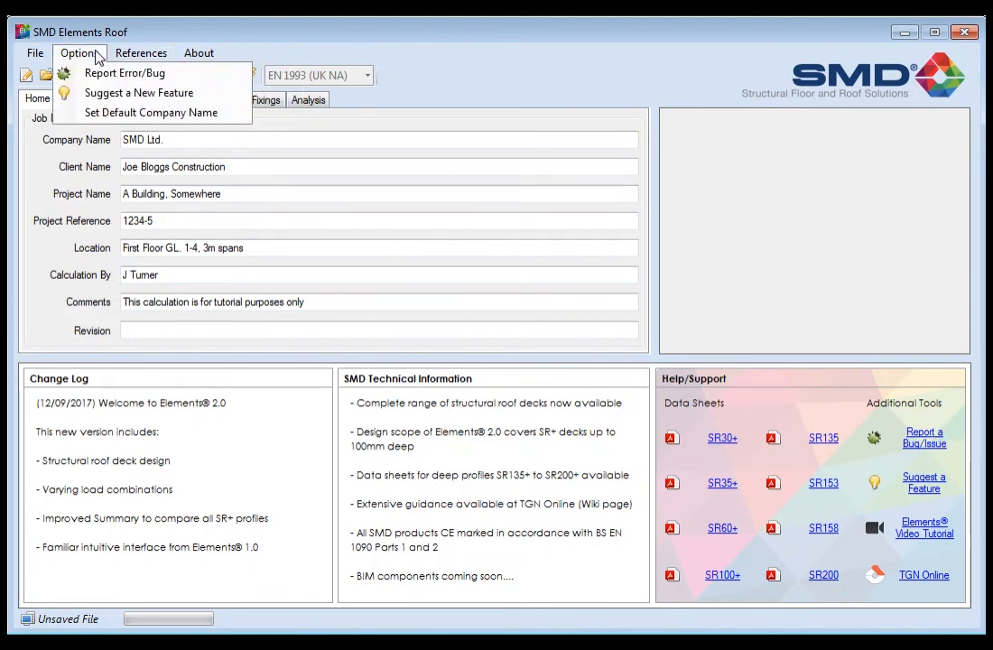
mouse_move(124, 73)
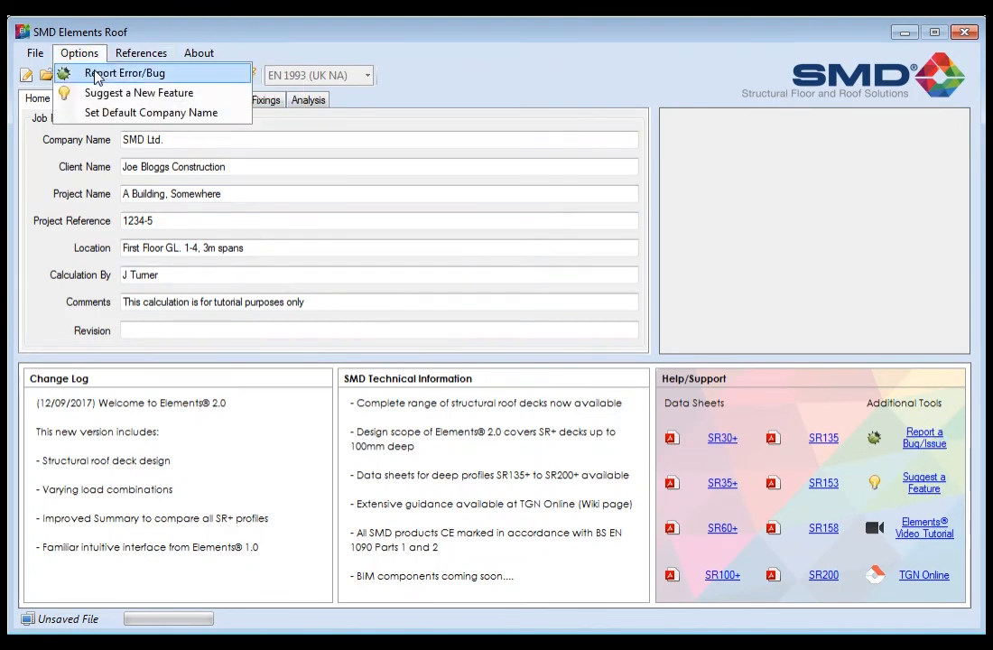